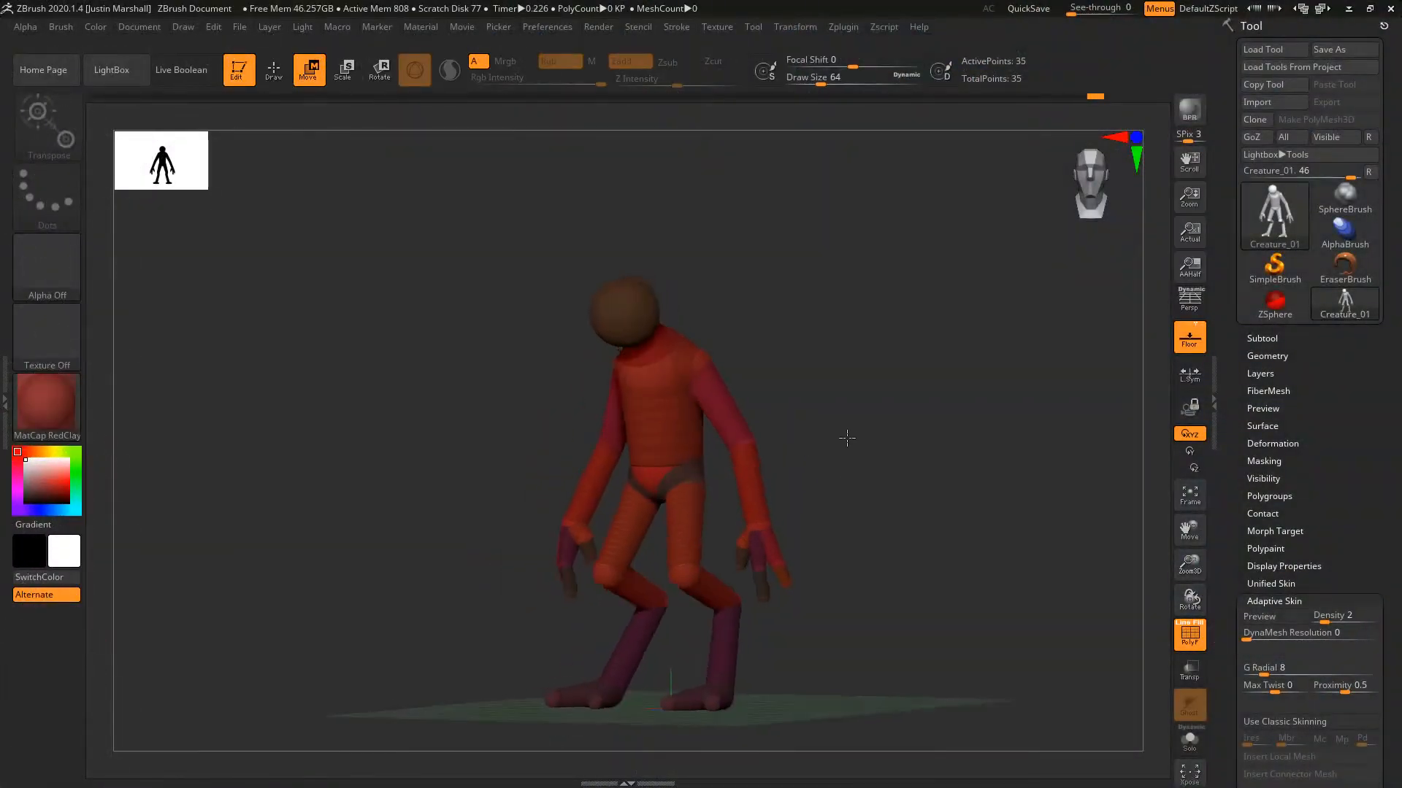
Enable Adaptive Skin Preview to show the ZSphere creature as a polygon skin at density 2.
{"action": "left_click_drag", "start_coordinate": [846, 438], "coordinate": [897, 438]}
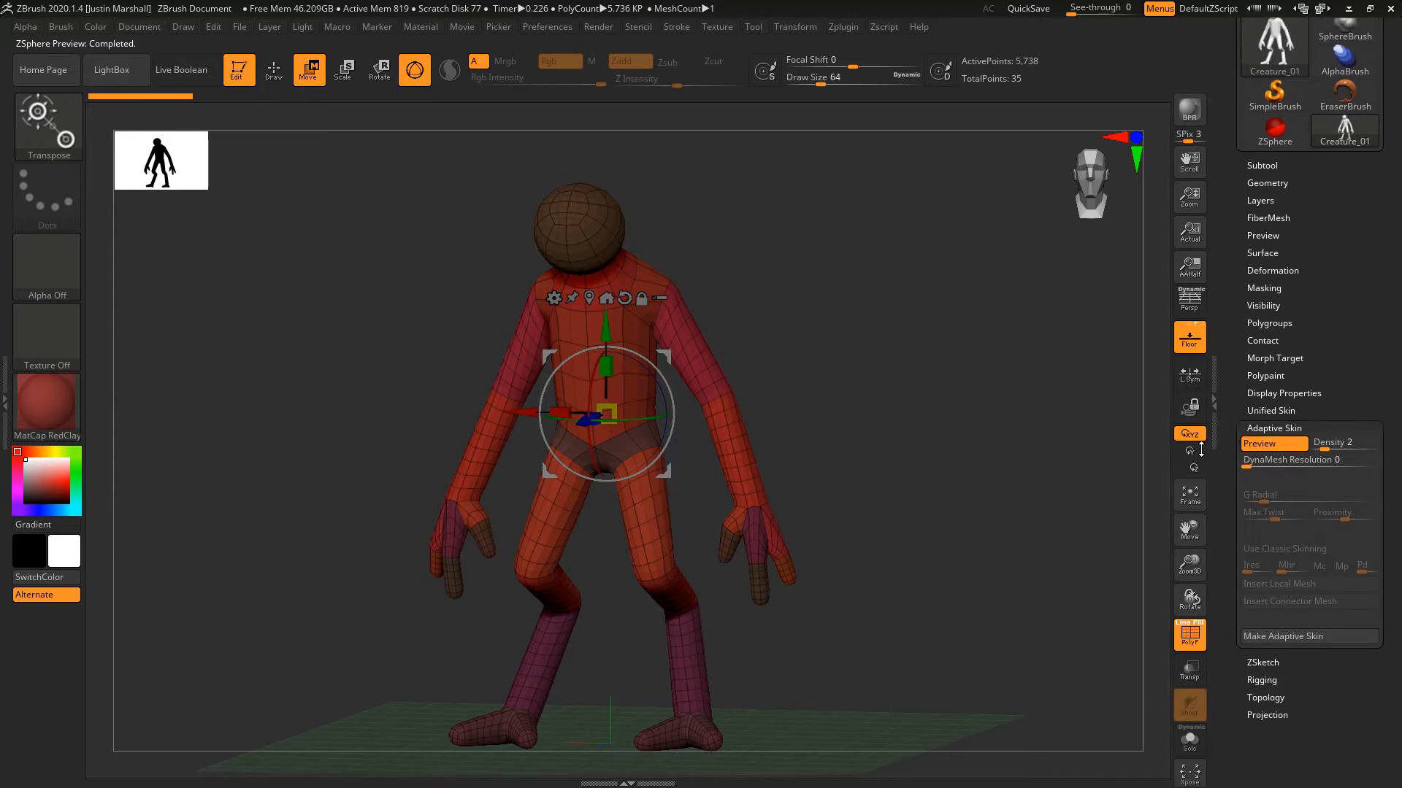
{"action": "mouse_move", "coordinate": [963, 619]}
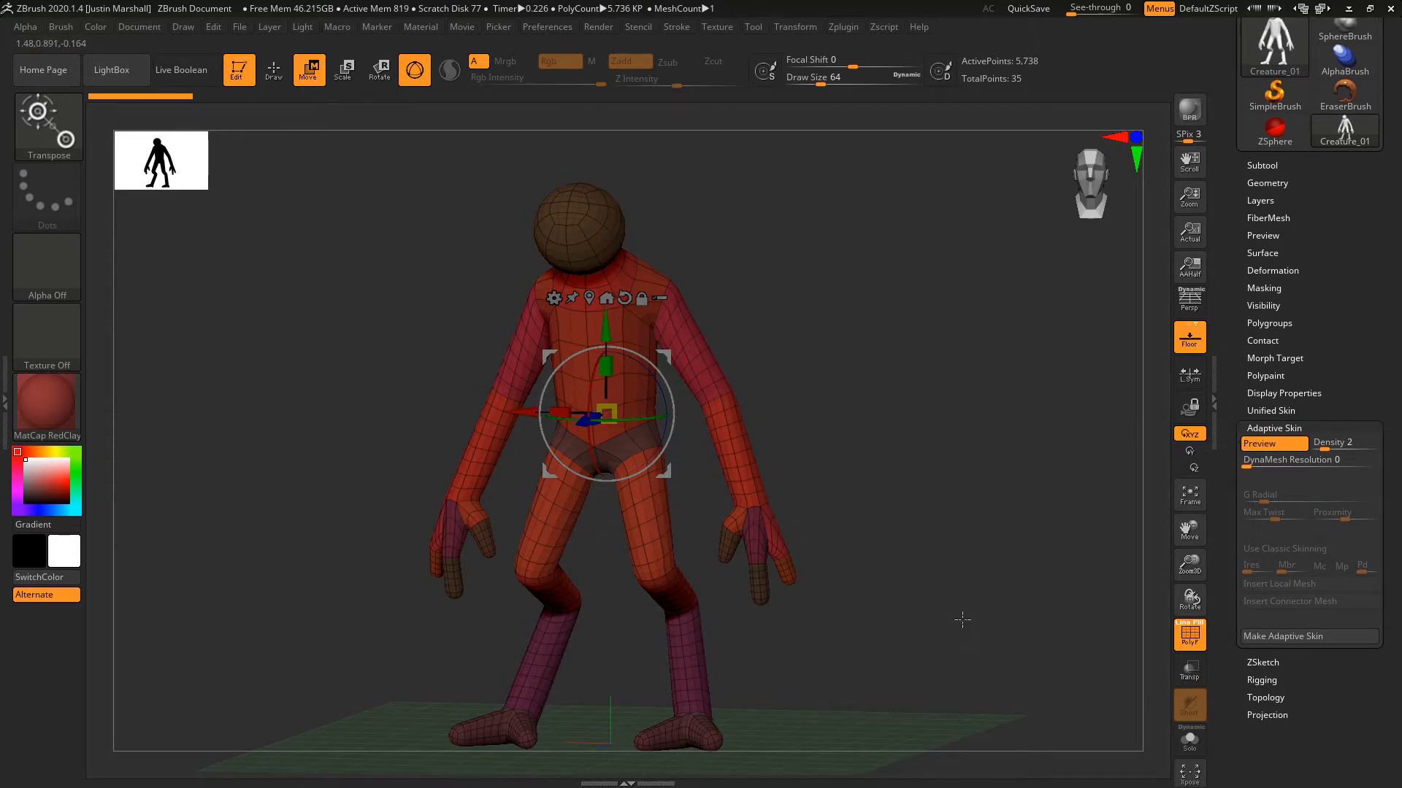
{"action": "mouse_move", "coordinate": [1308, 635]}
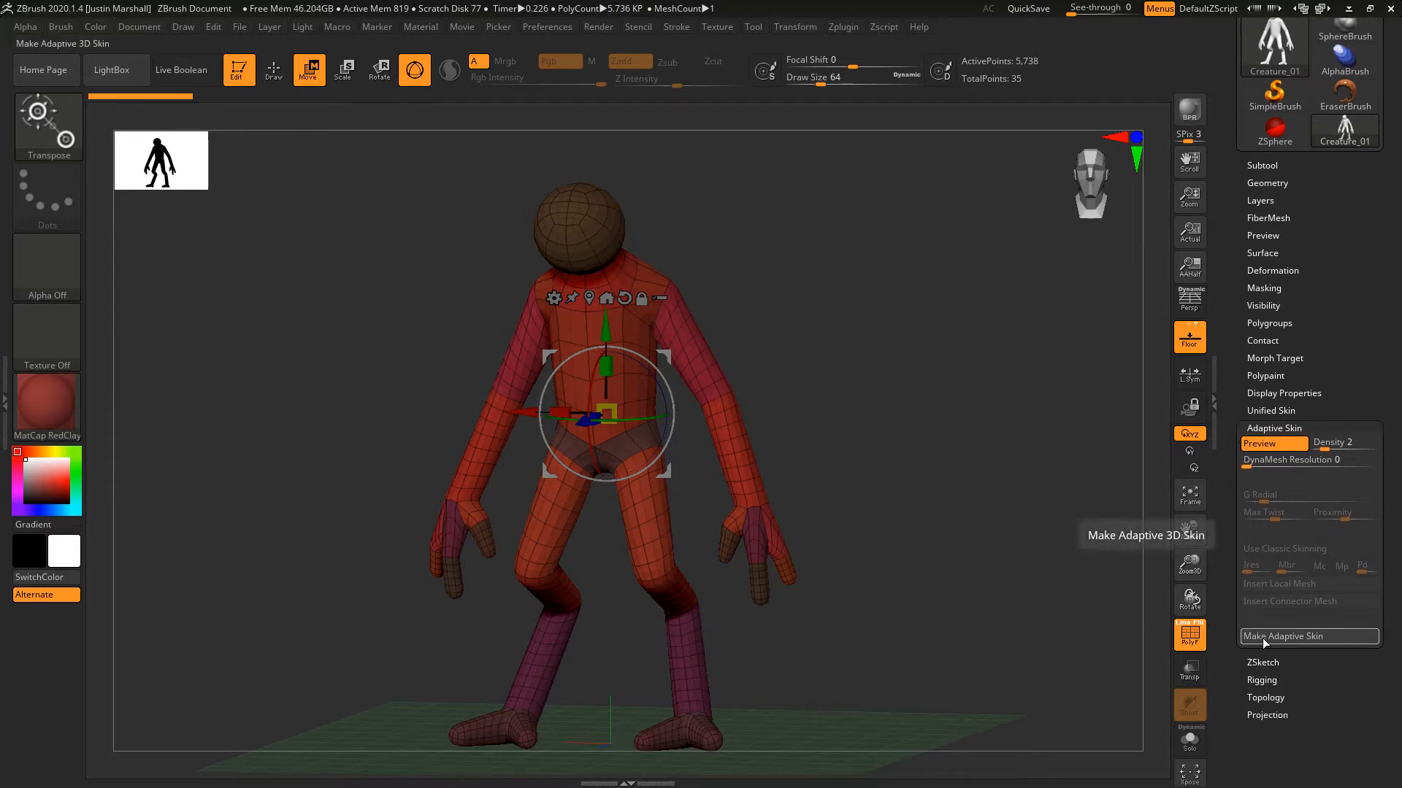
Make an adaptive skin, creating the Skin_Creature_01 polygon tool from the ZSphere armature.
{"action": "left_click", "coordinate": [1308, 635]}
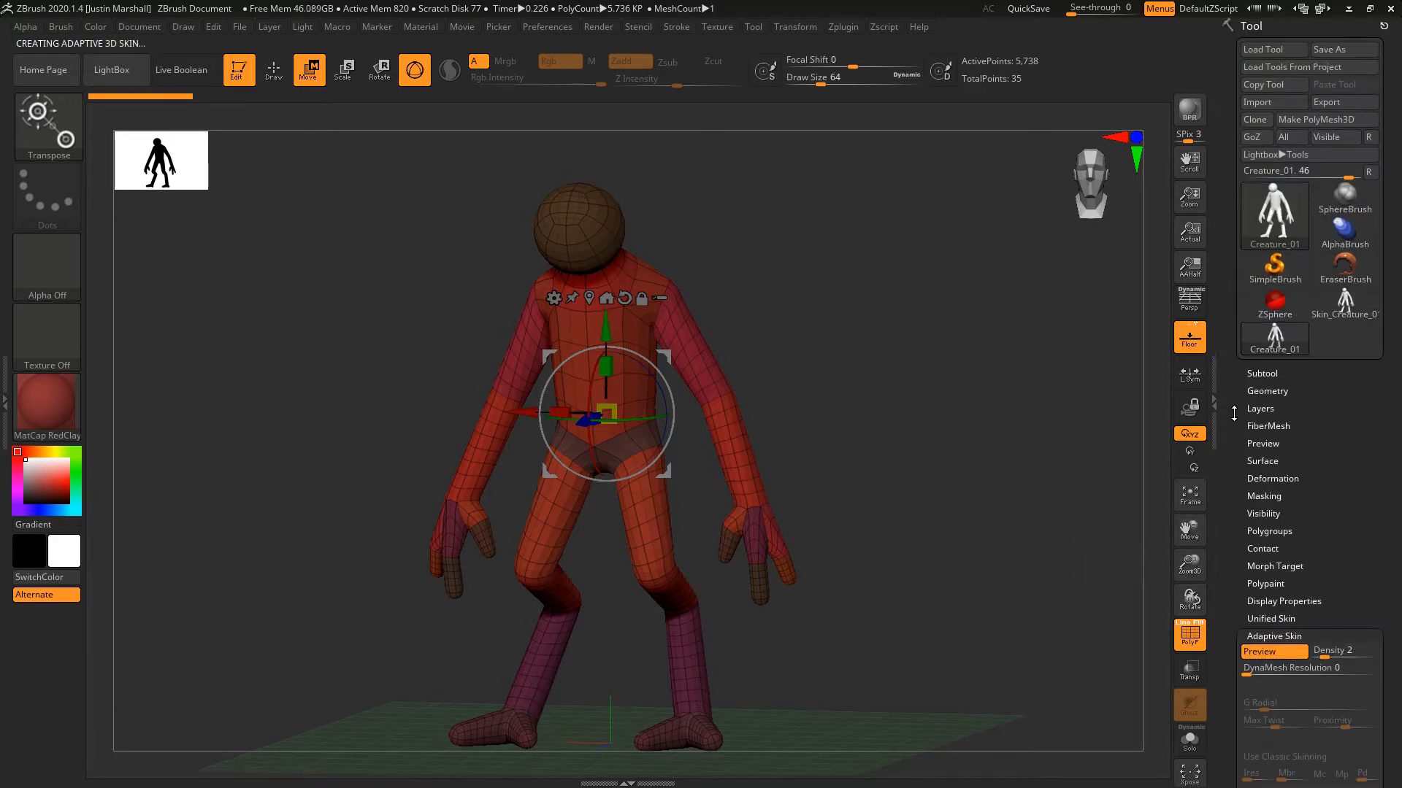
{"action": "mouse_move", "coordinate": [1188, 376]}
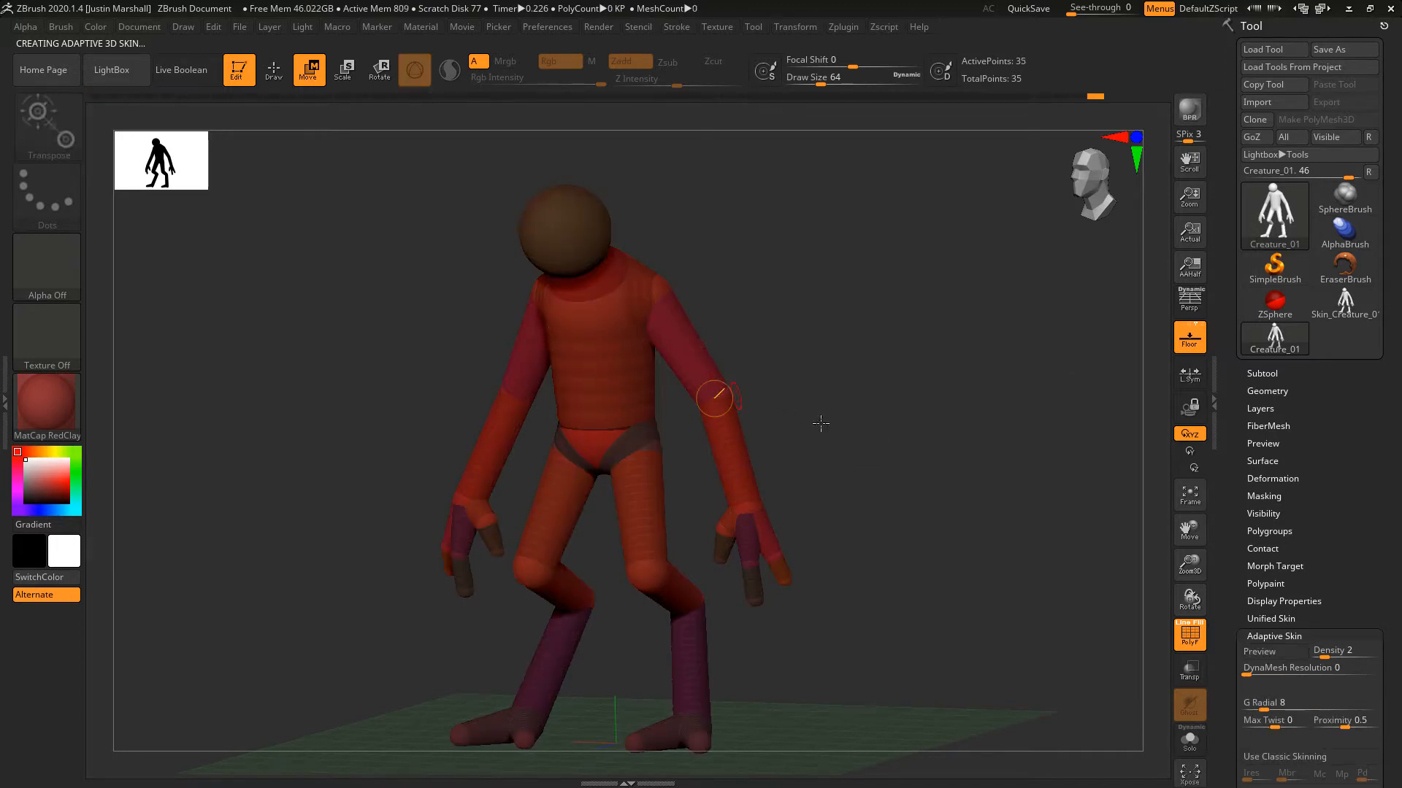
{"action": "mouse_move", "coordinate": [835, 439]}
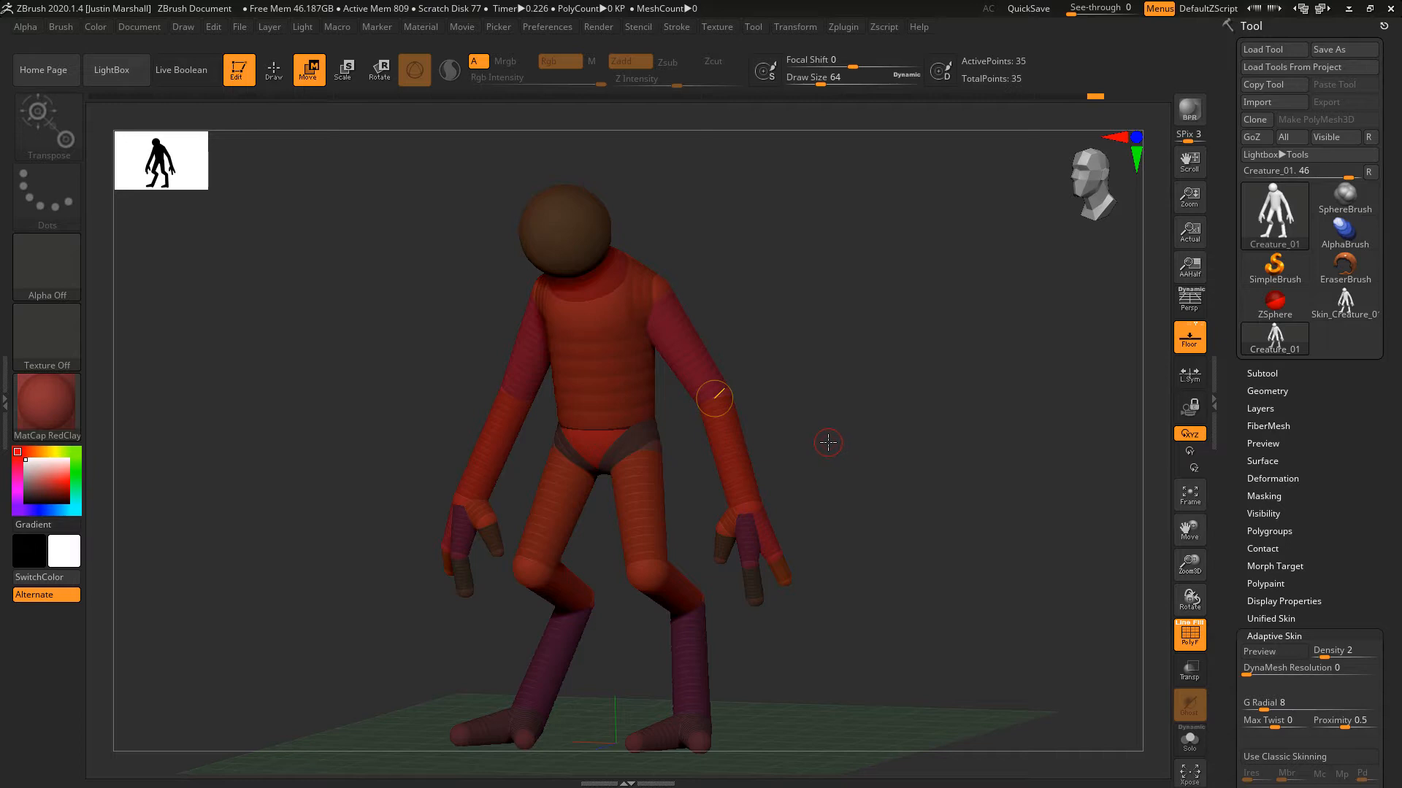
{"action": "mouse_move", "coordinate": [1018, 416]}
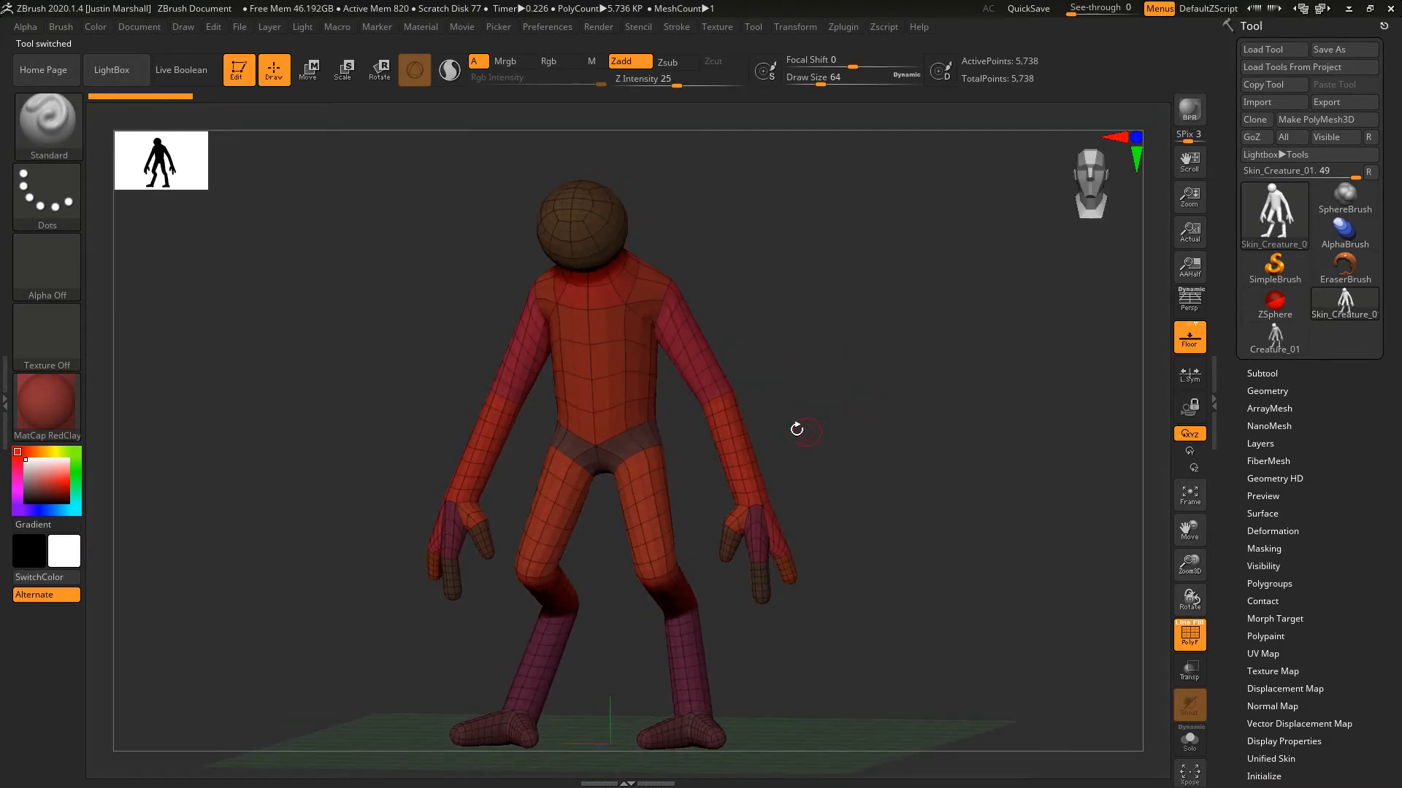
In Geometry, drop the skin mesh to SDiv 1 to check it, then return to SDiv 2.
{"action": "left_click_drag", "start_coordinate": [795, 429], "coordinate": [902, 437]}
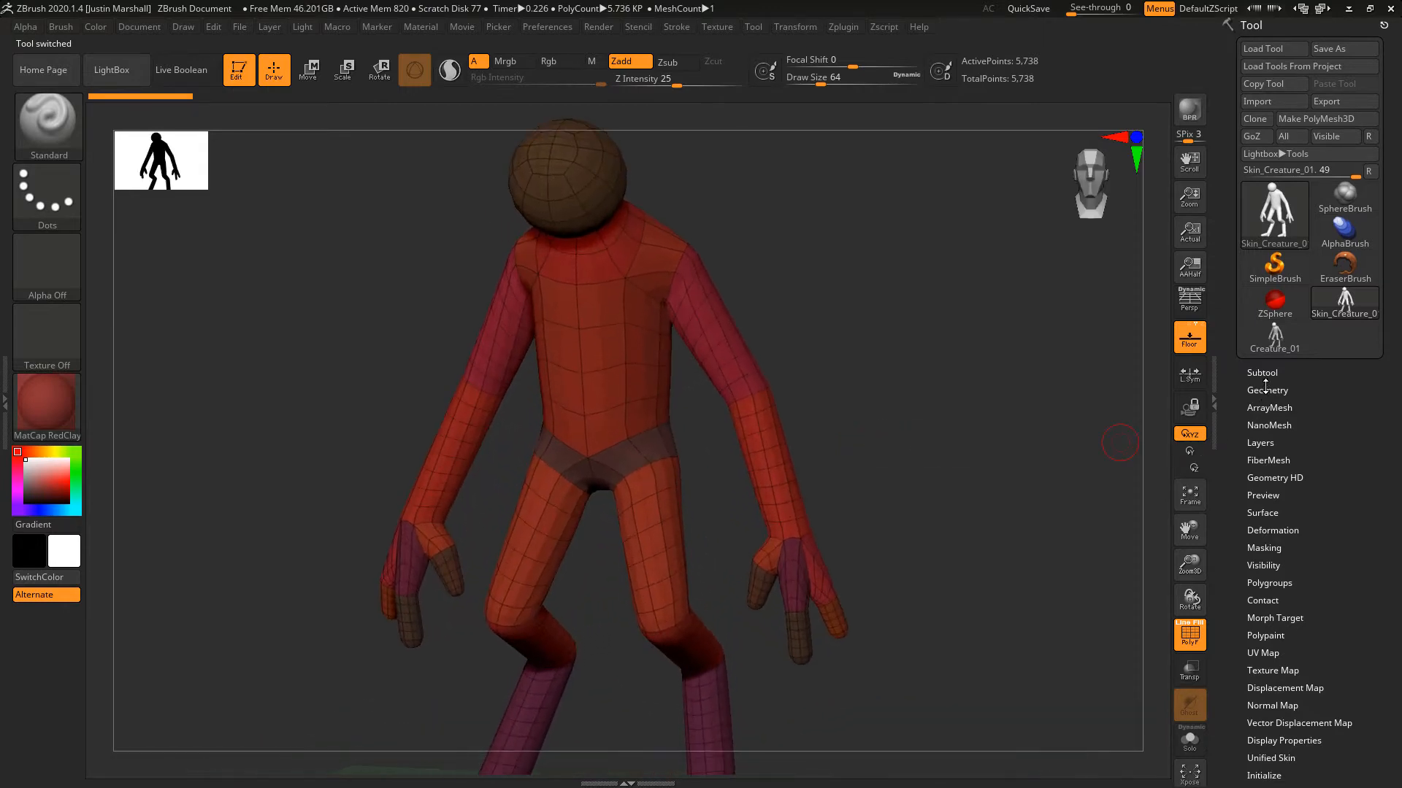
{"action": "left_click", "coordinate": [1267, 390]}
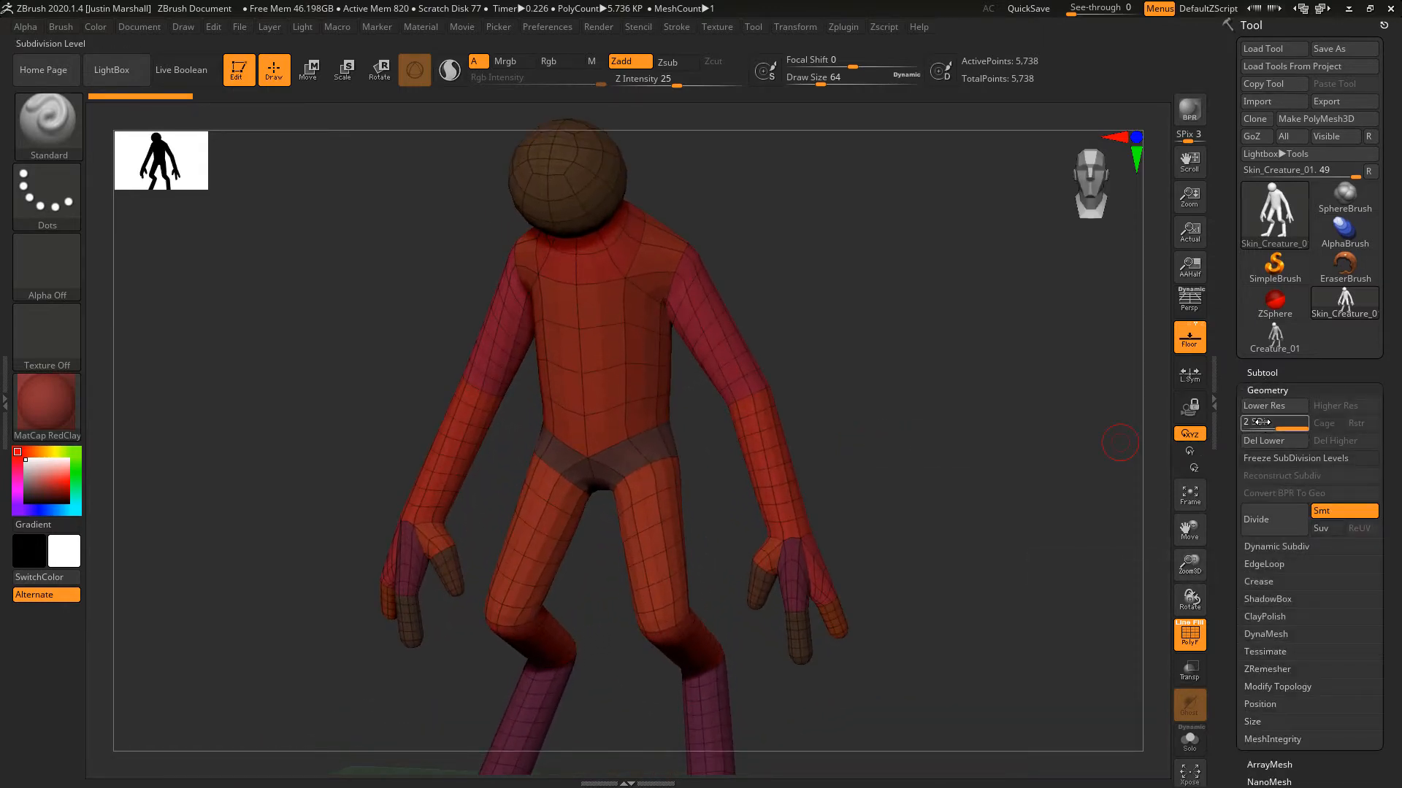
{"action": "left_click", "coordinate": [1269, 423]}
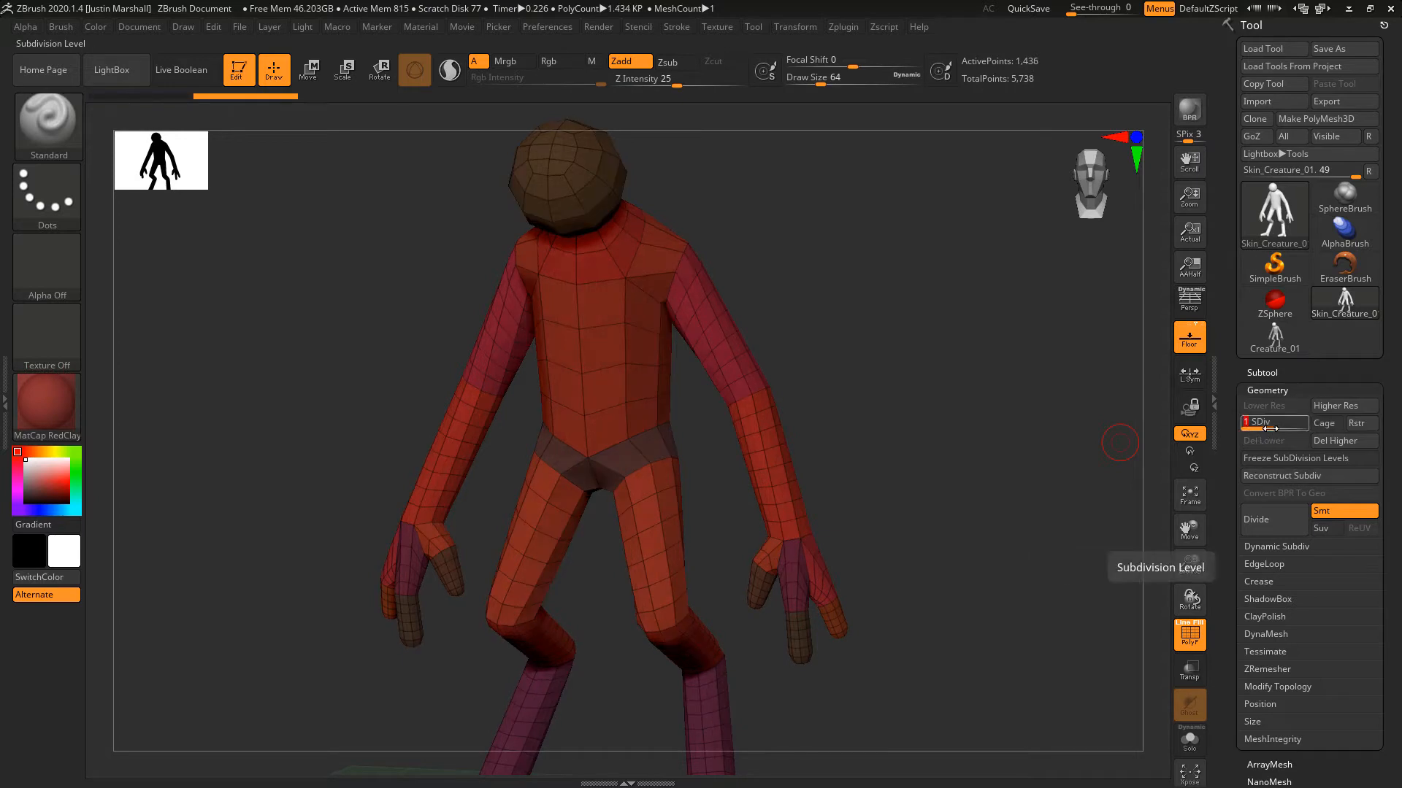
{"action": "left_click", "coordinate": [1343, 405]}
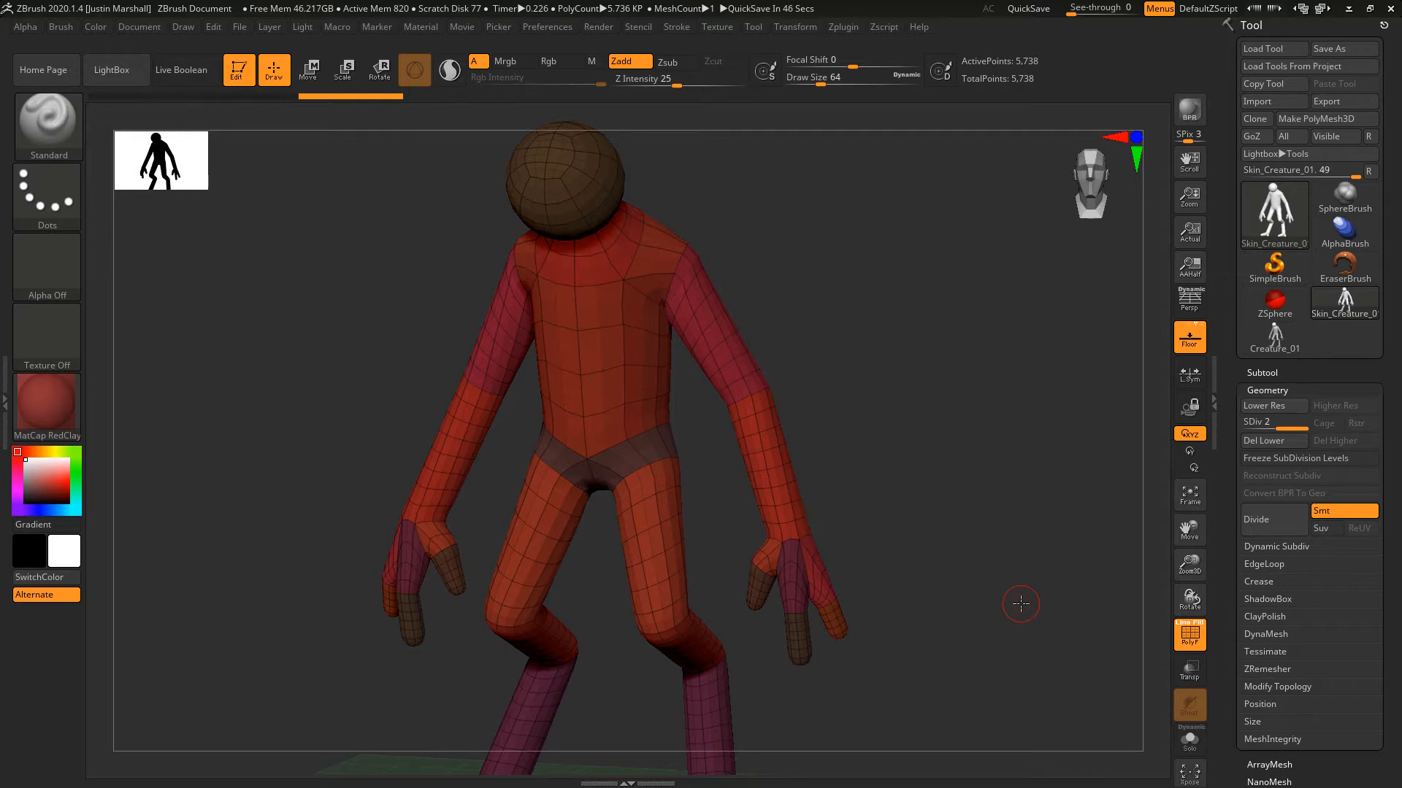
{"action": "left_click", "coordinate": [795, 27]}
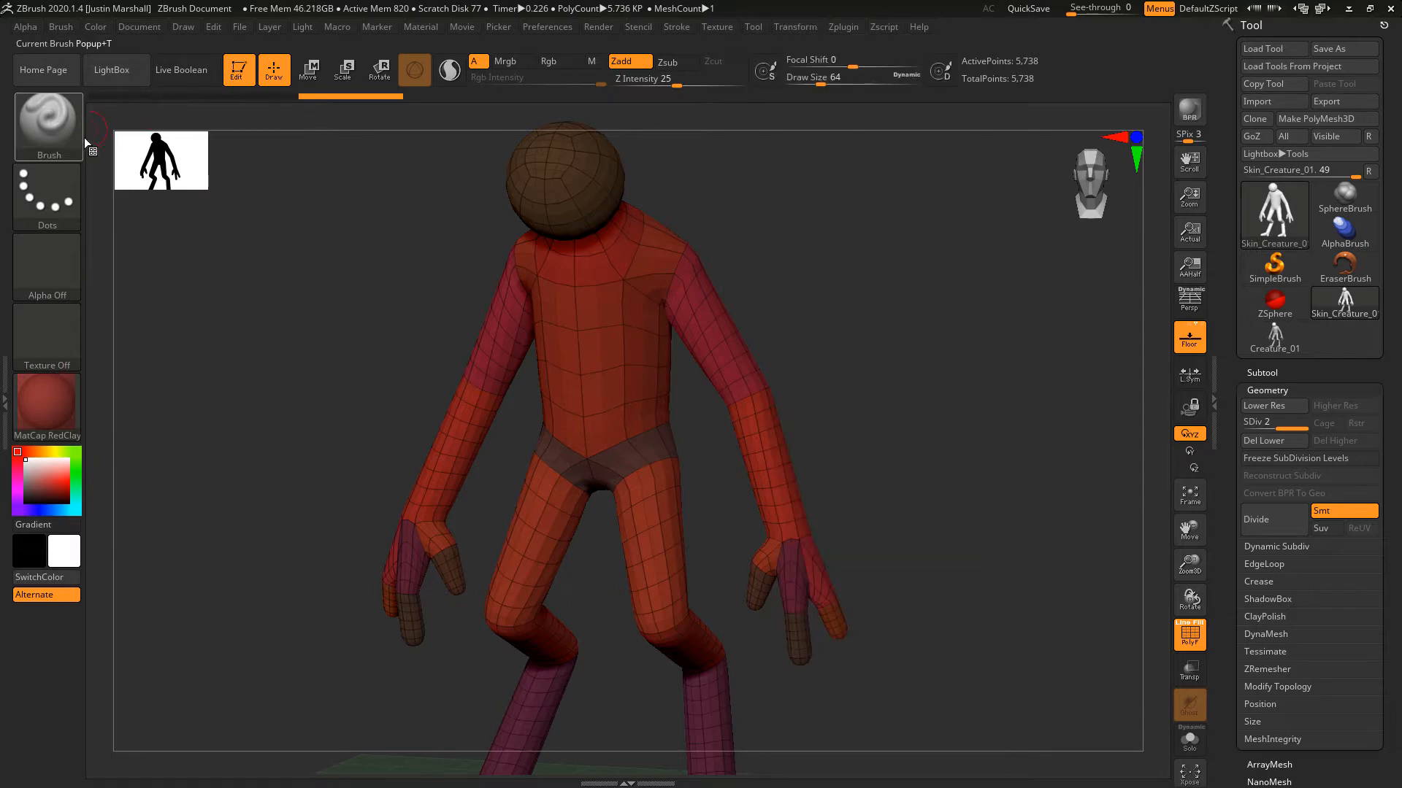
Select the Move brush from the brush library using the M filter.
{"action": "left_click", "coordinate": [49, 125]}
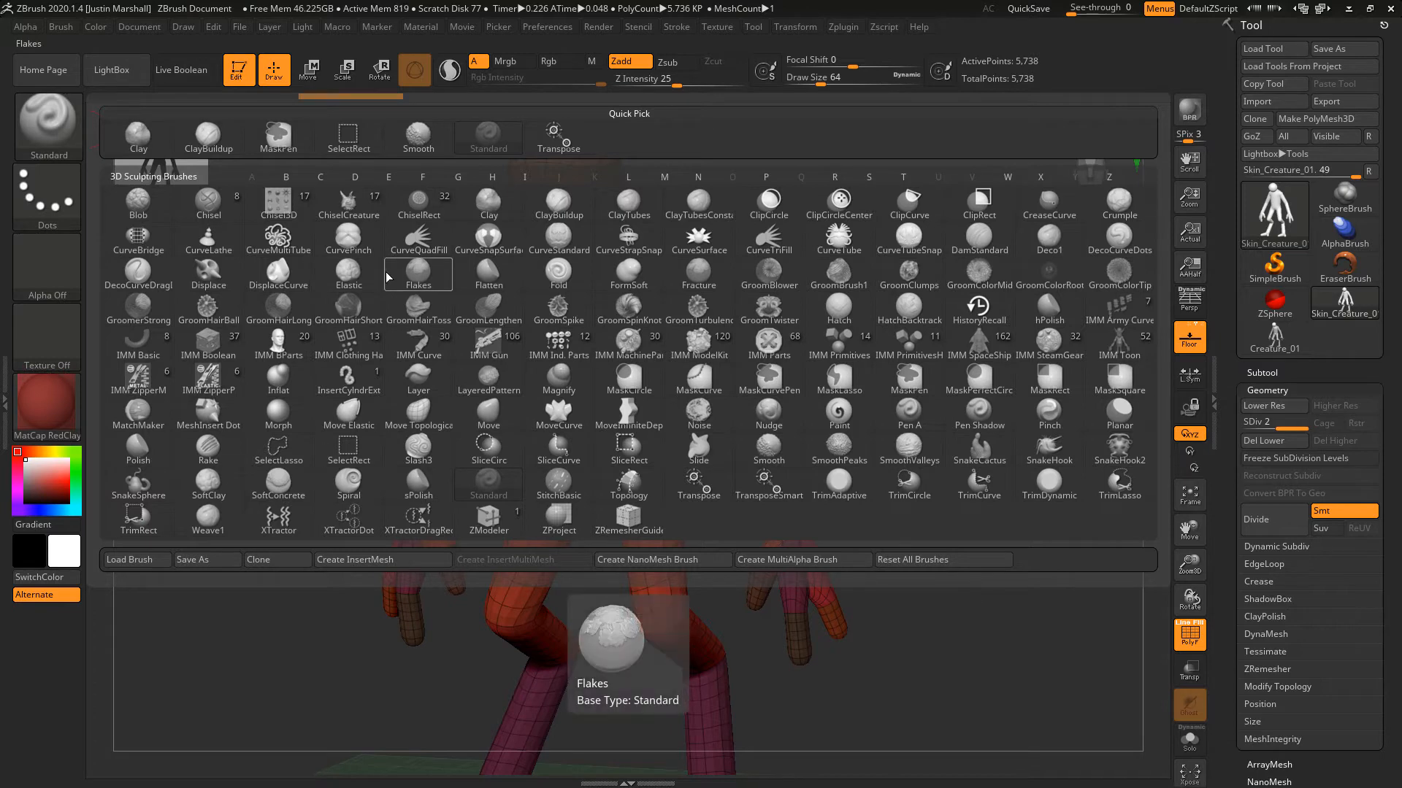
{"action": "left_click", "coordinate": [663, 177]}
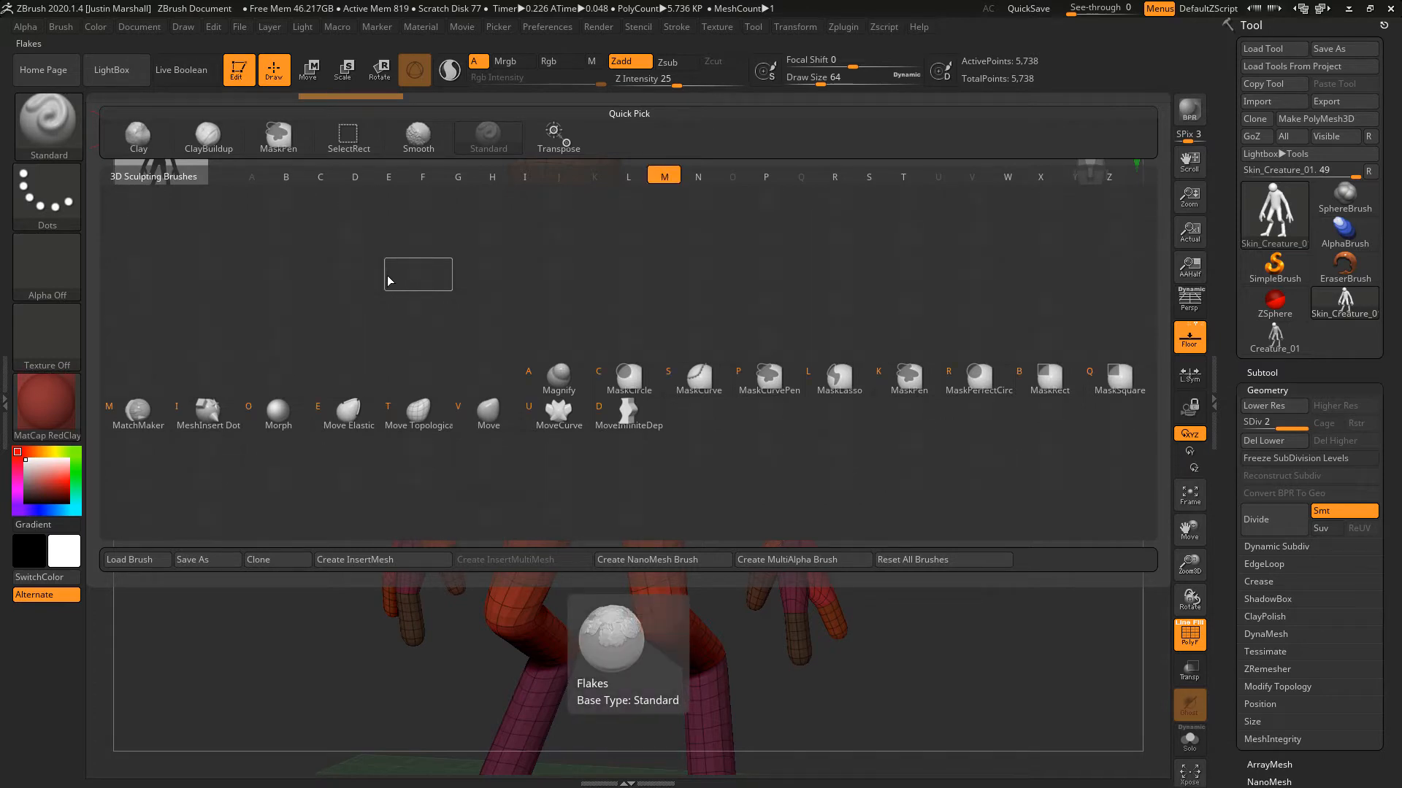
{"action": "left_click", "coordinate": [488, 413]}
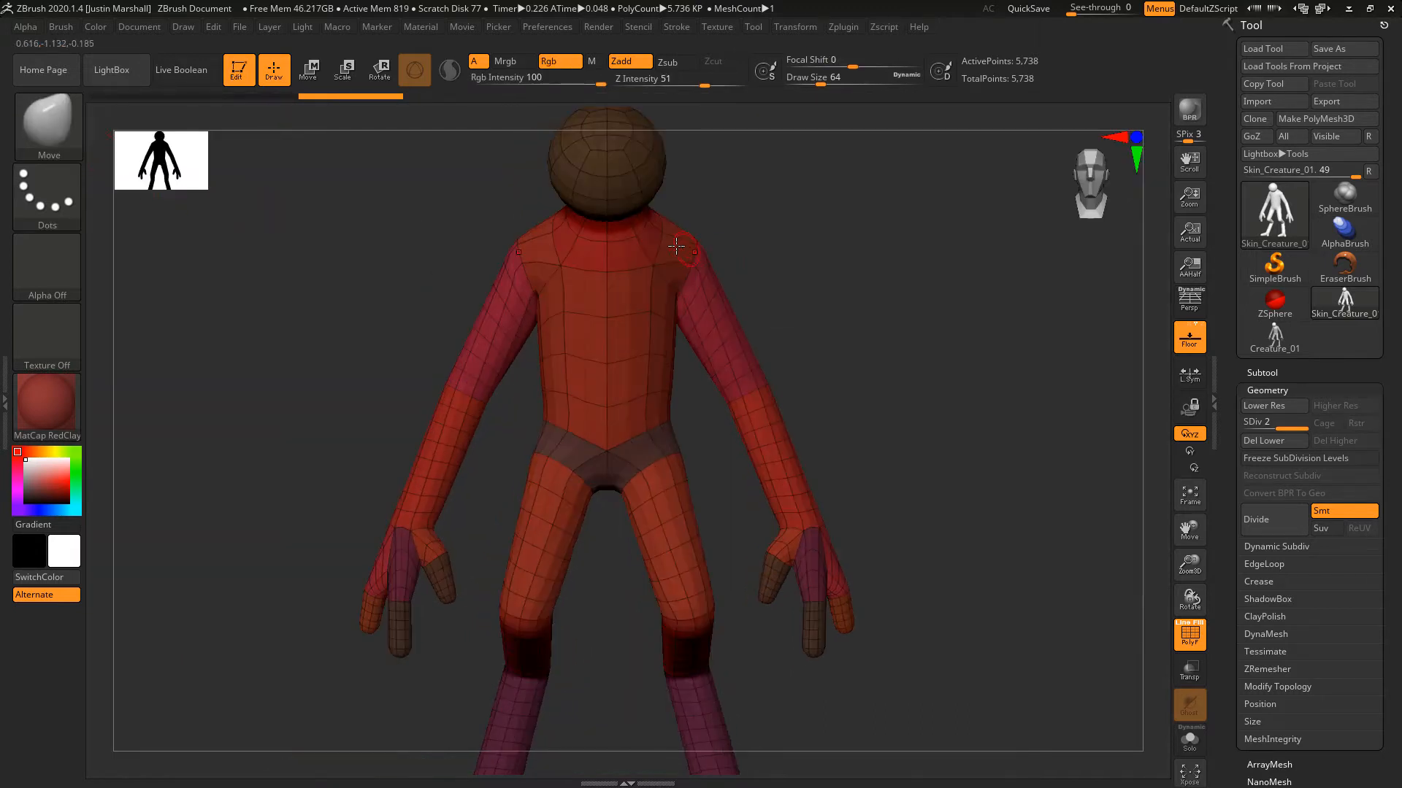
Broaden the shoulders and chest, push the upper body into a hunch and bulk out the back.
{"action": "left_click_drag", "start_coordinate": [676, 248], "coordinate": [804, 254]}
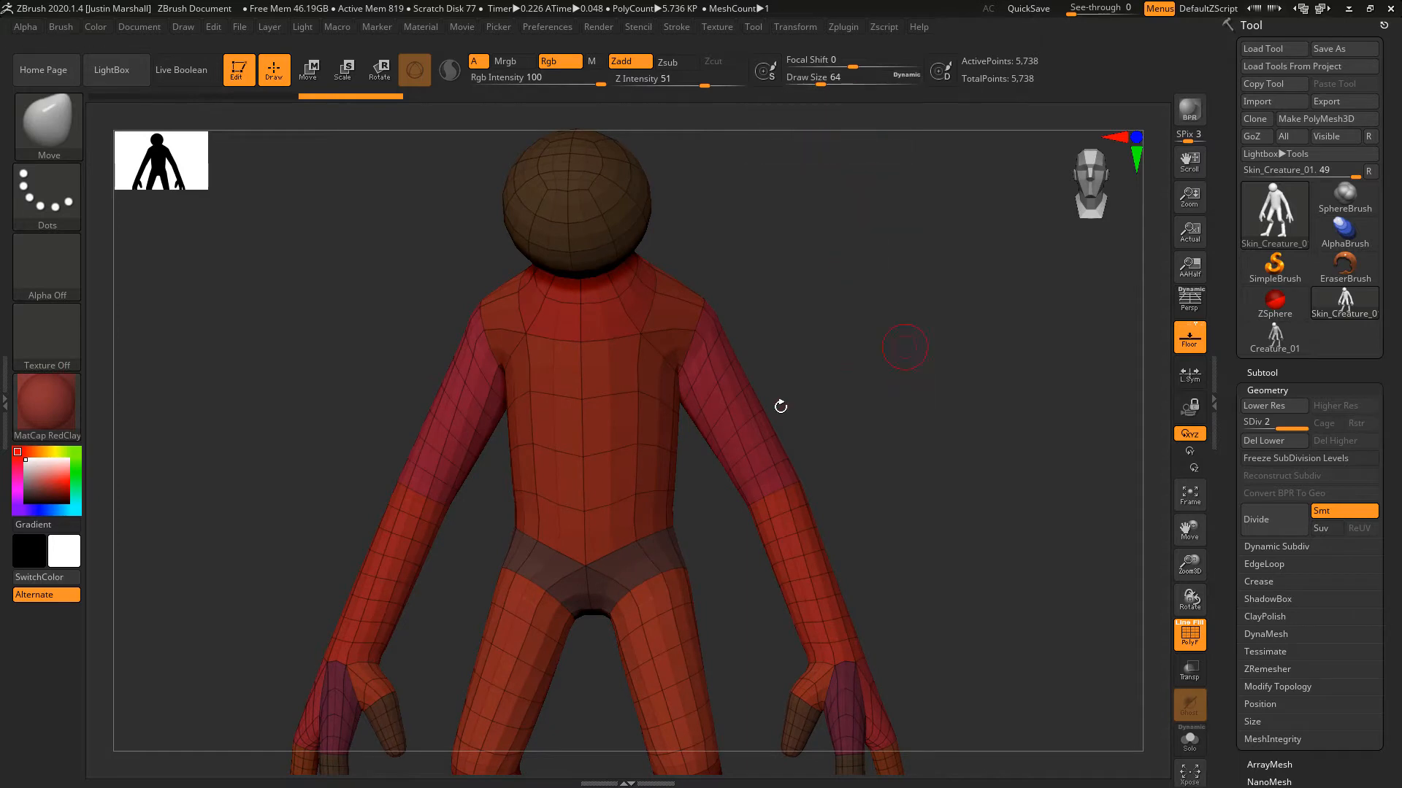
{"action": "left_click_drag", "start_coordinate": [812, 77], "coordinate": [835, 78]}
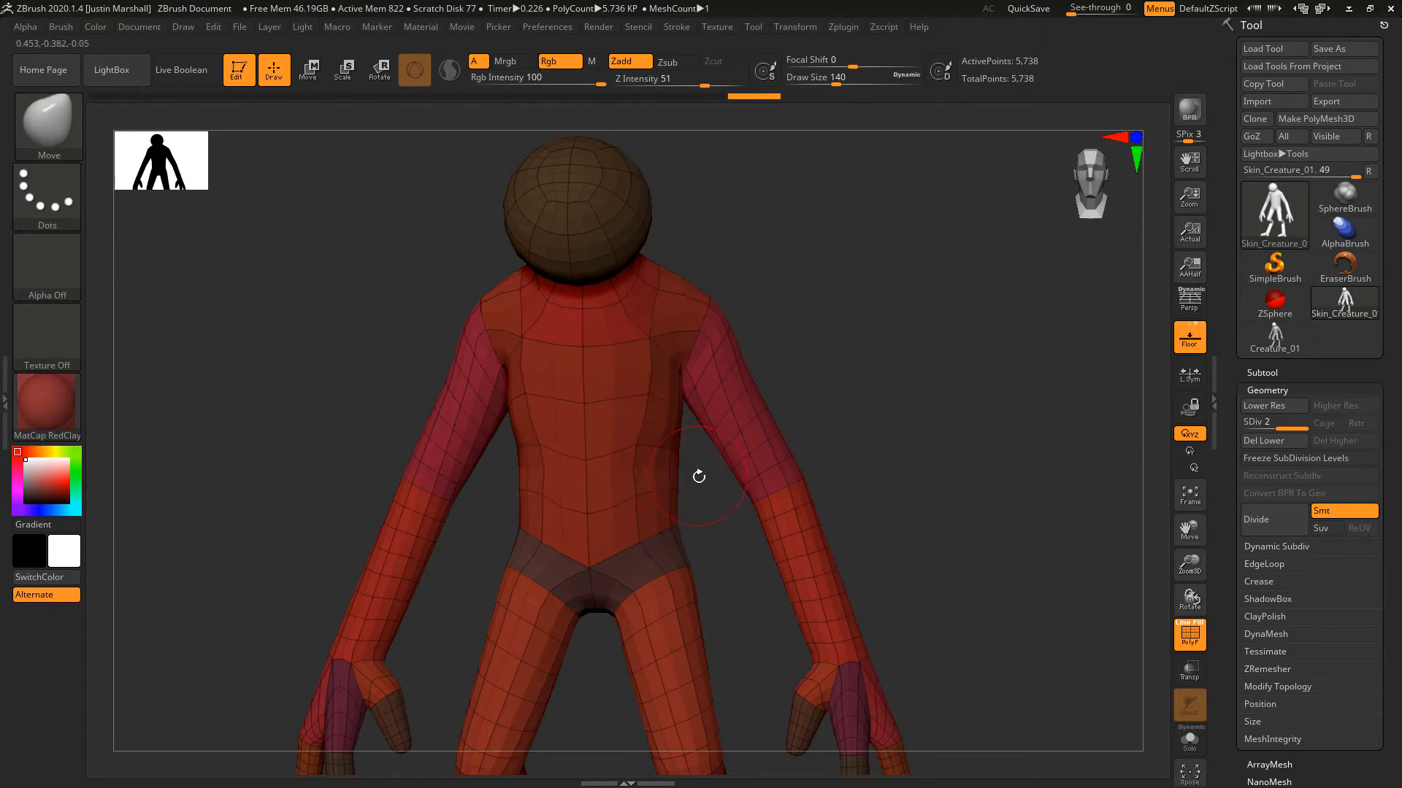
{"action": "left_click_drag", "start_coordinate": [699, 476], "coordinate": [603, 501]}
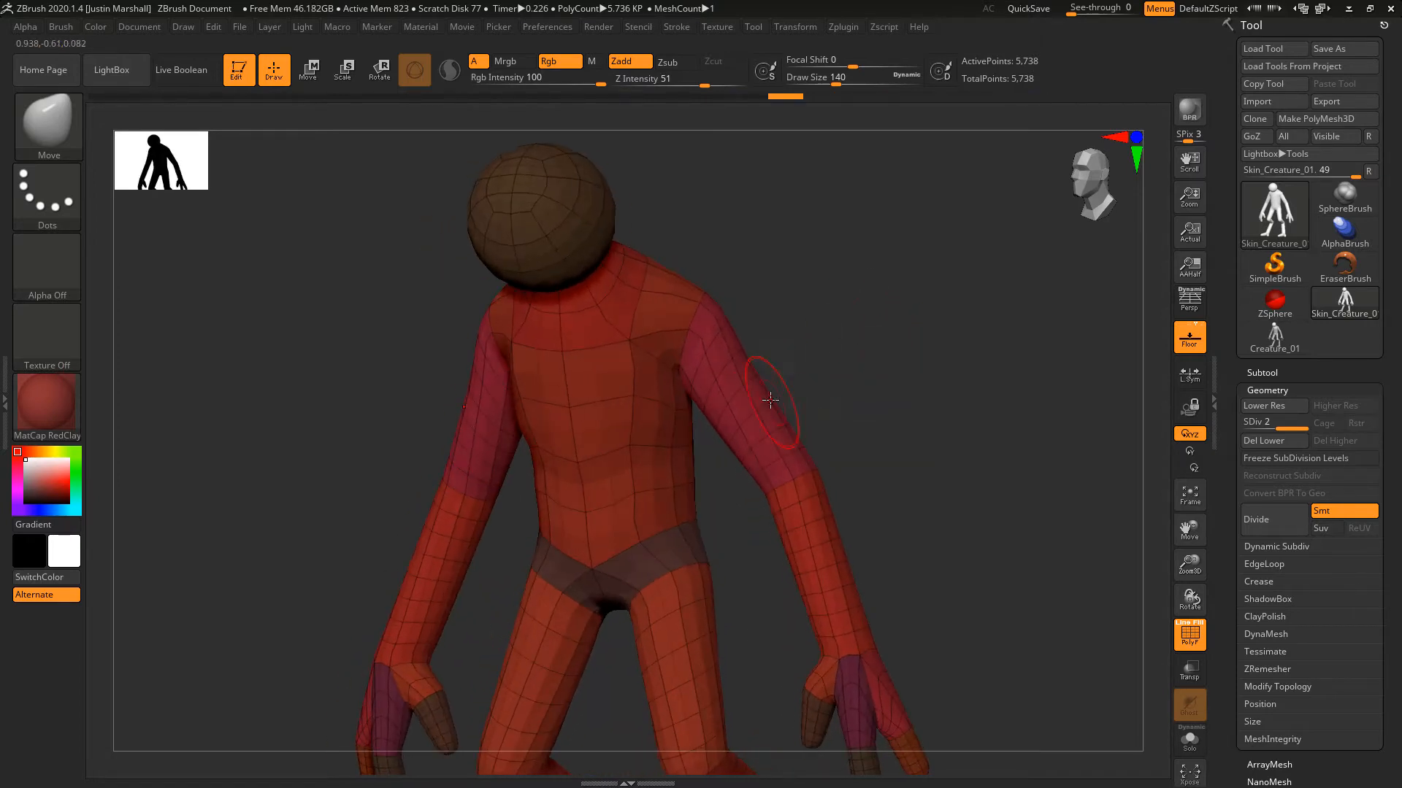
{"action": "left_click_drag", "start_coordinate": [771, 400], "coordinate": [746, 412]}
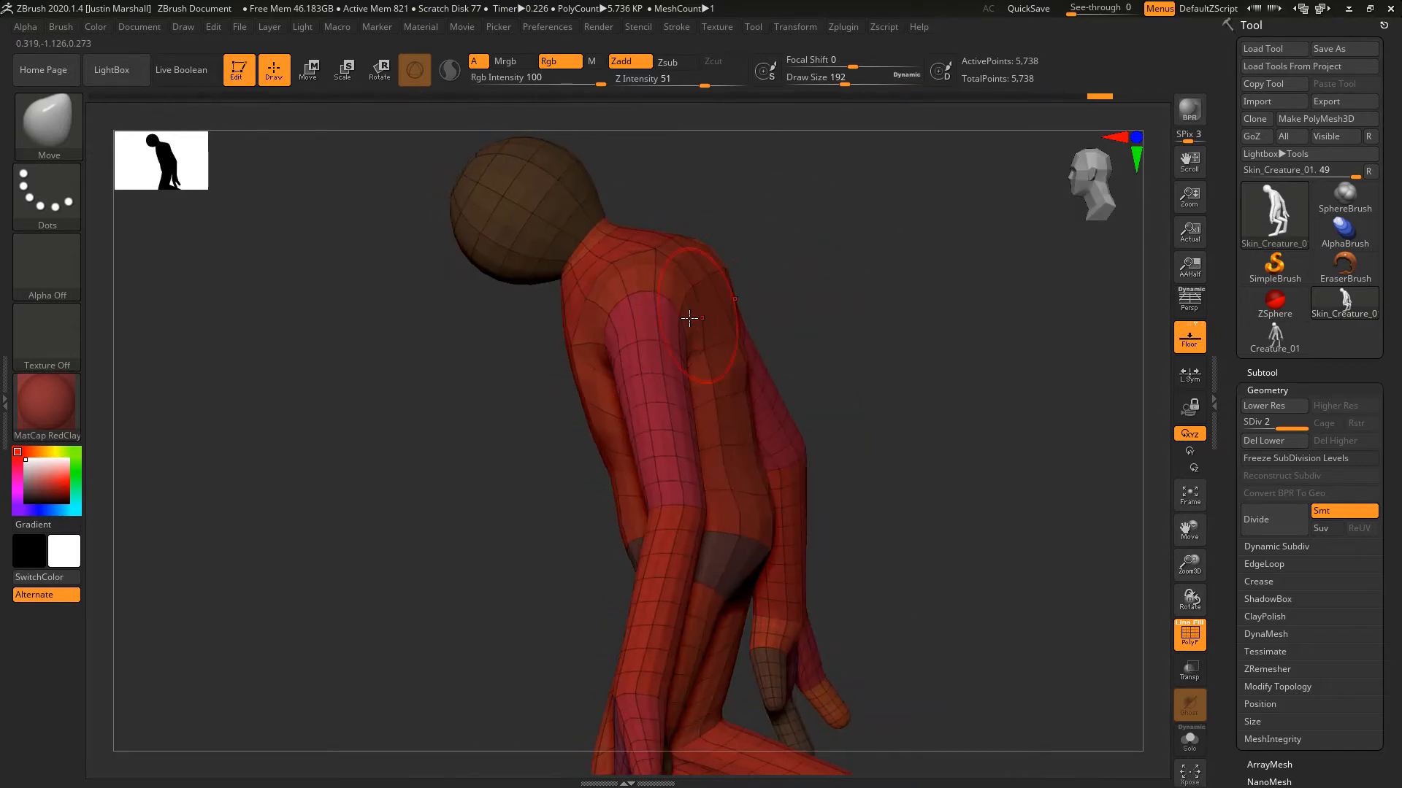
{"action": "left_click_drag", "start_coordinate": [688, 320], "coordinate": [739, 370]}
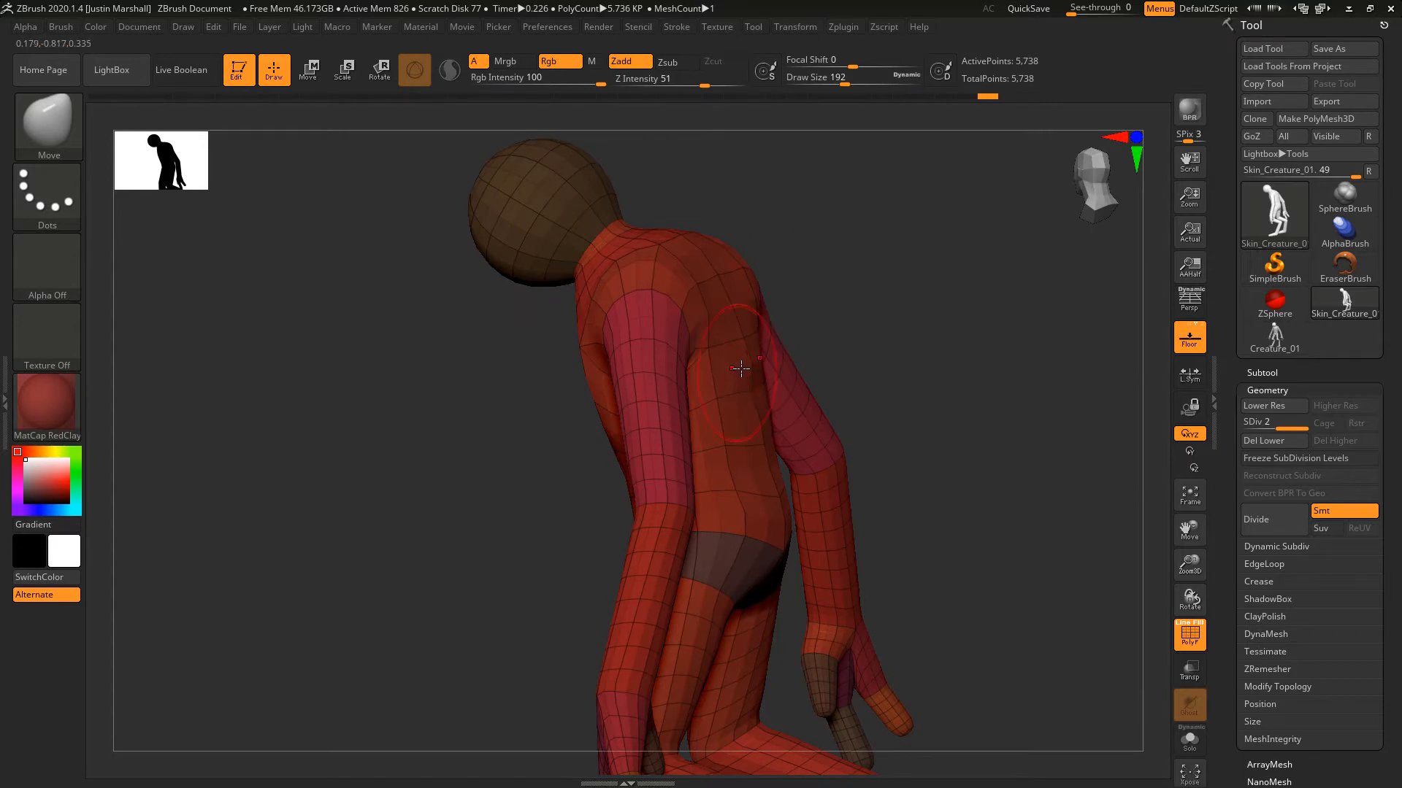
{"action": "mouse_move", "coordinate": [726, 472]}
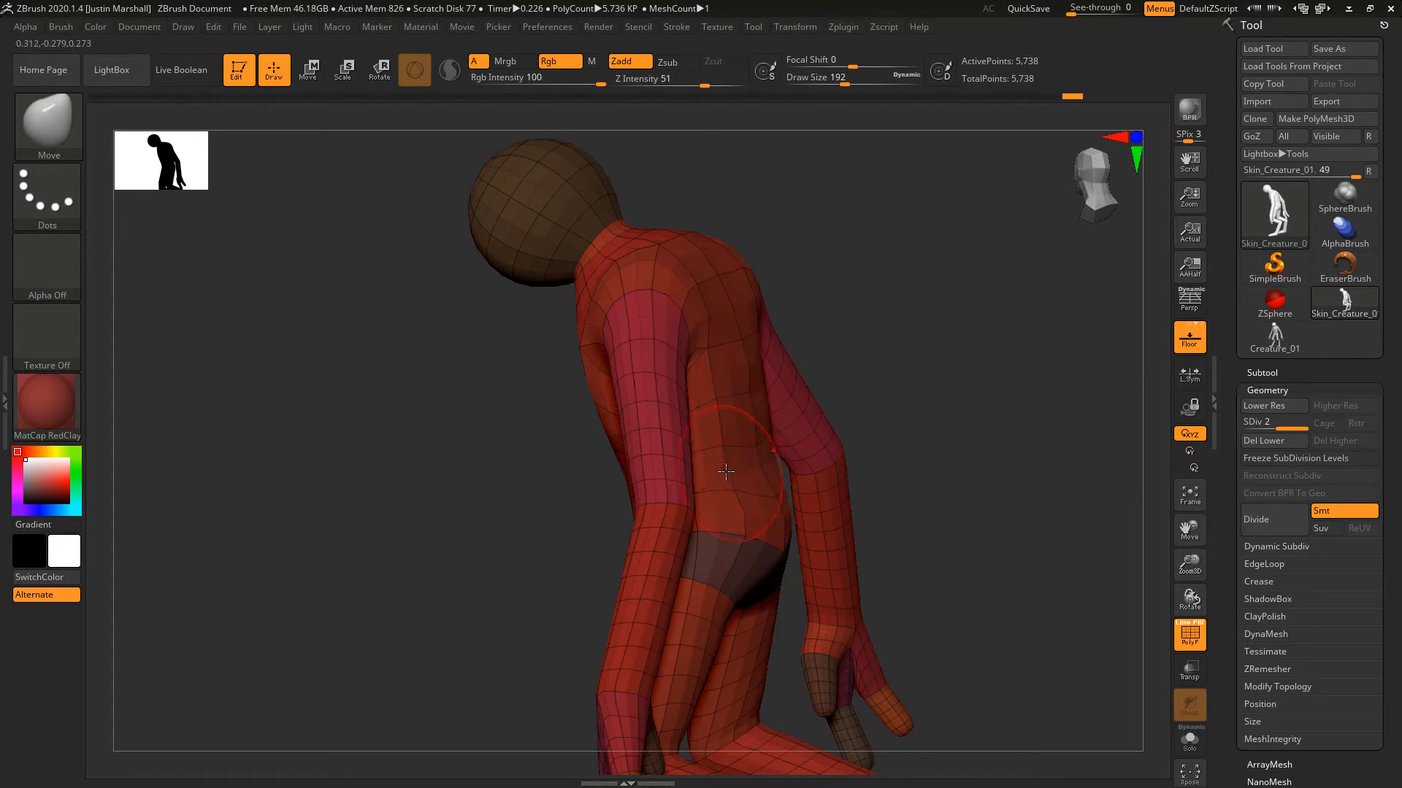
Push out the belly, widen the lower torso and fill out the hips.
{"action": "left_click_drag", "start_coordinate": [725, 472], "coordinate": [603, 355]}
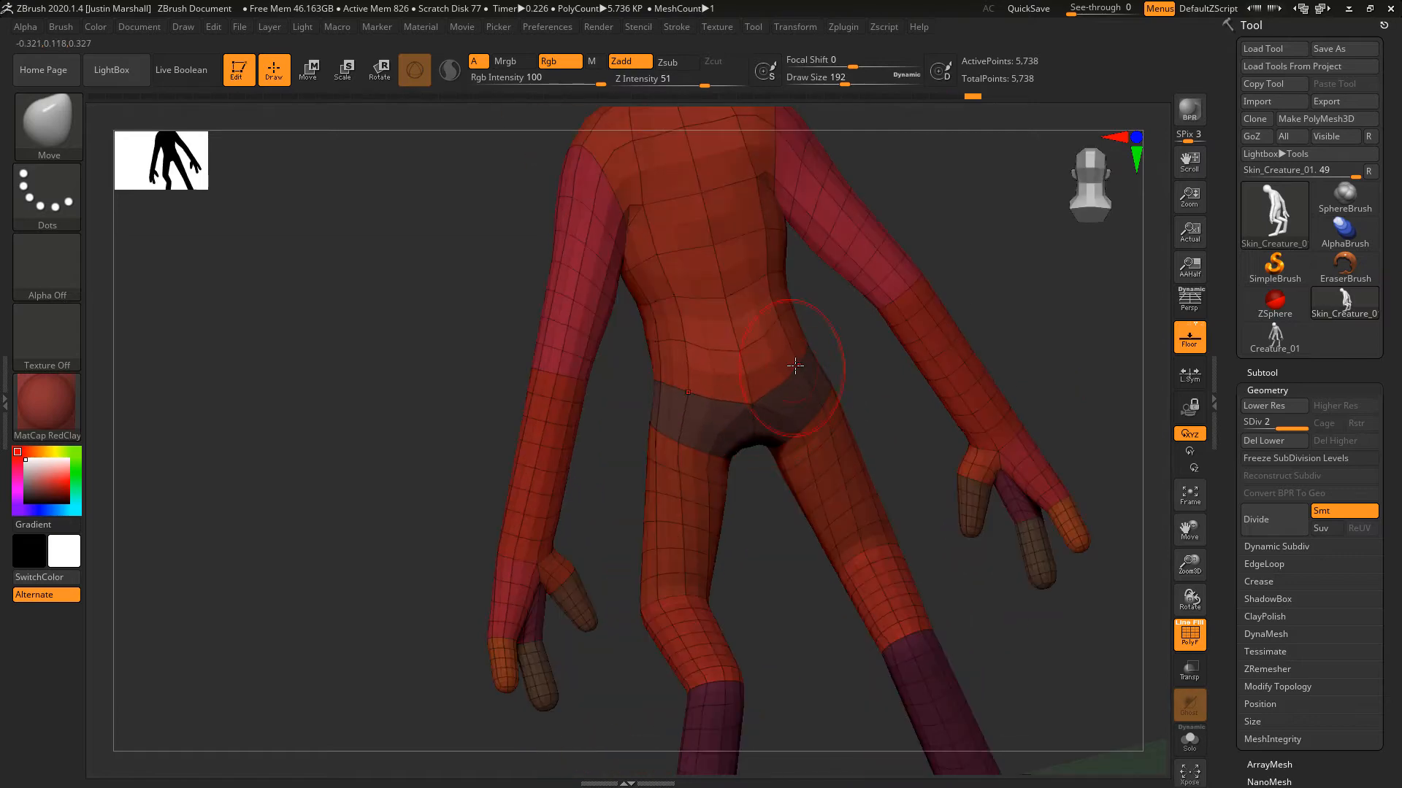
{"action": "left_click_drag", "start_coordinate": [794, 365], "coordinate": [784, 526]}
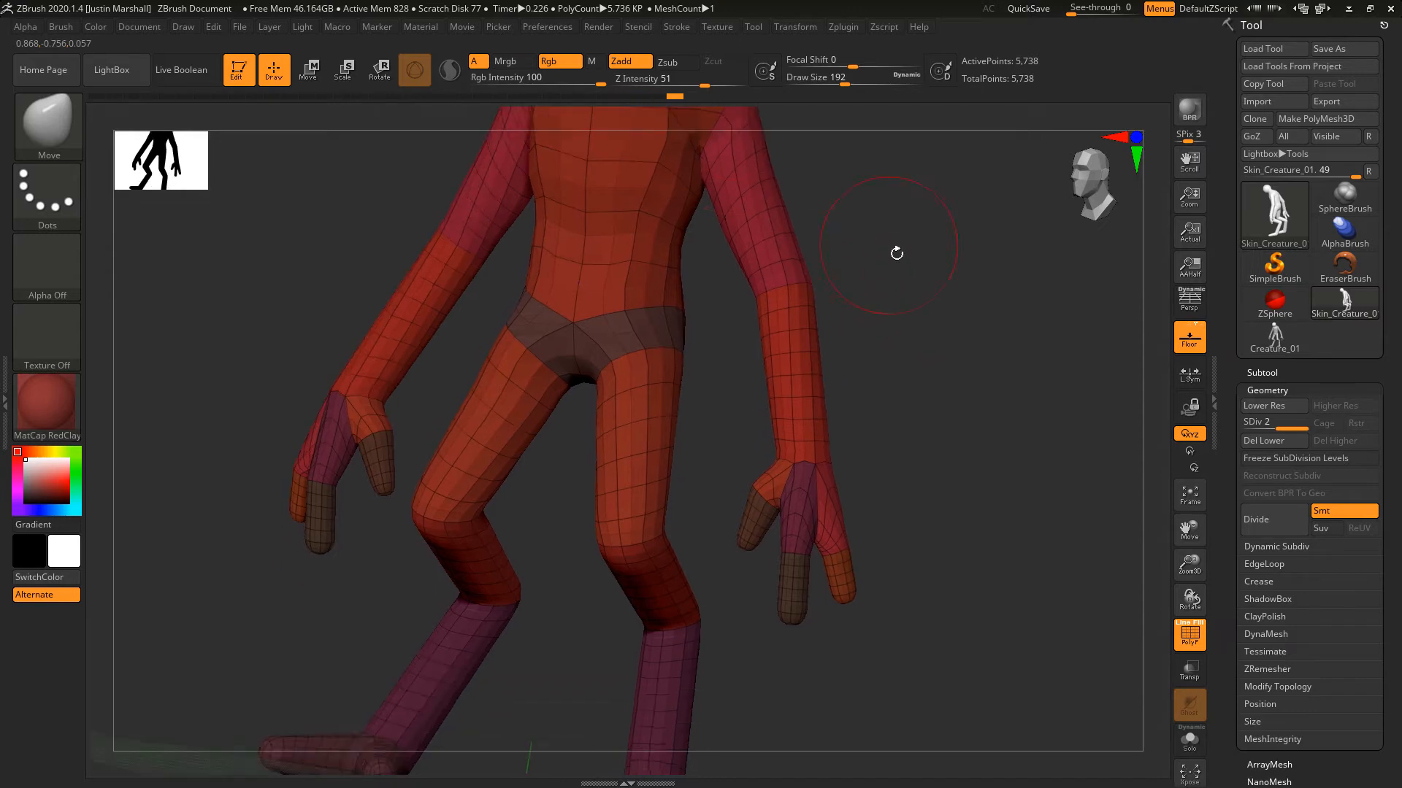
{"action": "left_click_drag", "start_coordinate": [894, 249], "coordinate": [666, 396]}
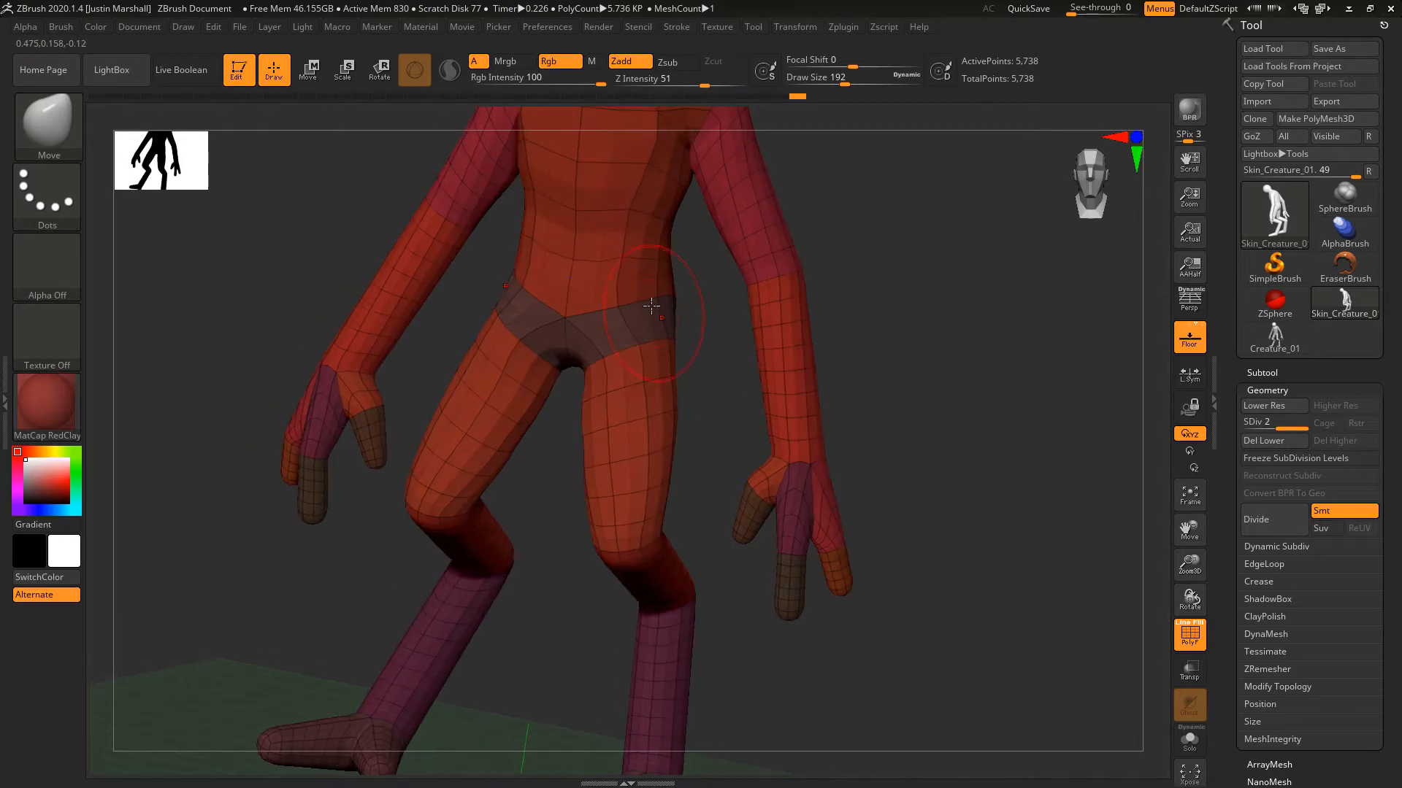
{"action": "left_click_drag", "start_coordinate": [651, 307], "coordinate": [910, 305]}
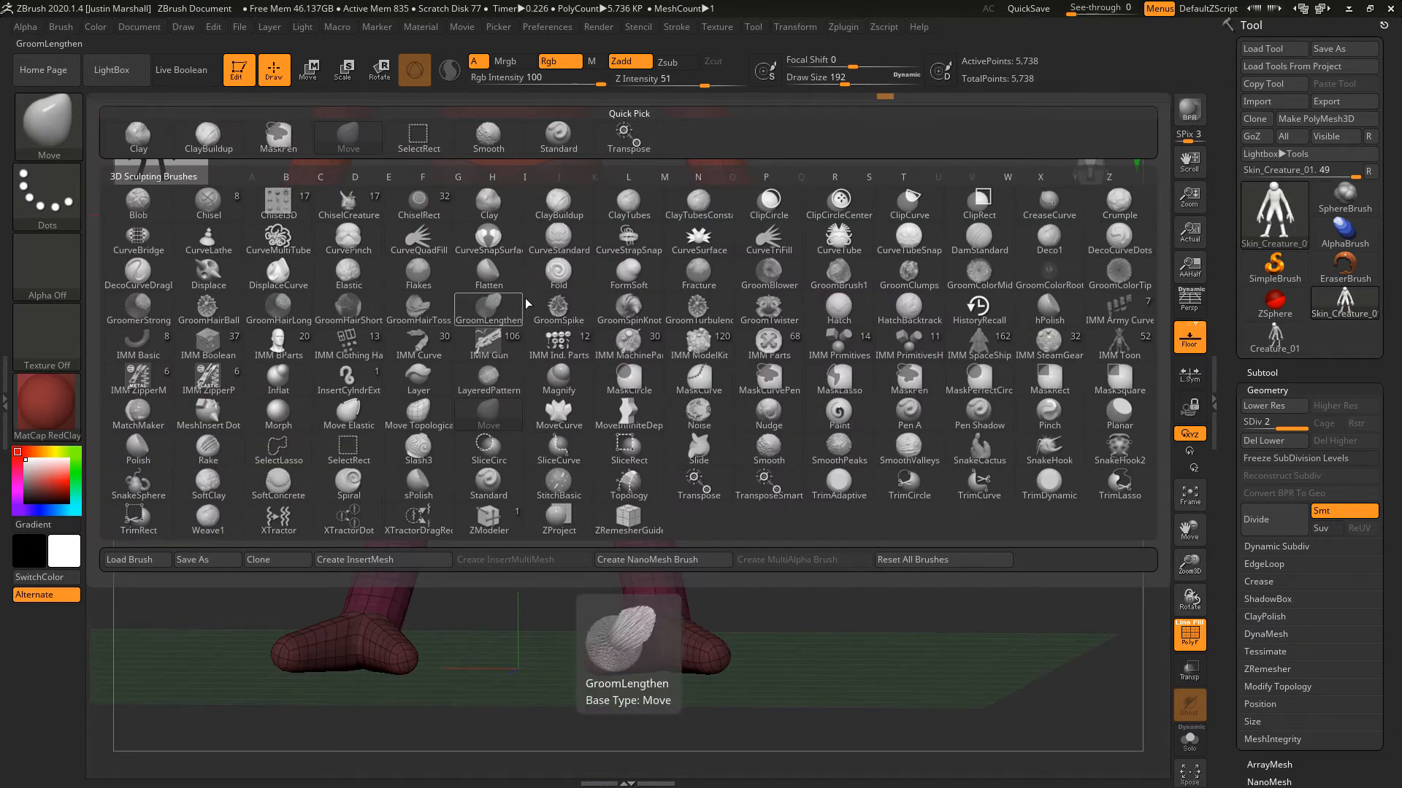
Select the Inflat brush from the brush library using the I filter.
{"action": "left_click", "coordinate": [558, 308]}
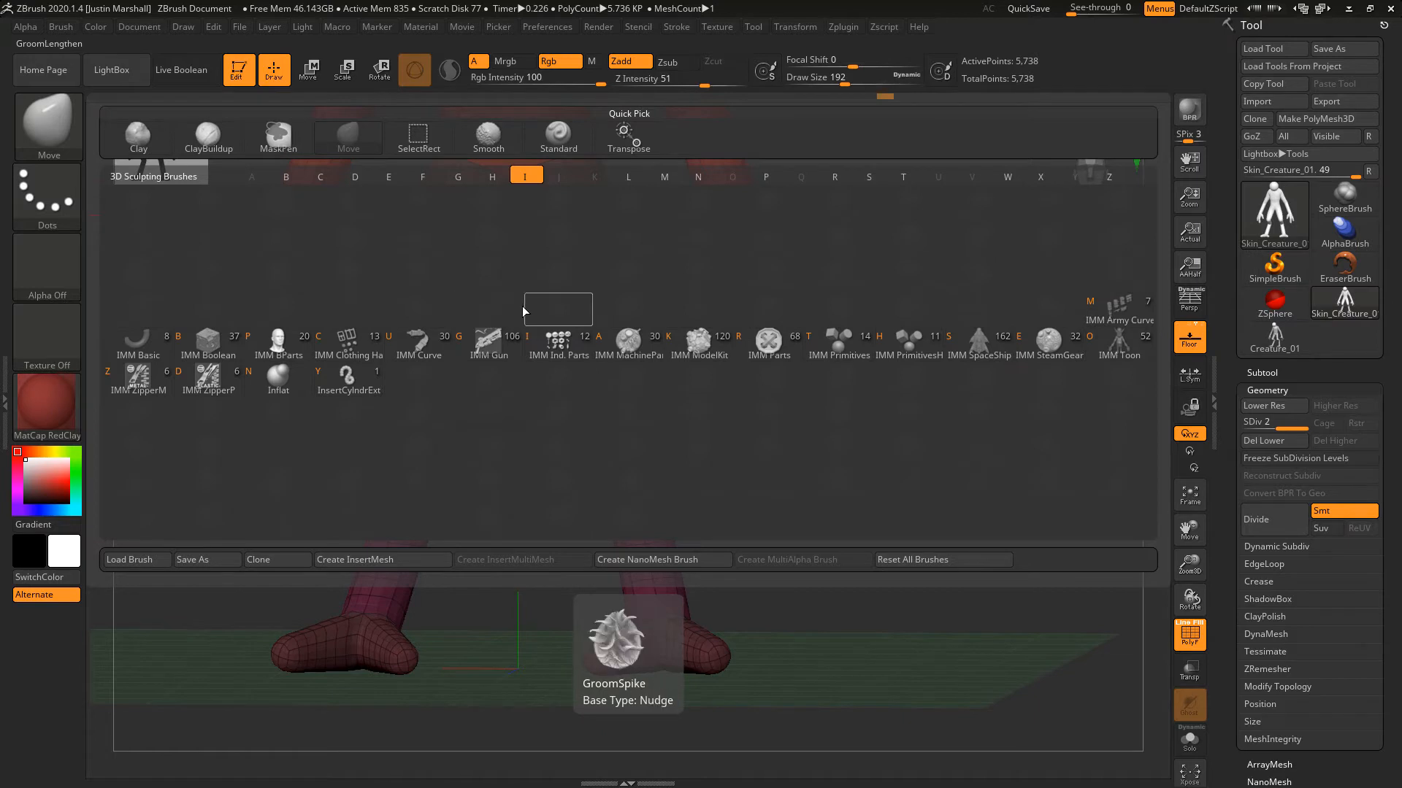
{"action": "left_click", "coordinate": [278, 379]}
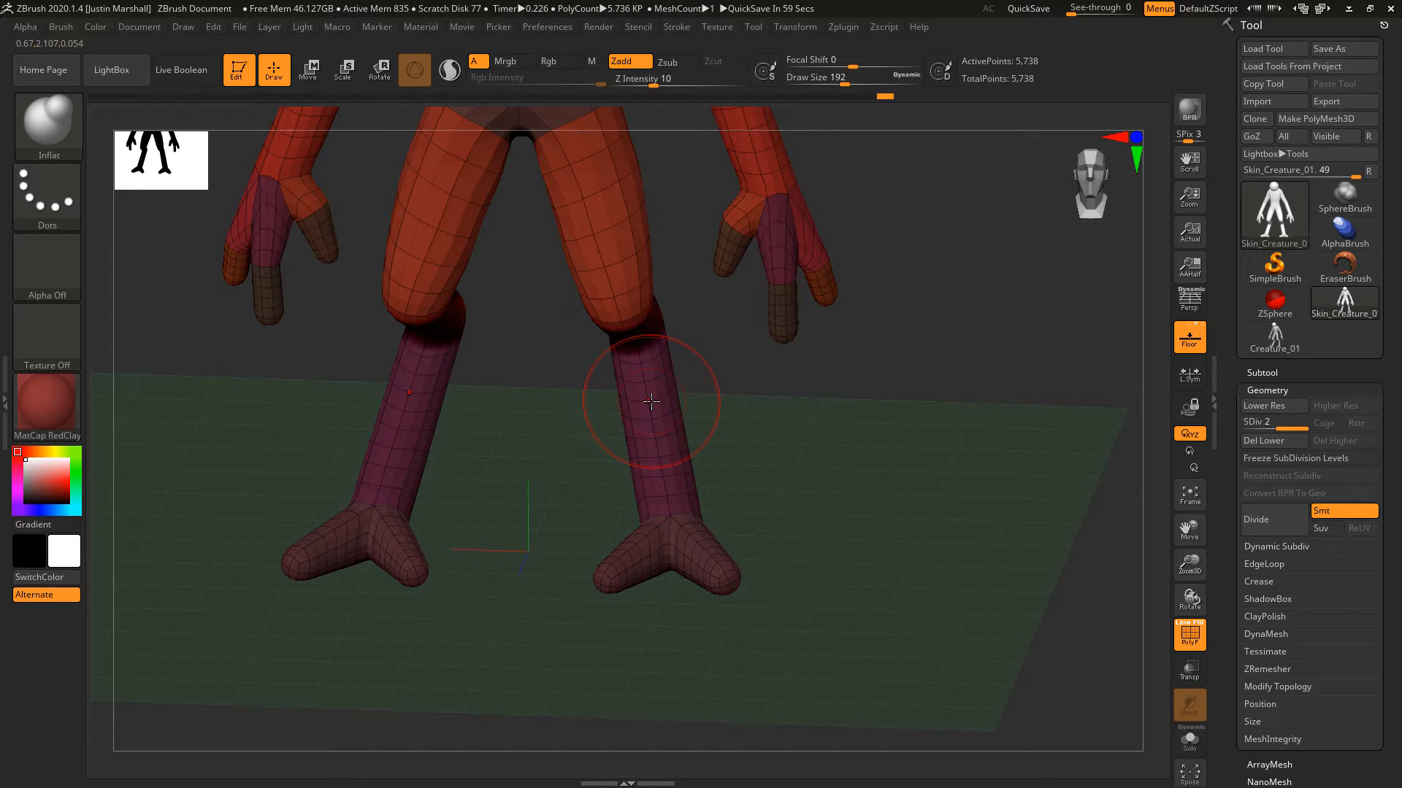
{"action": "mouse_move", "coordinate": [911, 345]}
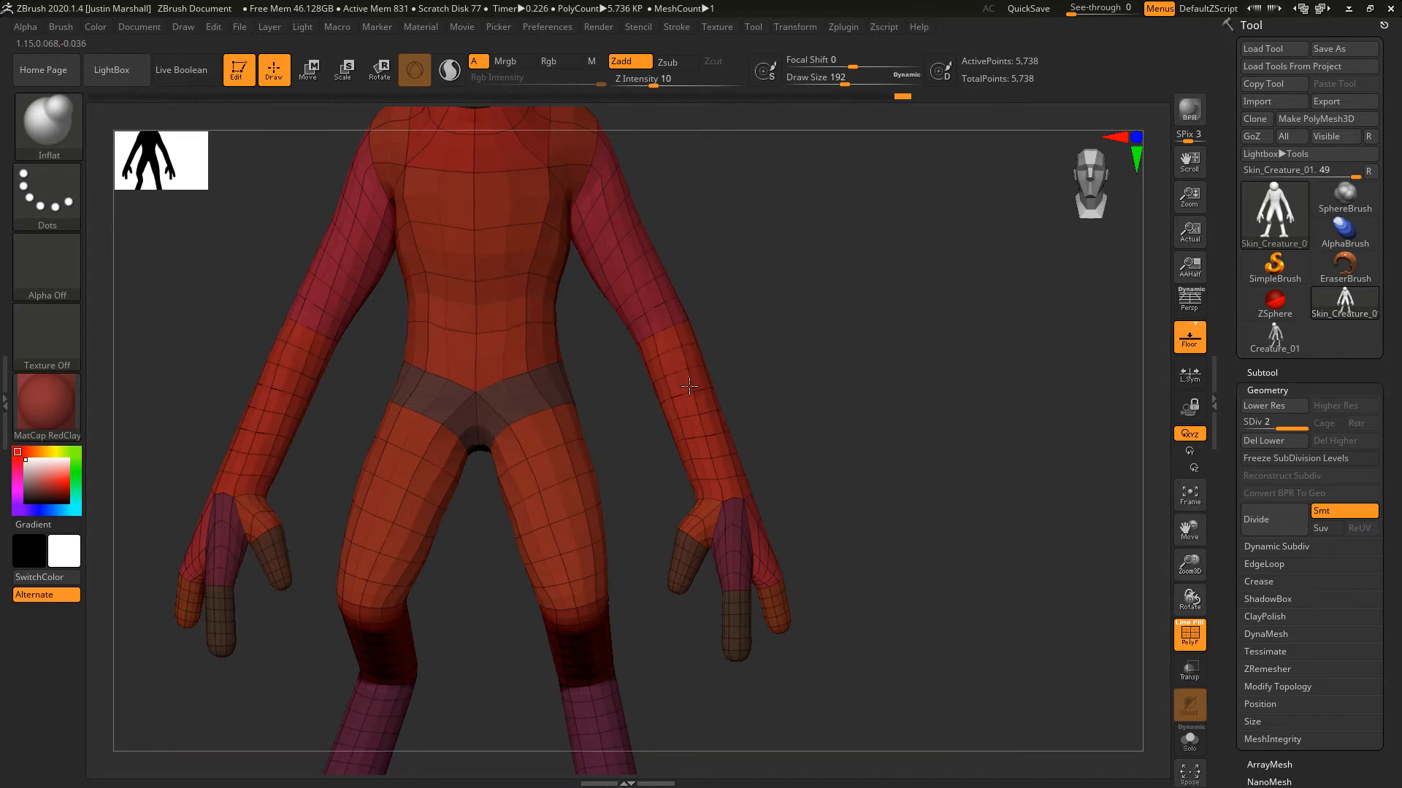
{"action": "left_click_drag", "start_coordinate": [687, 389], "coordinate": [769, 349]}
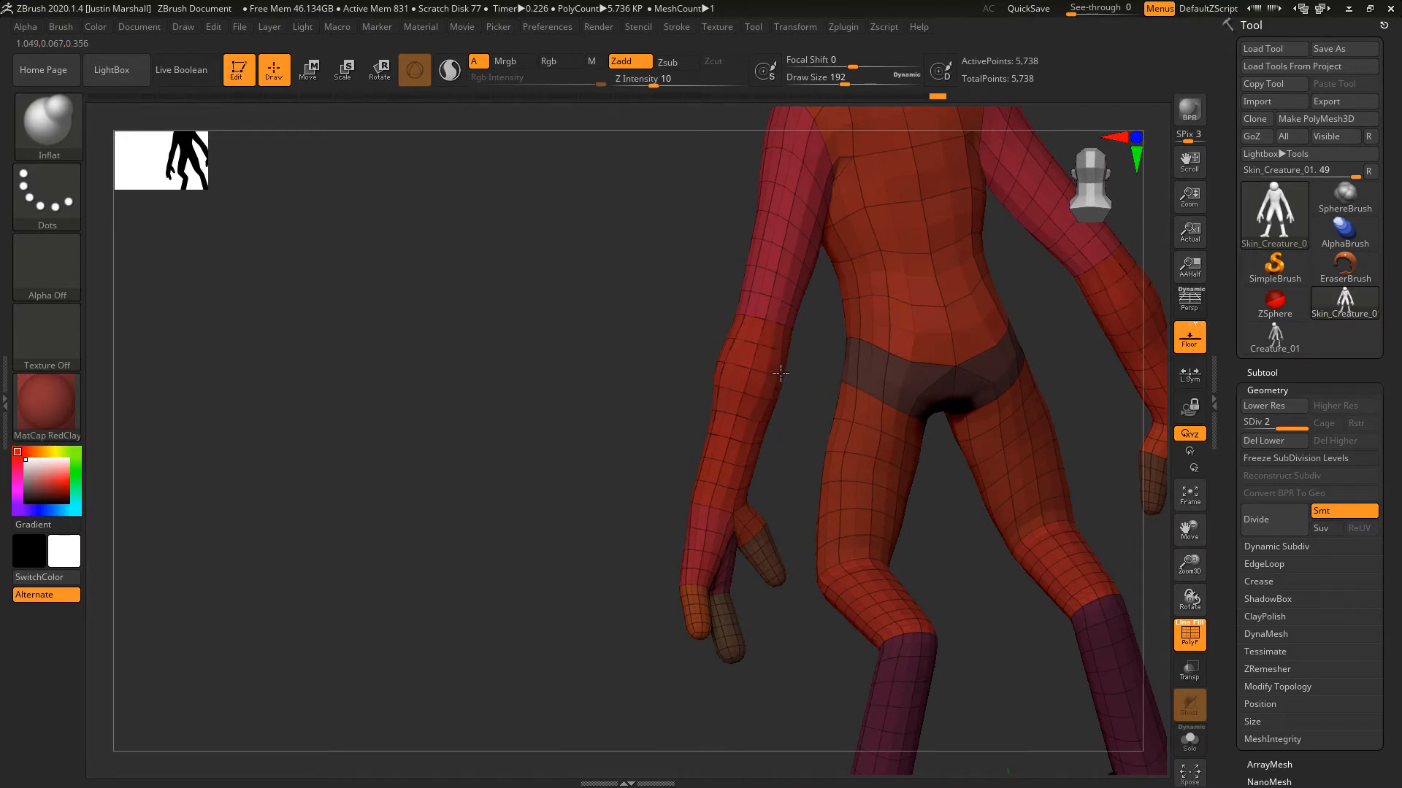
{"action": "left_click_drag", "start_coordinate": [778, 375], "coordinate": [782, 366]}
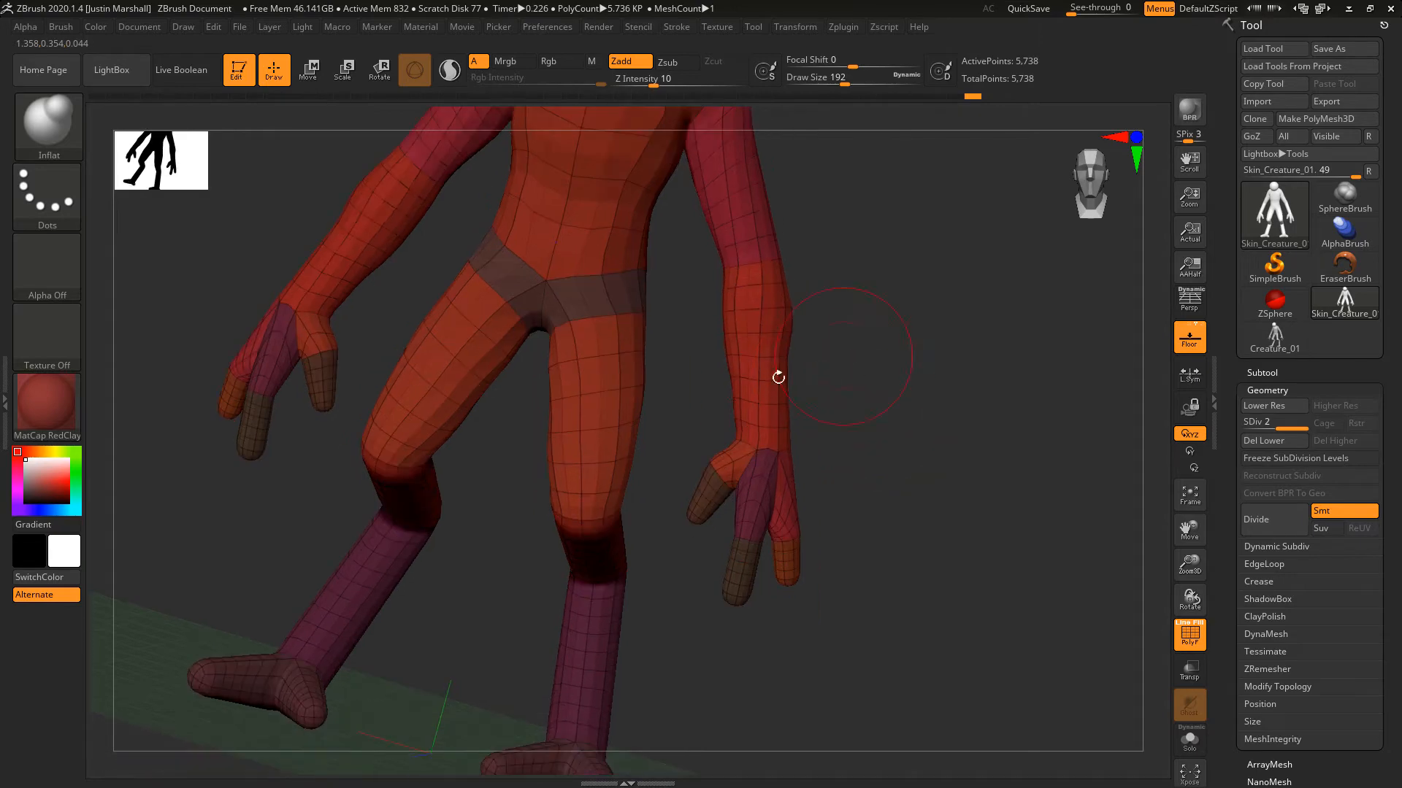
{"action": "left_click_drag", "start_coordinate": [778, 377], "coordinate": [742, 397]}
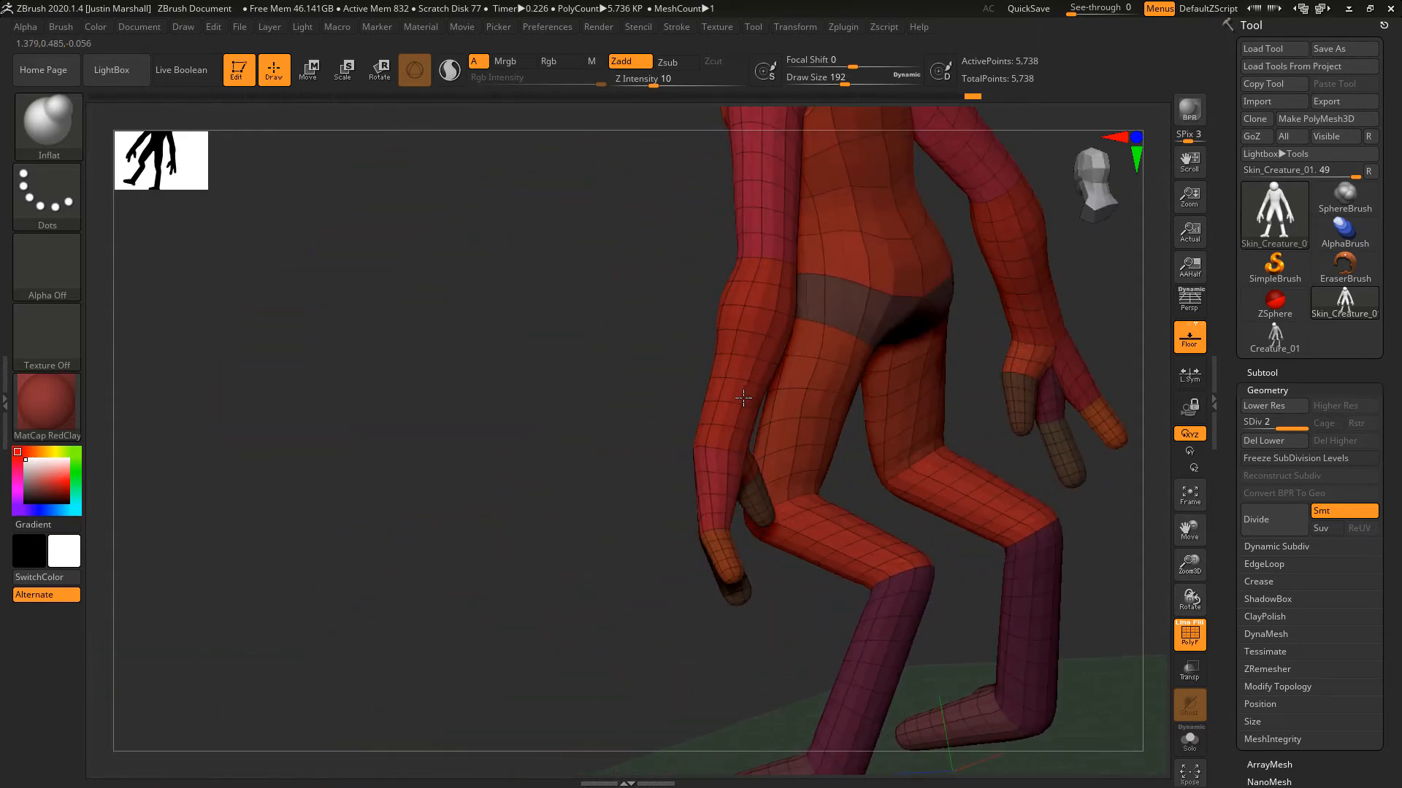
{"action": "left_click_drag", "start_coordinate": [741, 397], "coordinate": [737, 416]}
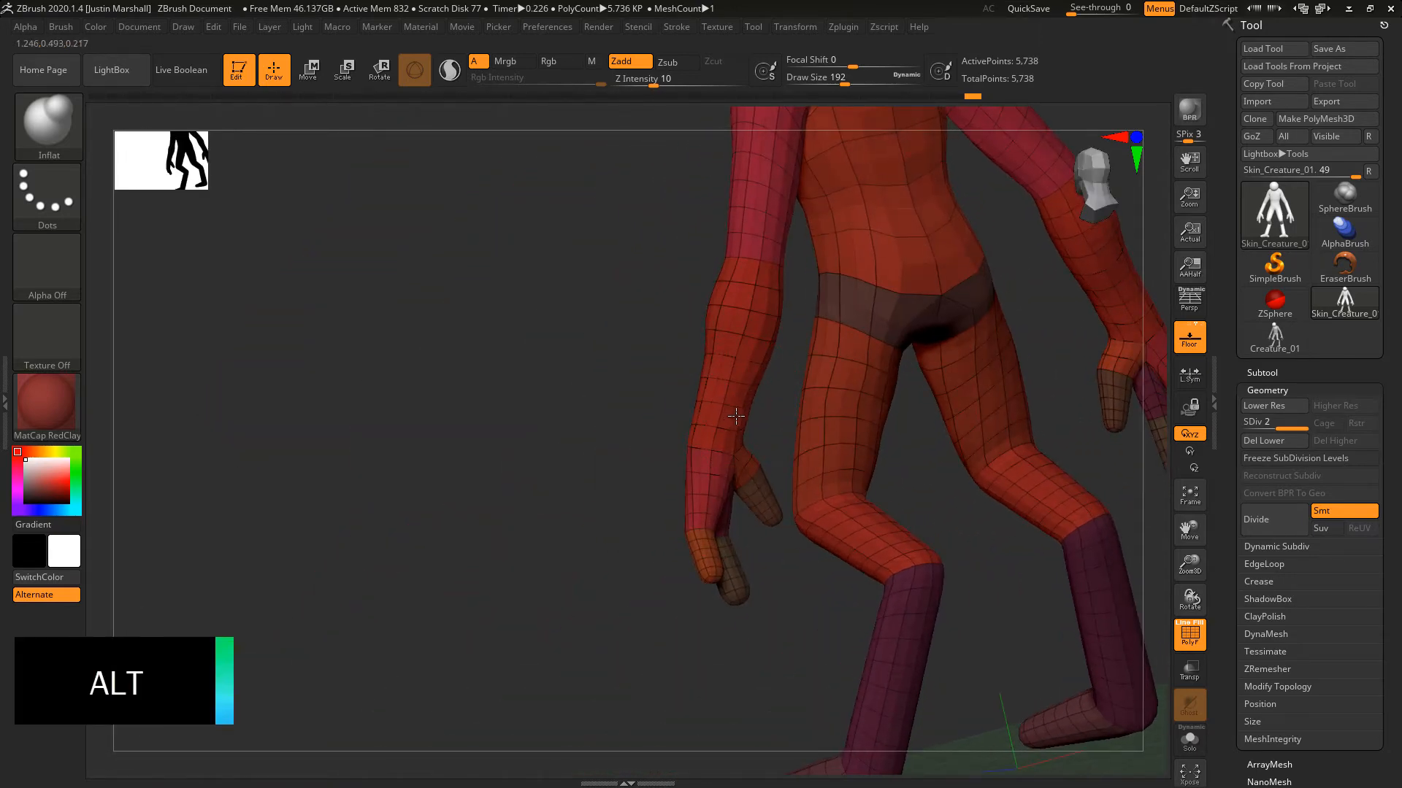
{"action": "left_click_drag", "start_coordinate": [736, 416], "coordinate": [771, 370]}
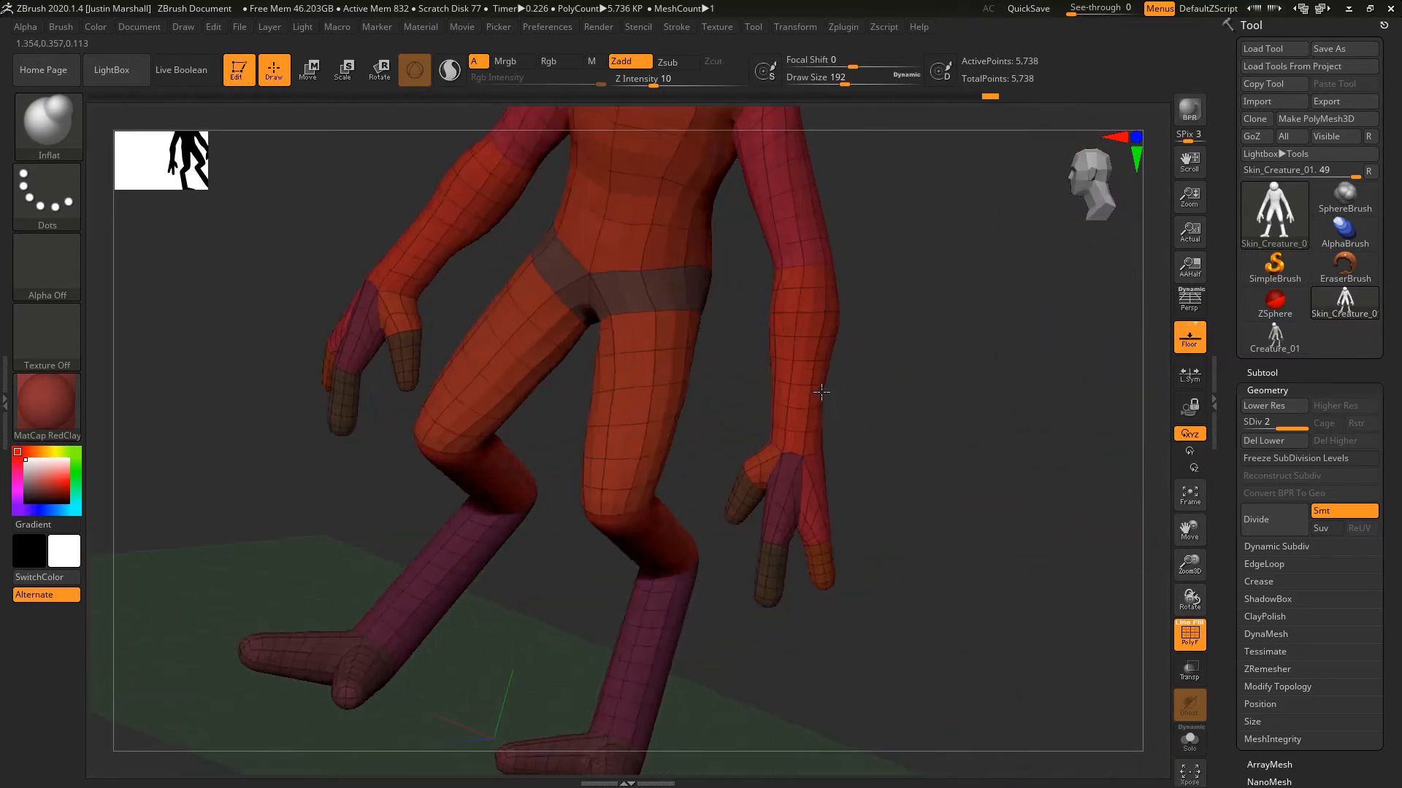
{"action": "left_click_drag", "start_coordinate": [821, 391], "coordinate": [905, 383]}
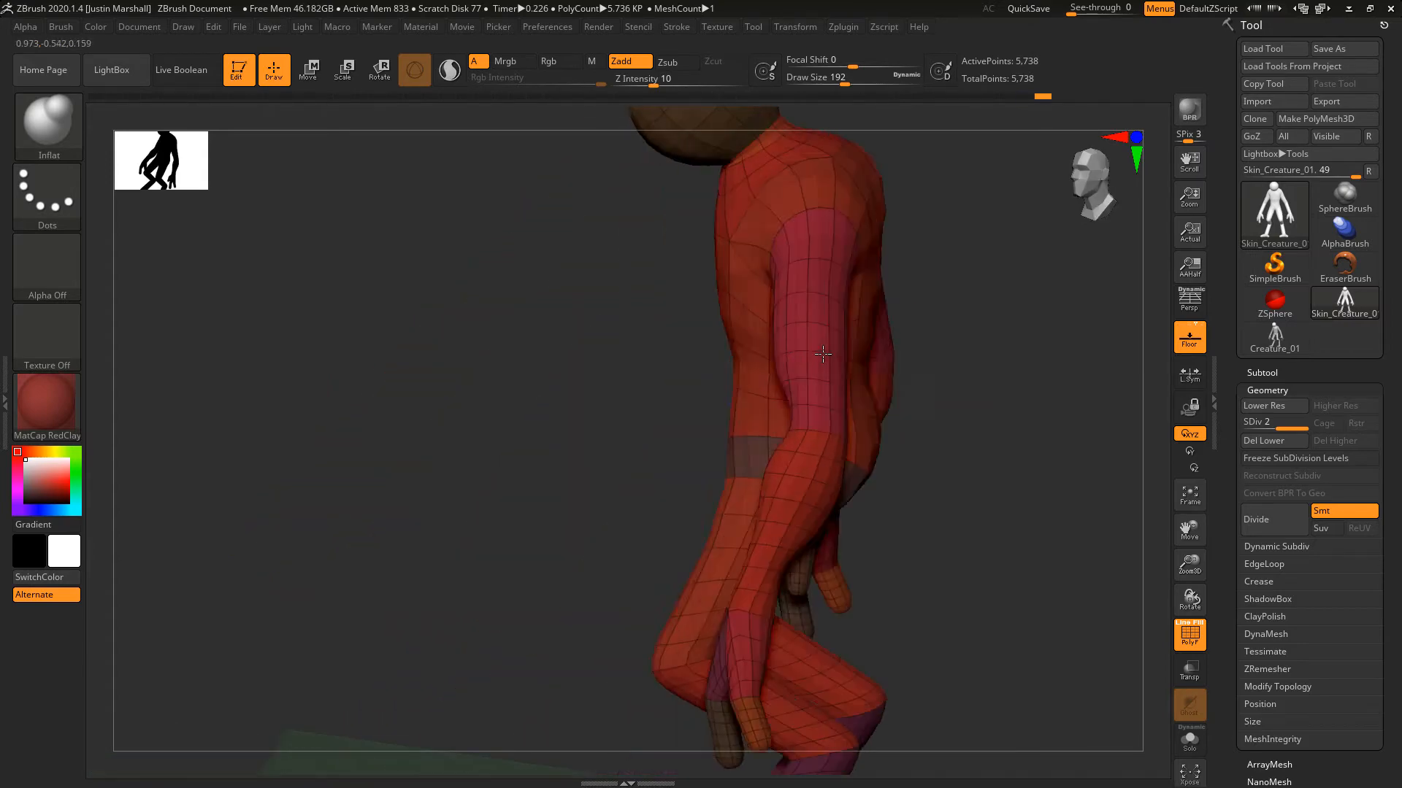
{"action": "left_click_drag", "start_coordinate": [822, 353], "coordinate": [835, 342]}
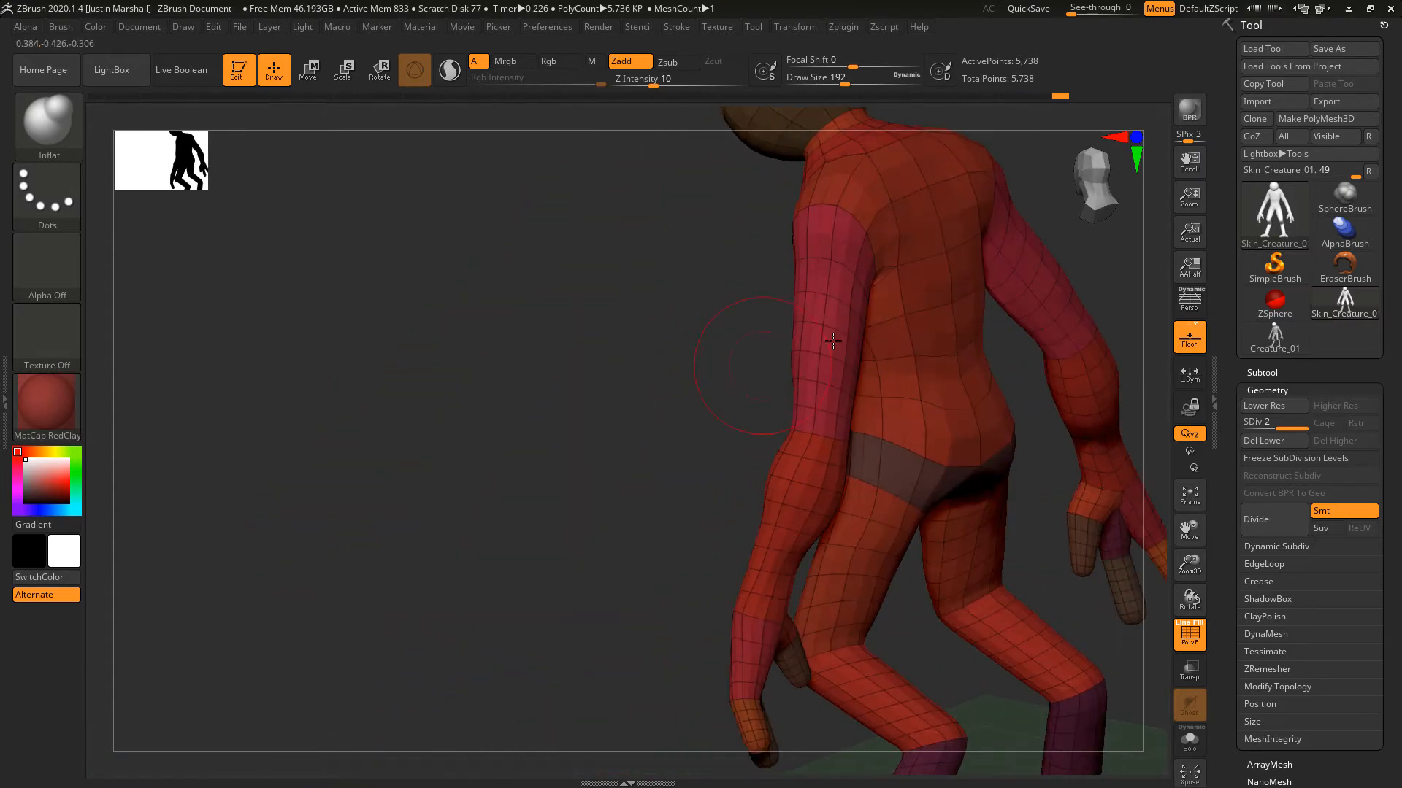
{"action": "left_click_drag", "start_coordinate": [834, 340], "coordinate": [863, 304]}
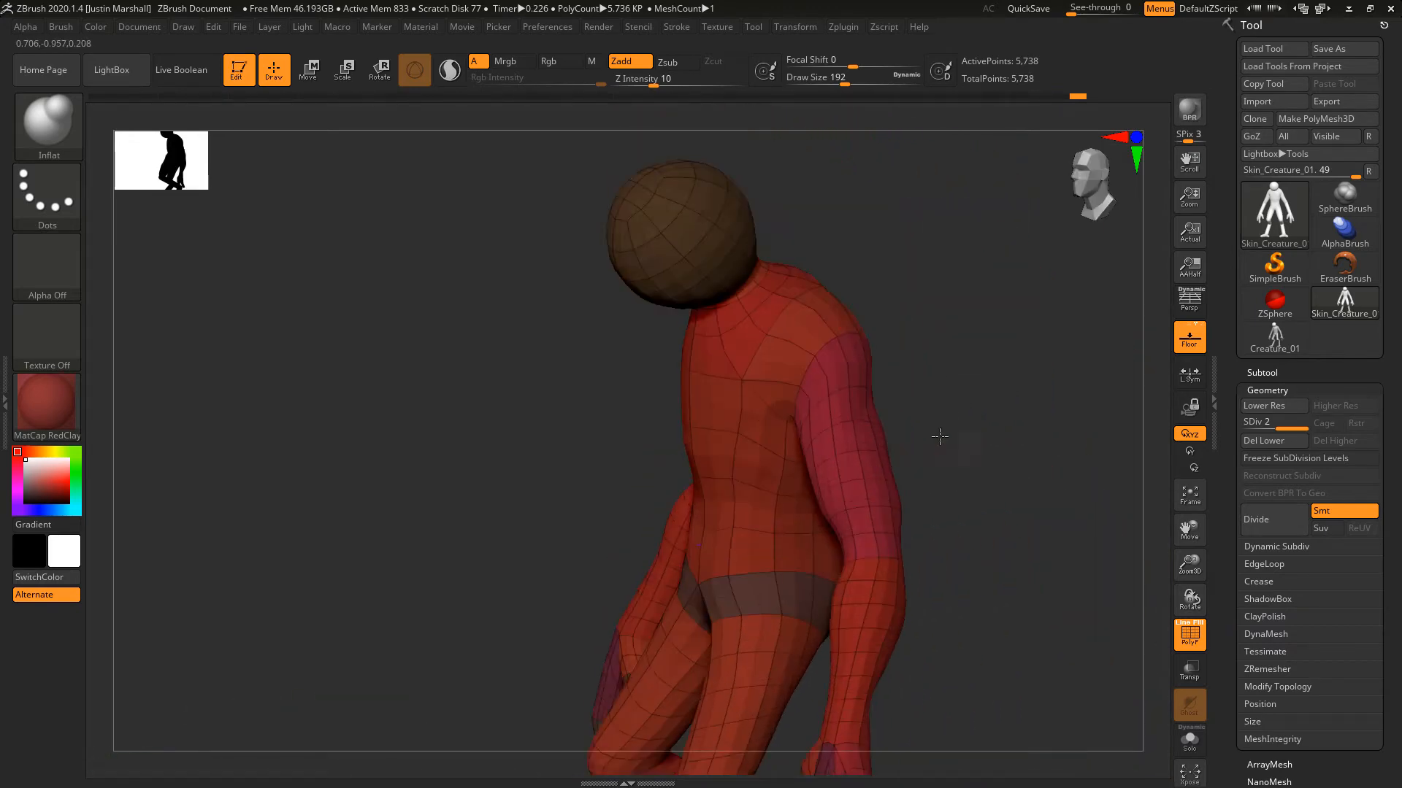
{"action": "left_click_drag", "start_coordinate": [939, 437], "coordinate": [910, 367]}
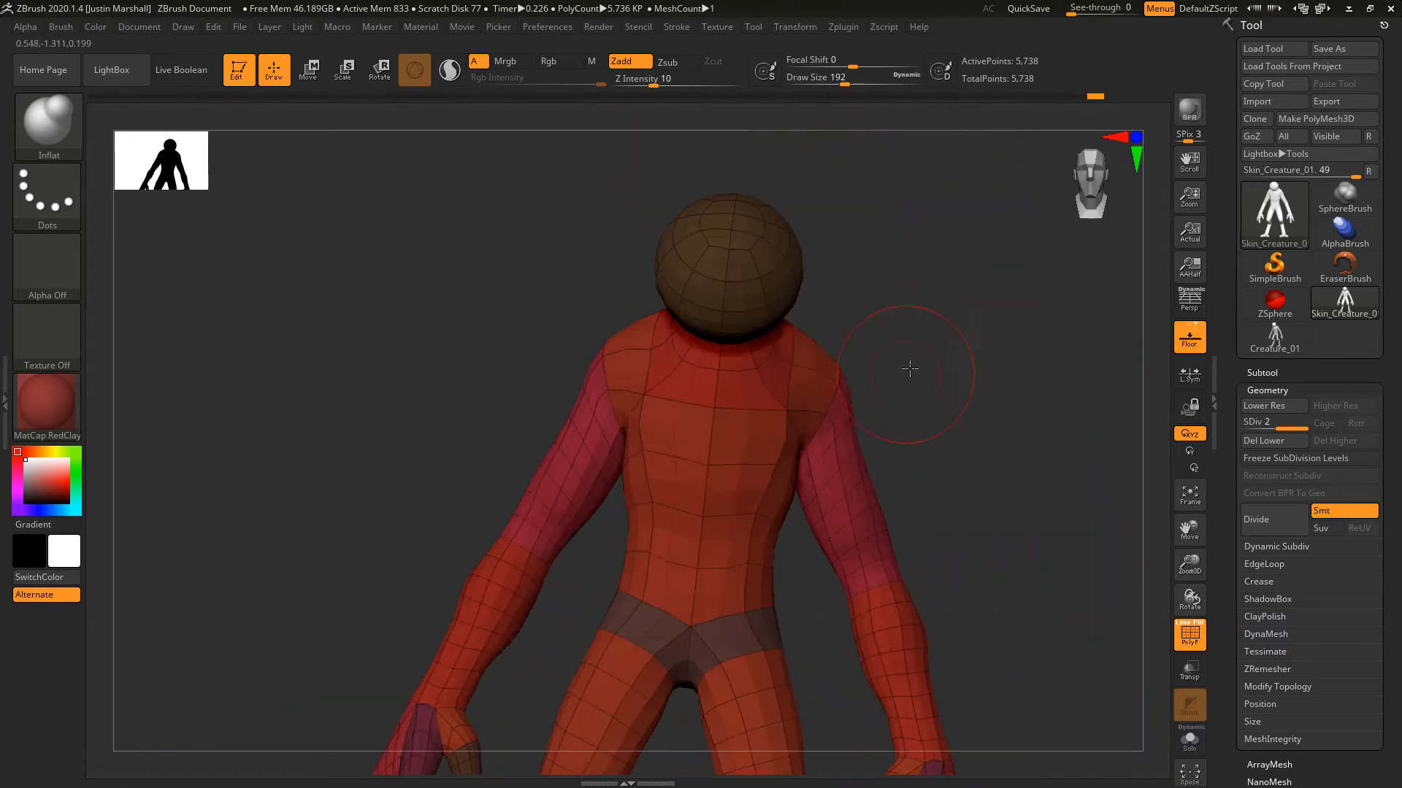
{"action": "left_click_drag", "start_coordinate": [910, 369], "coordinate": [784, 374]}
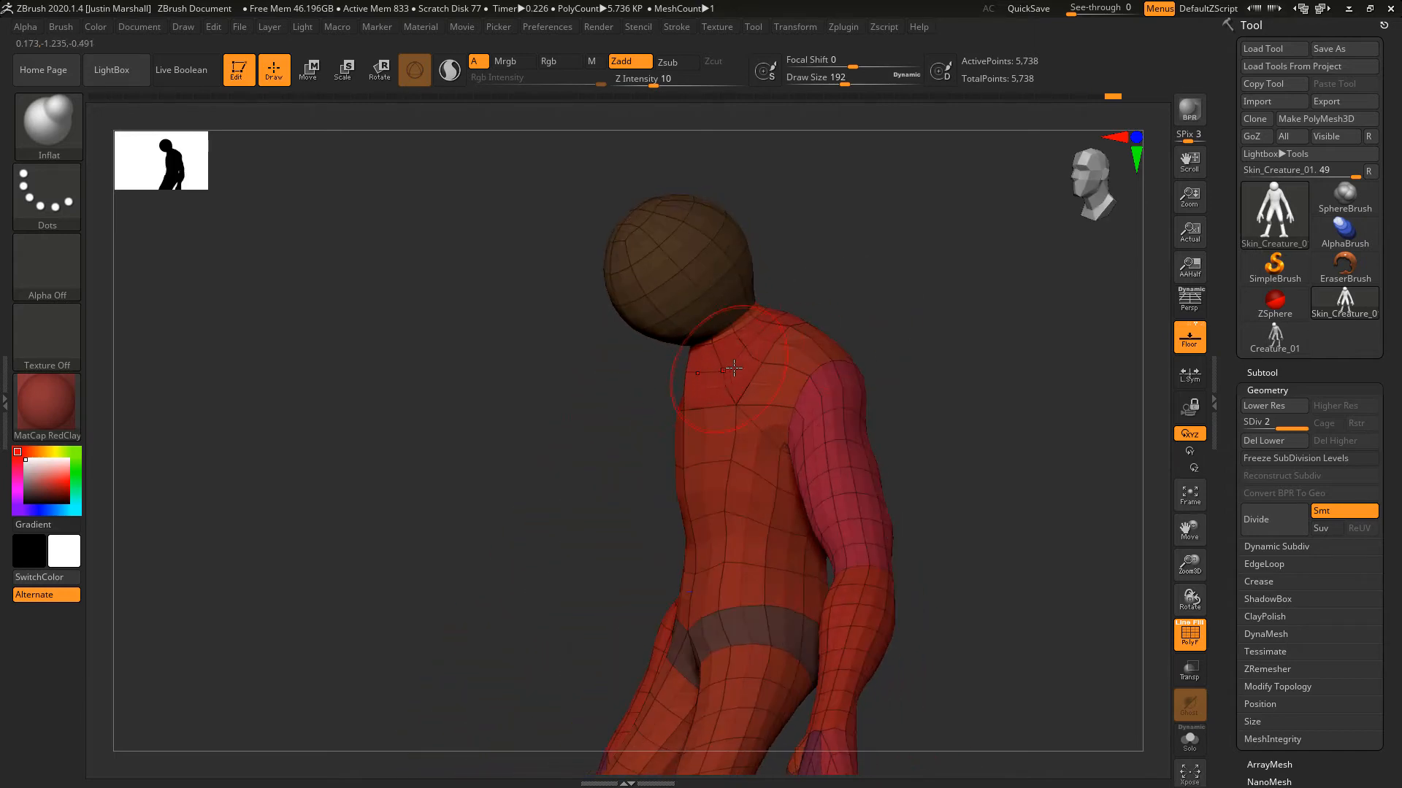
{"action": "left_click_drag", "start_coordinate": [733, 367], "coordinate": [764, 473]}
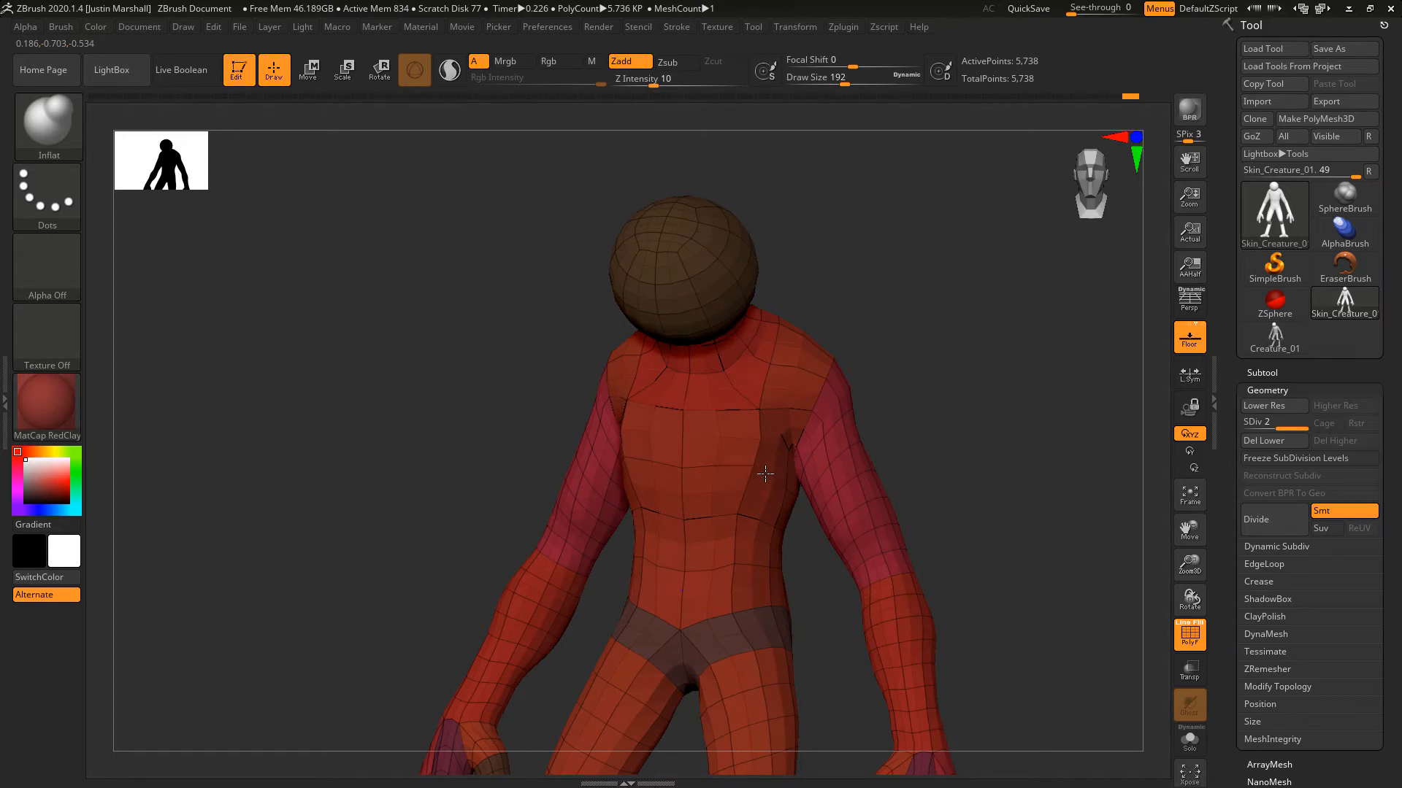
{"action": "left_click_drag", "start_coordinate": [764, 473], "coordinate": [813, 388]}
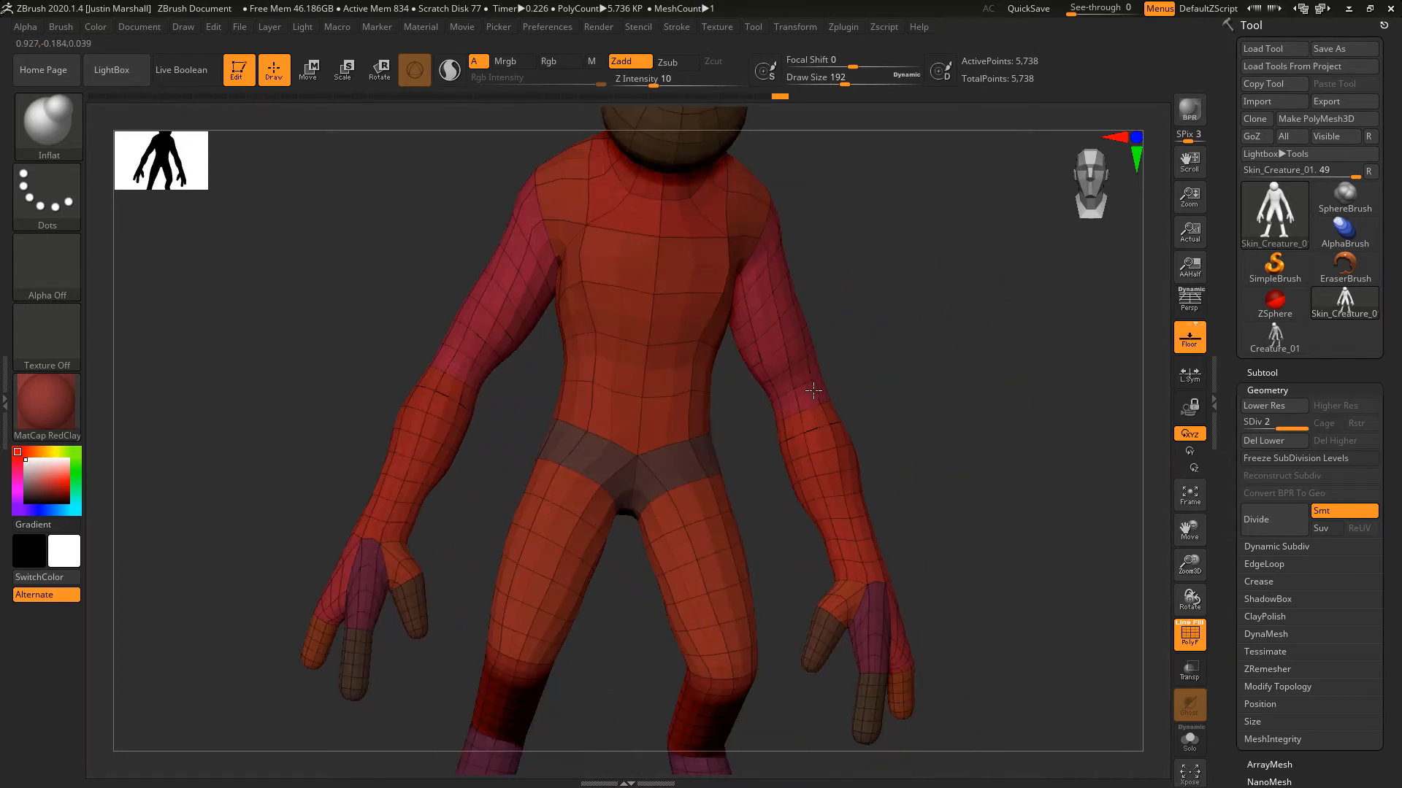
{"action": "left_click_drag", "start_coordinate": [813, 389], "coordinate": [850, 380]}
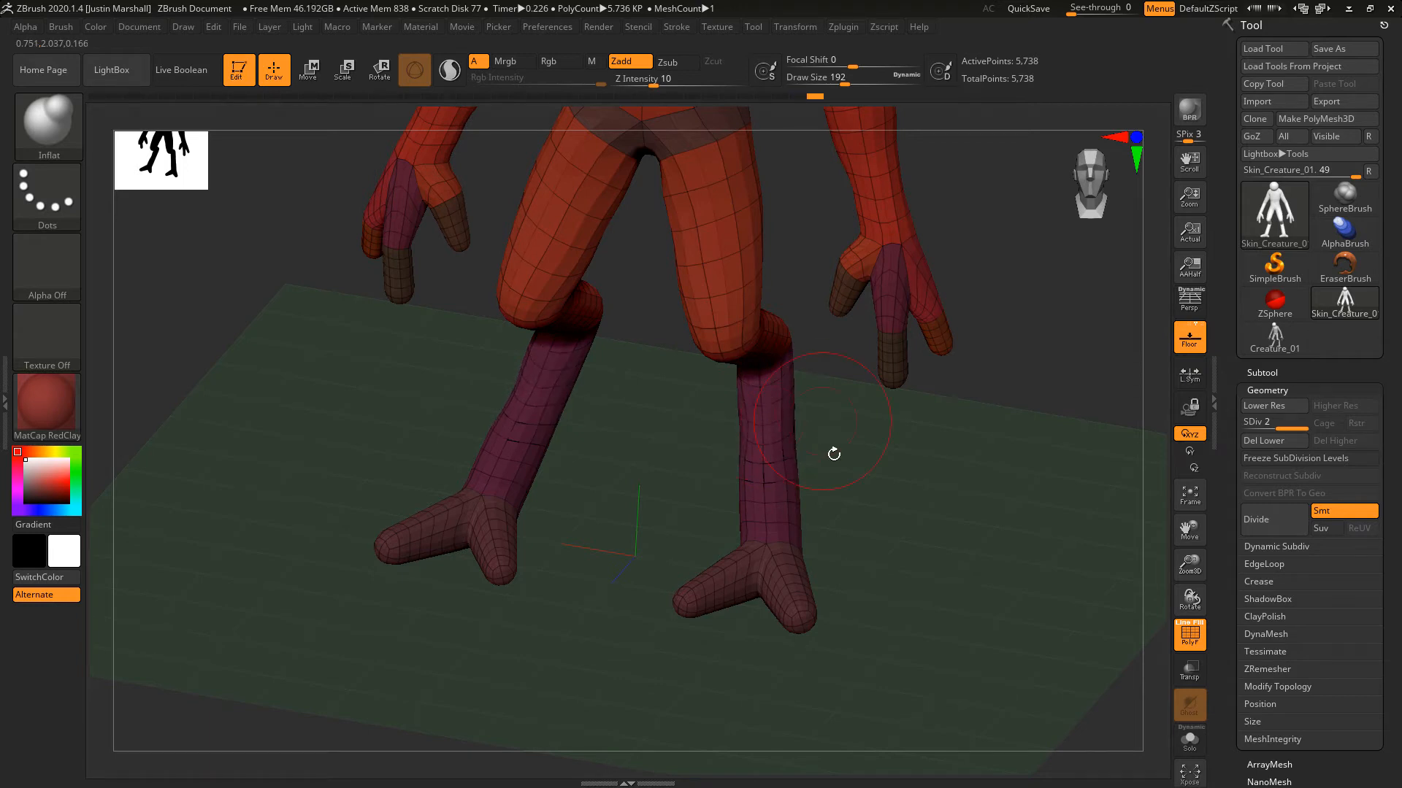
{"action": "left_click_drag", "start_coordinate": [833, 453], "coordinate": [771, 420]}
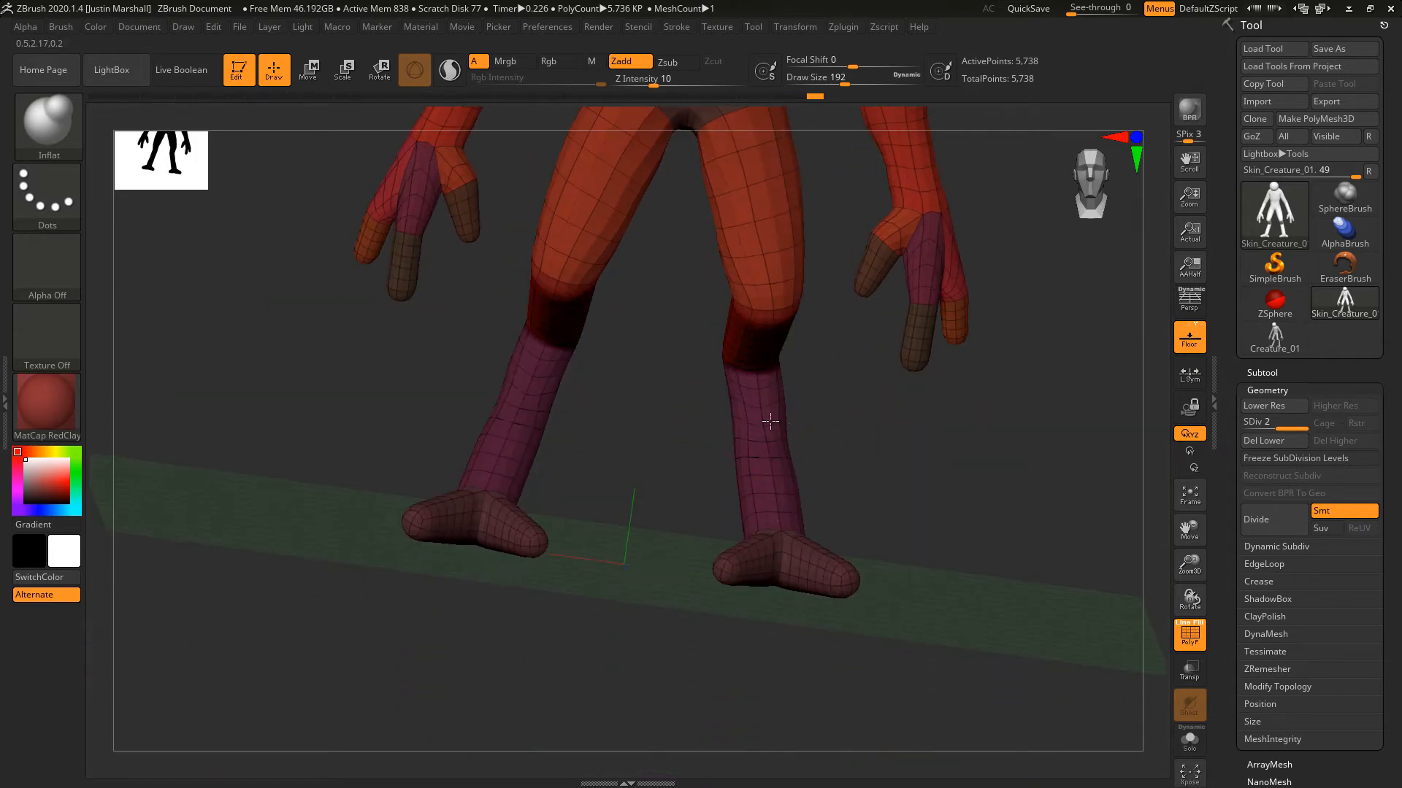
{"action": "left_click_drag", "start_coordinate": [771, 420], "coordinate": [748, 463]}
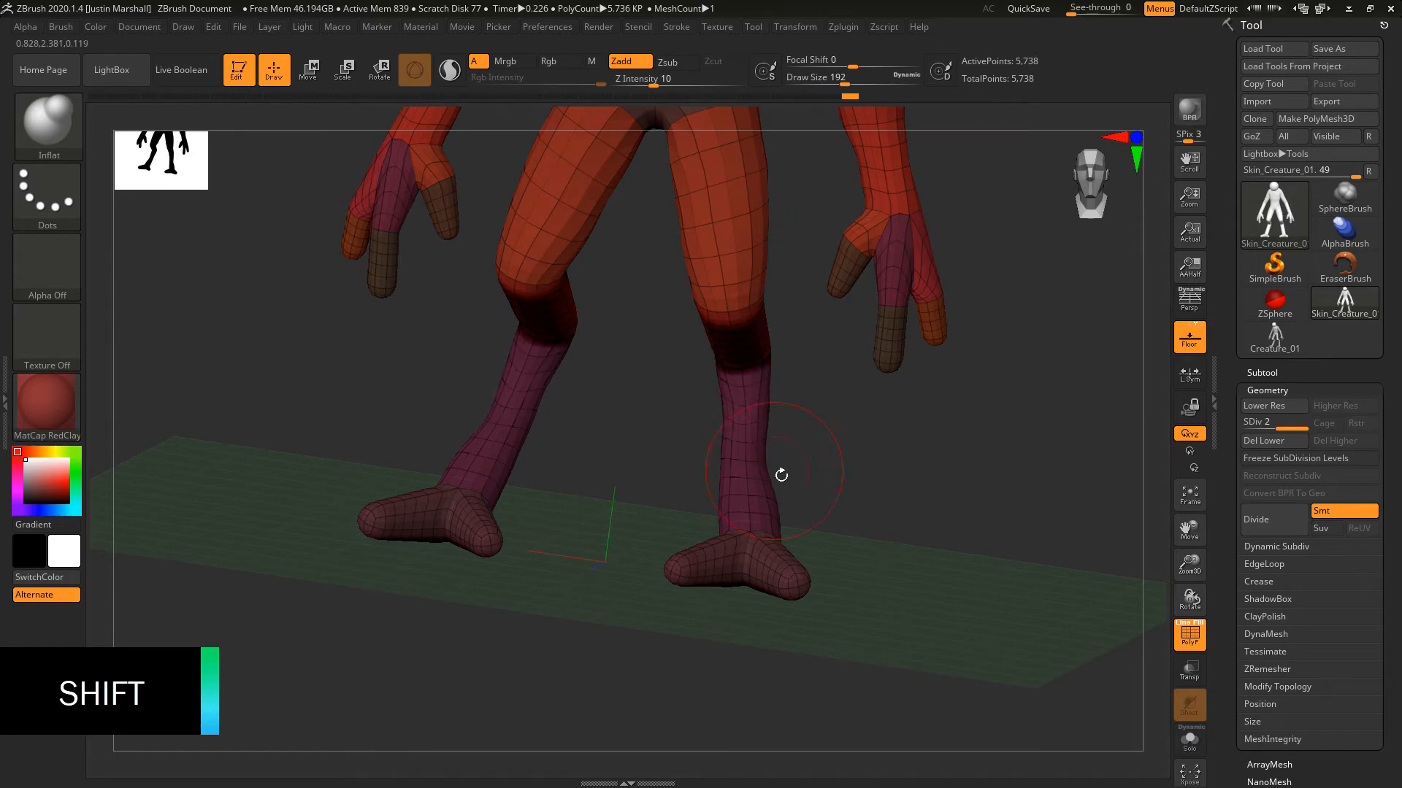
{"action": "left_click_drag", "start_coordinate": [780, 475], "coordinate": [760, 519]}
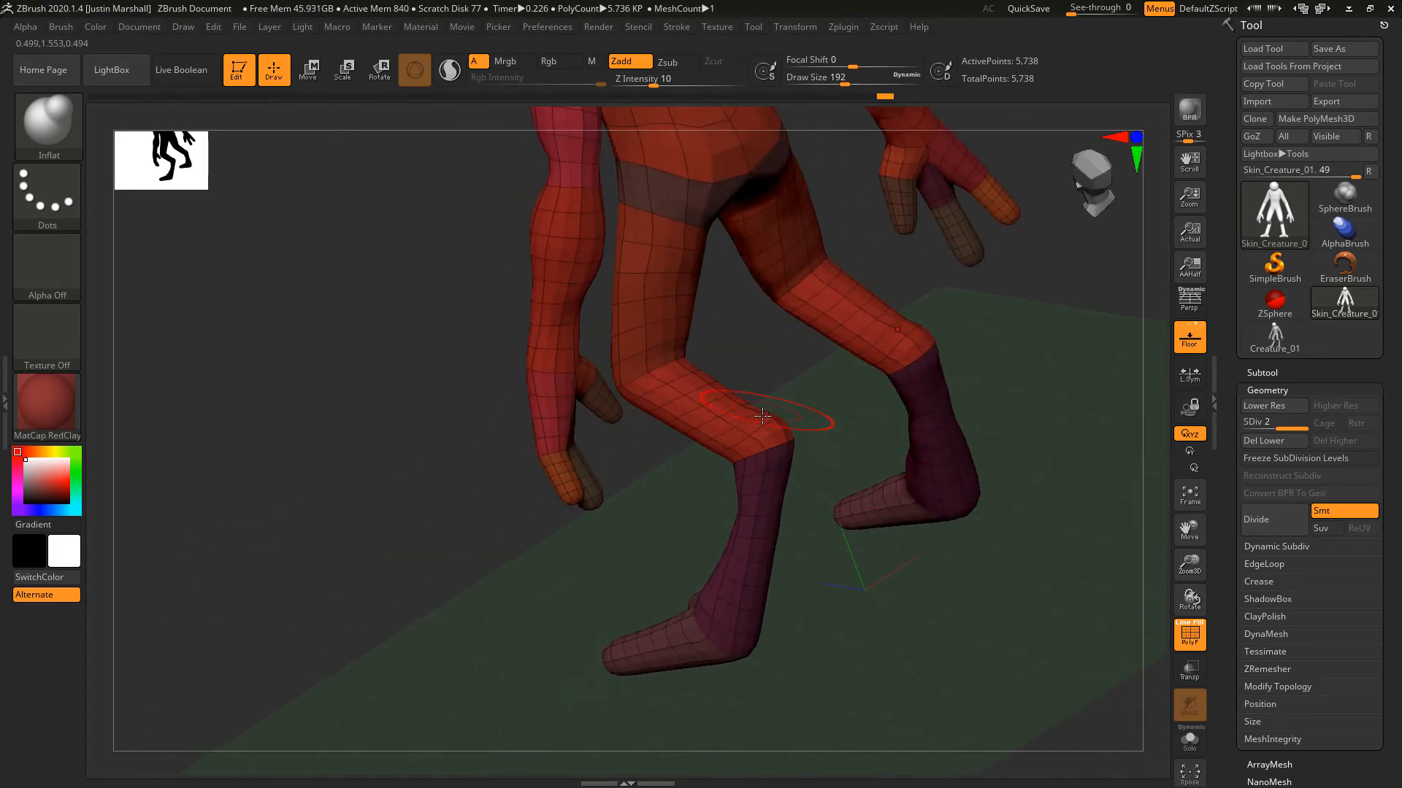
{"action": "left_click_drag", "start_coordinate": [764, 416], "coordinate": [643, 371]}
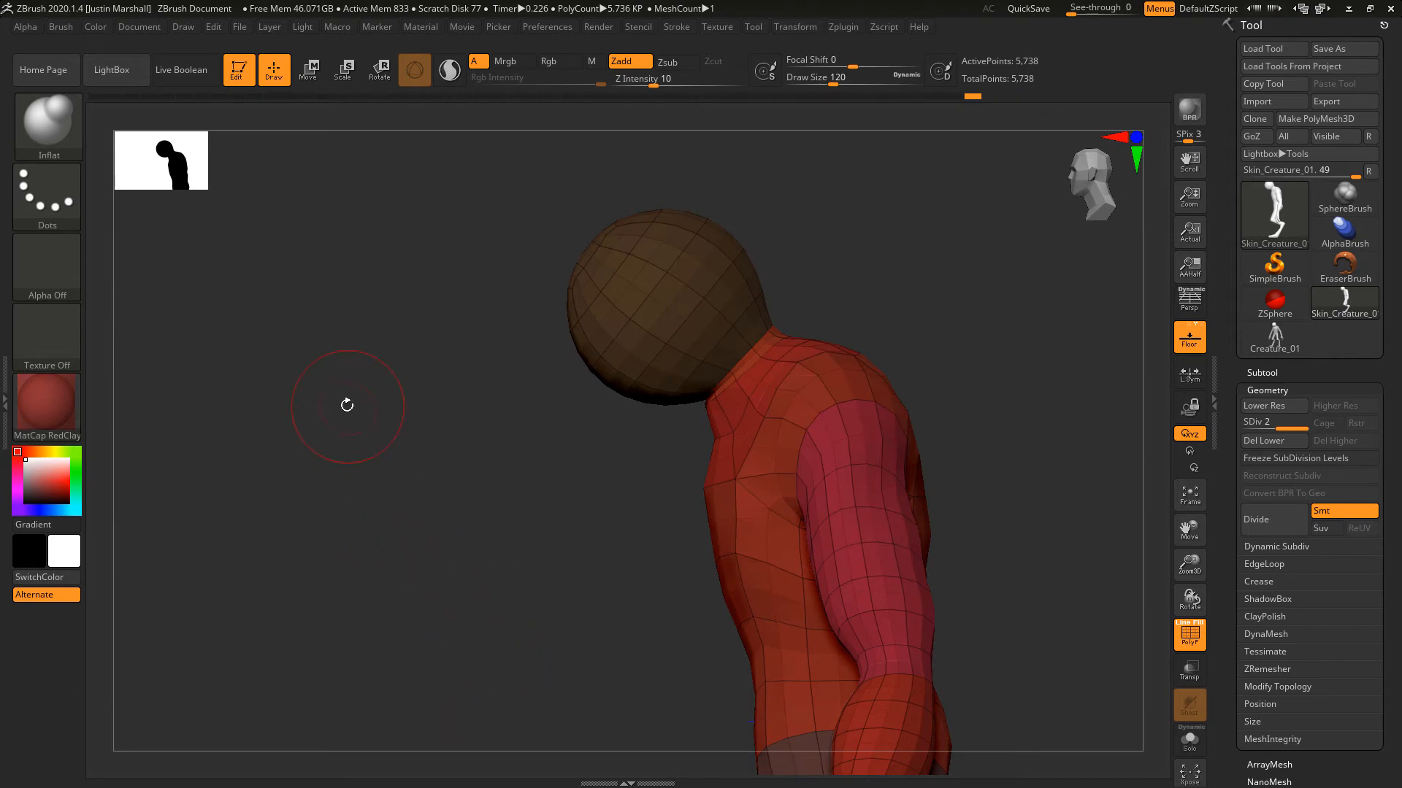
With the Move brush, pull the head sphere into a longer, tapered skull, shaping its underside and sides.
{"action": "left_click", "coordinate": [413, 70]}
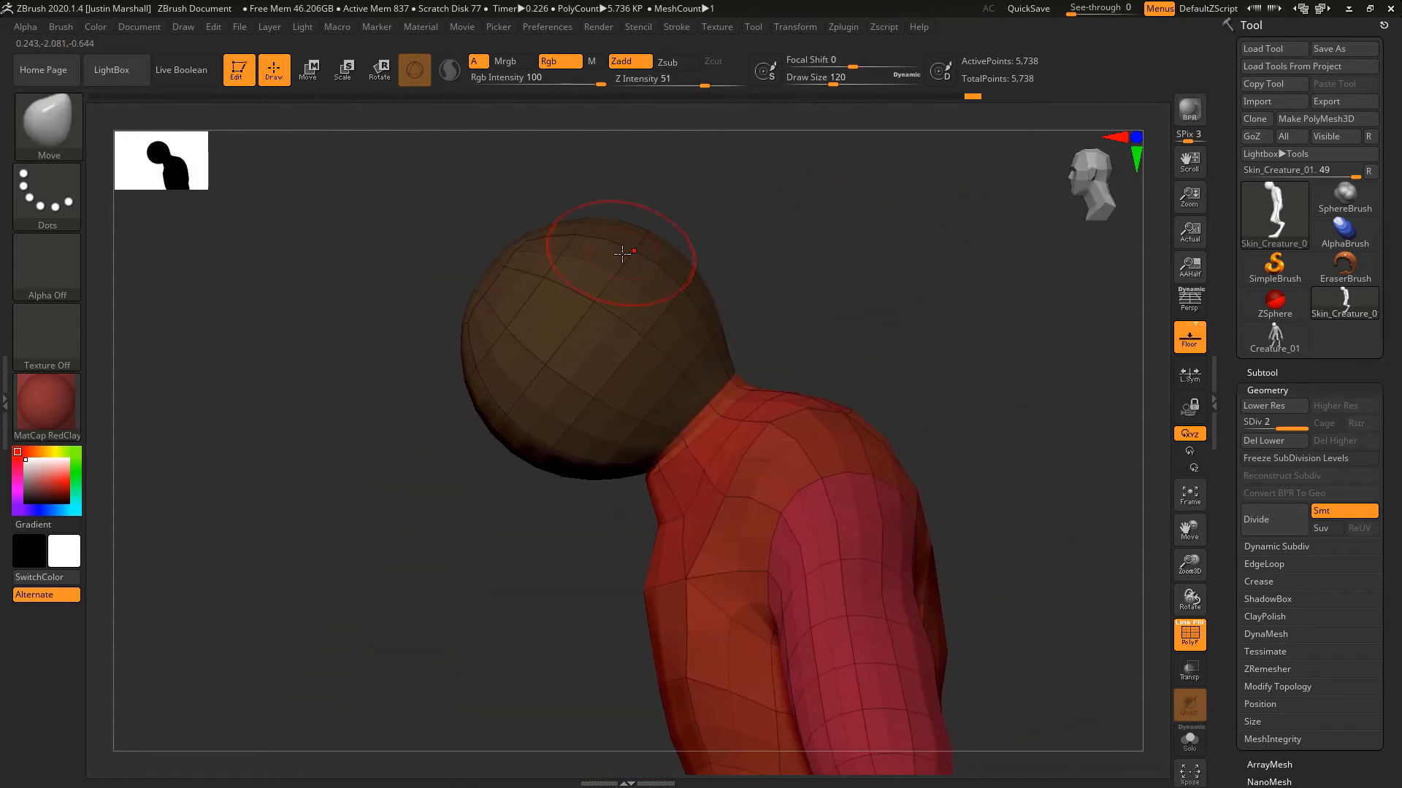
{"action": "mouse_move", "coordinate": [546, 260]}
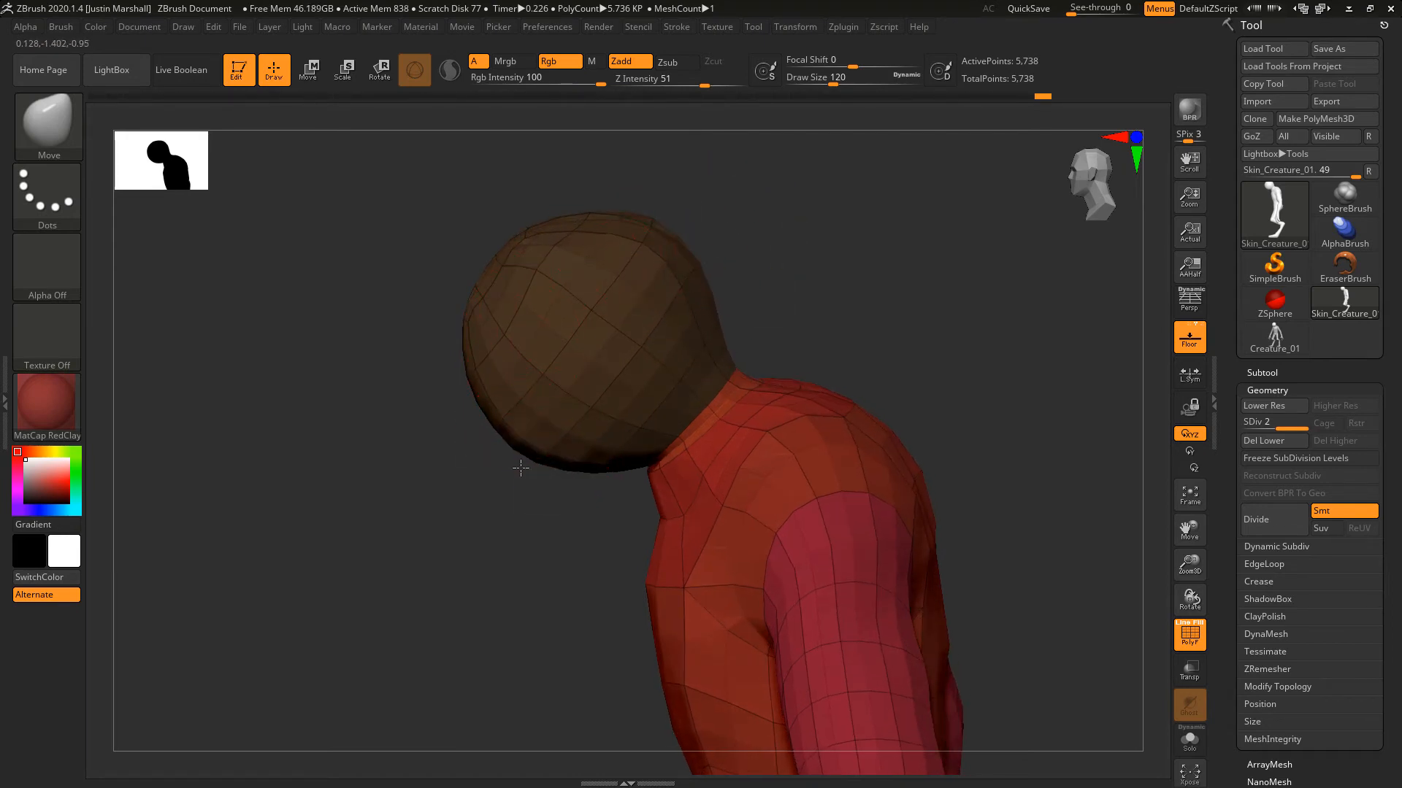
{"action": "left_click_drag", "start_coordinate": [519, 467], "coordinate": [572, 498]}
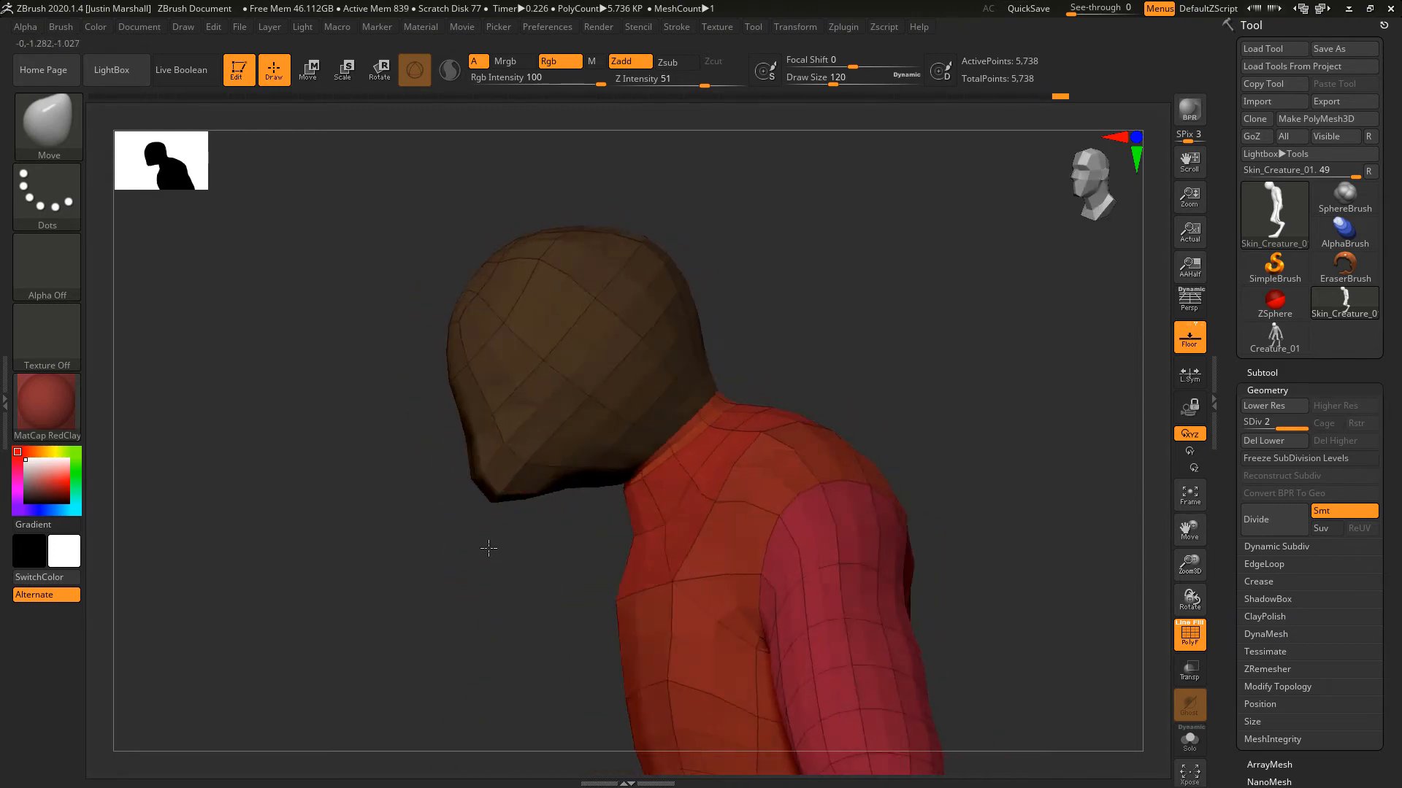
{"action": "left_click_drag", "start_coordinate": [488, 549], "coordinate": [479, 460]}
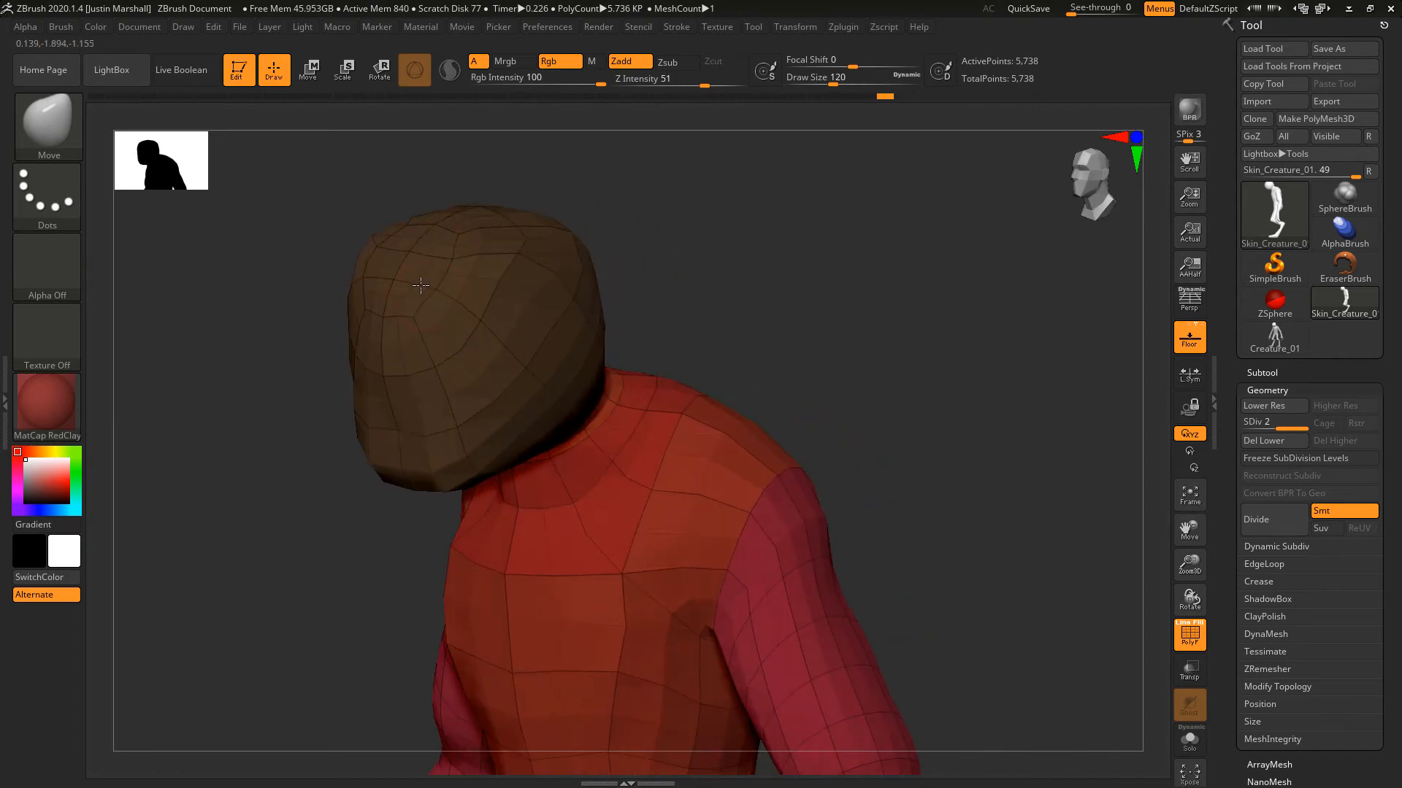
{"action": "left_click_drag", "start_coordinate": [420, 286], "coordinate": [445, 321]}
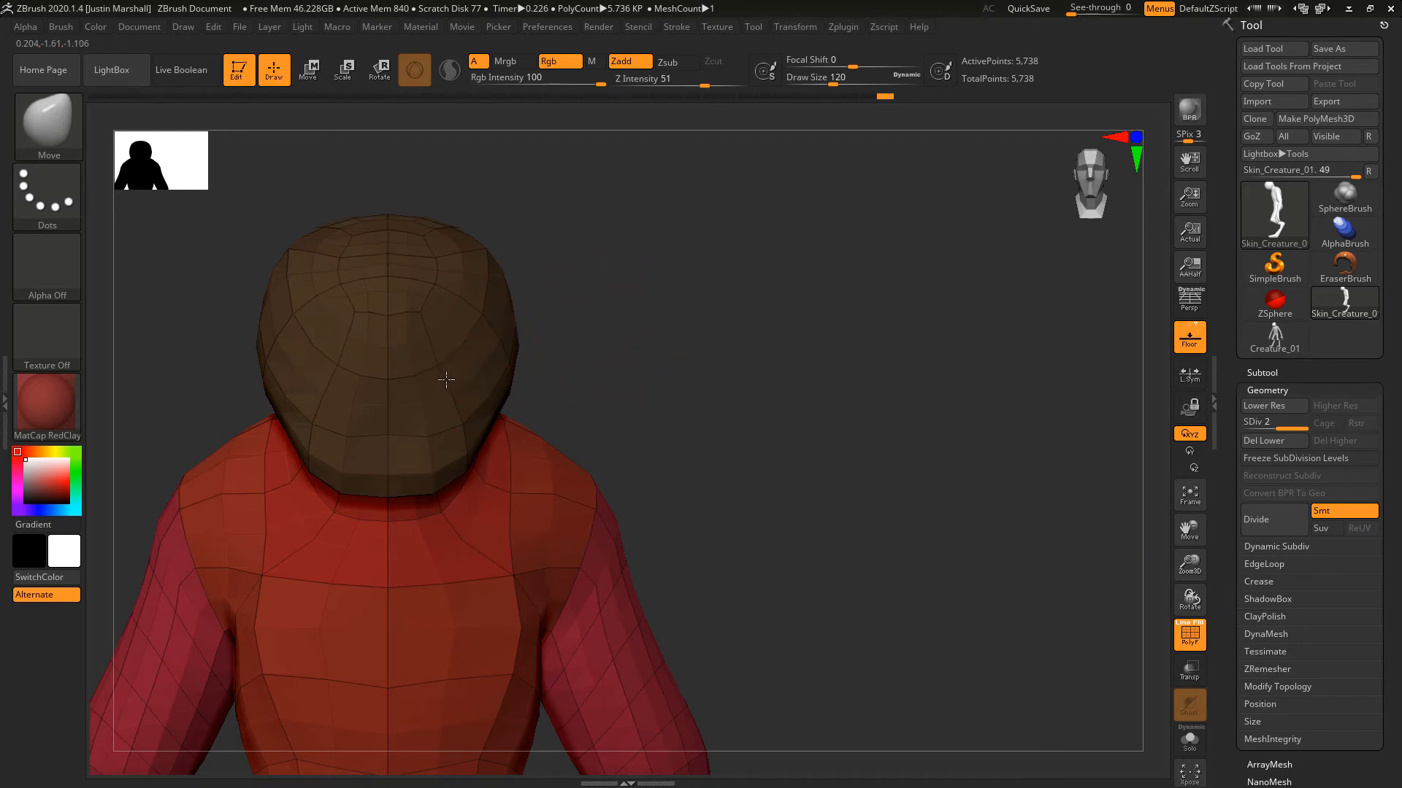
{"action": "left_click_drag", "start_coordinate": [446, 381], "coordinate": [481, 526]}
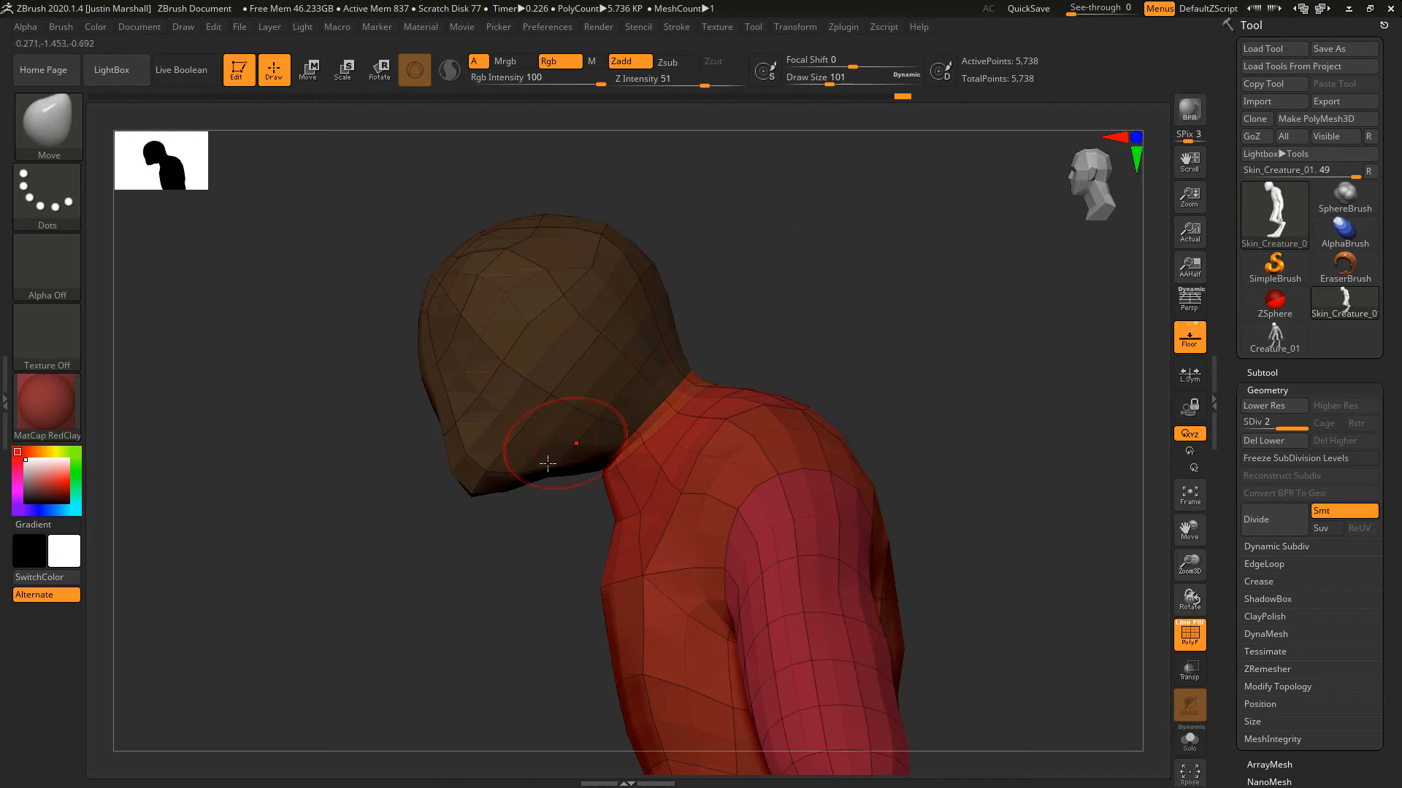
{"action": "left_click_drag", "start_coordinate": [572, 443], "coordinate": [523, 512]}
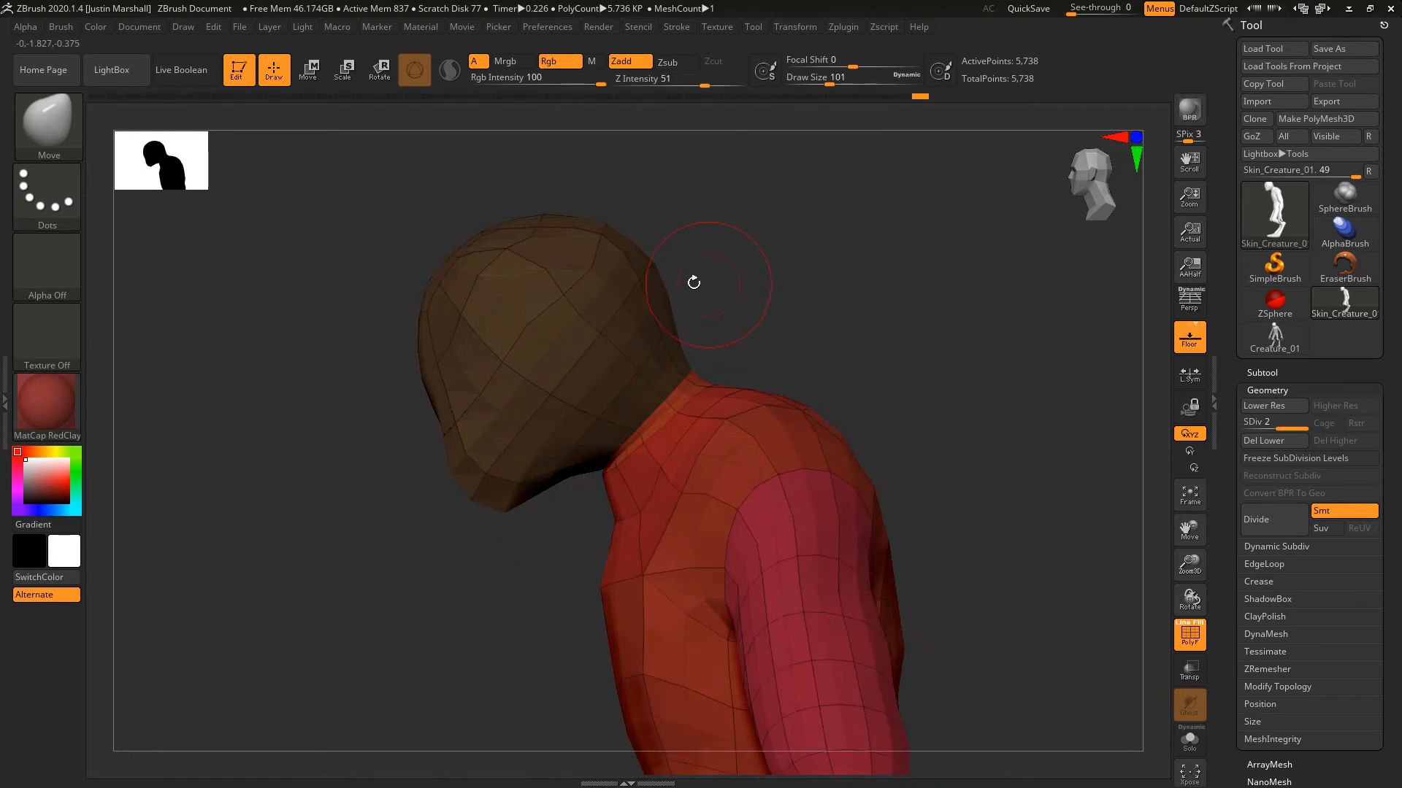
{"action": "left_click_drag", "start_coordinate": [692, 282], "coordinate": [595, 386]}
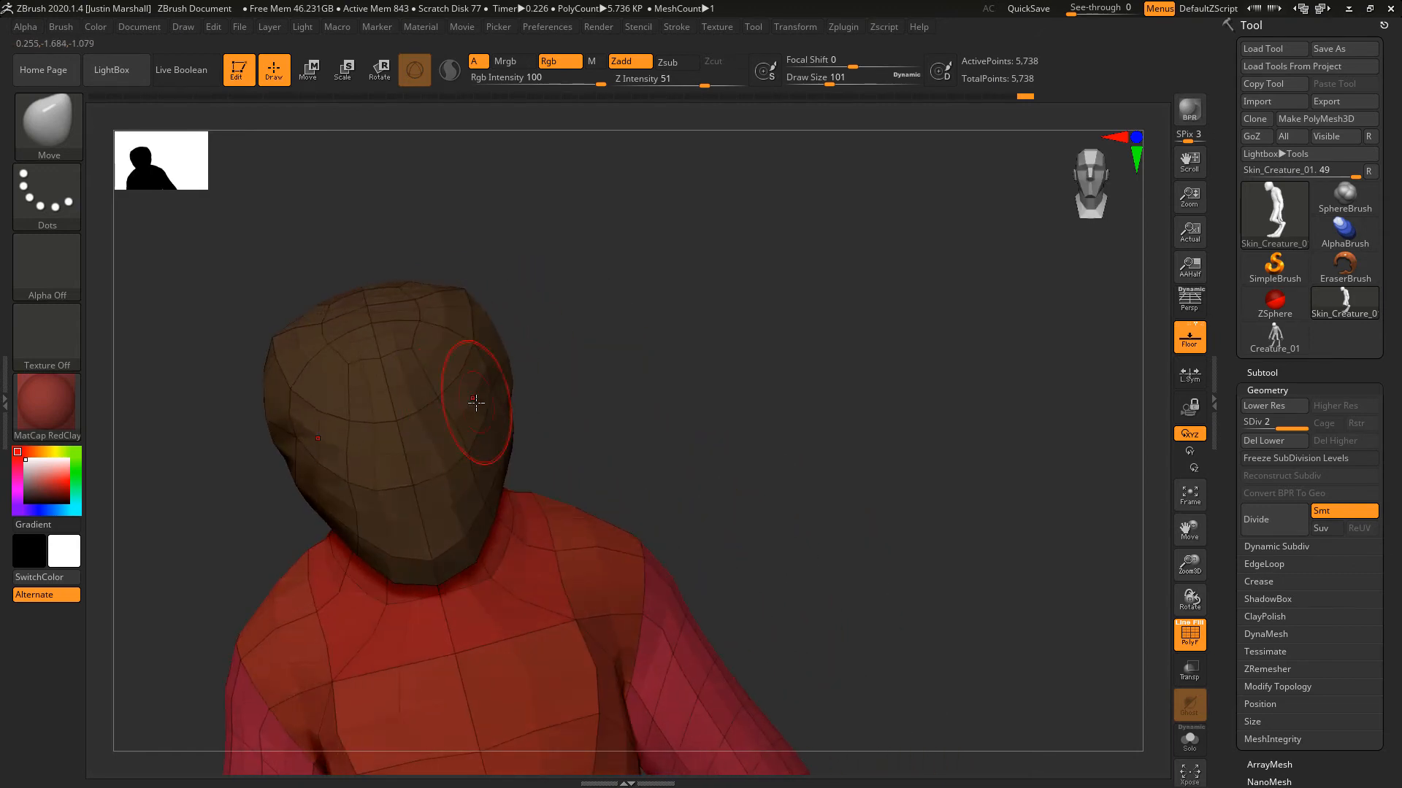
Orbit around to review the whole creature from front, side and back.
{"action": "left_click_drag", "start_coordinate": [476, 402], "coordinate": [728, 345]}
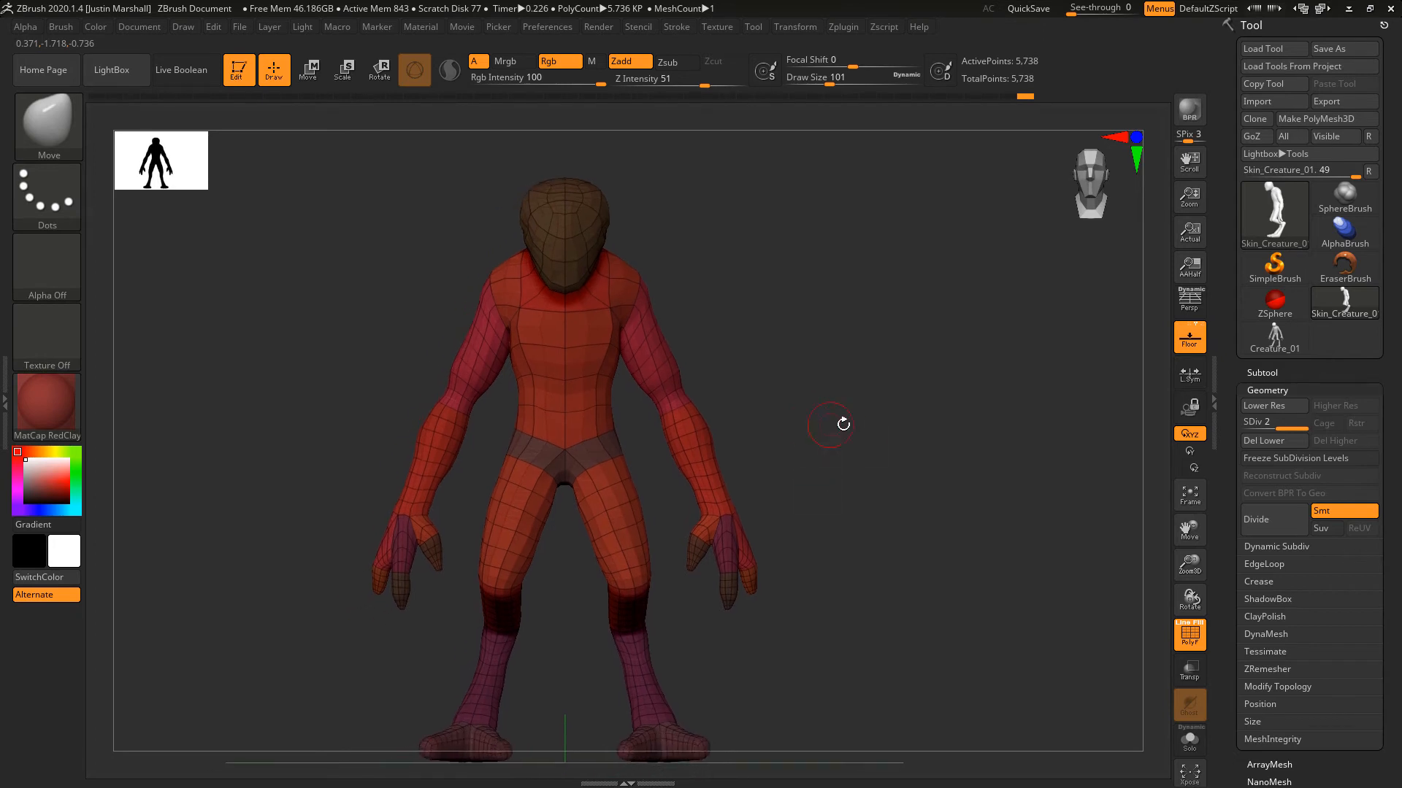
{"action": "mouse_move", "coordinate": [828, 405]}
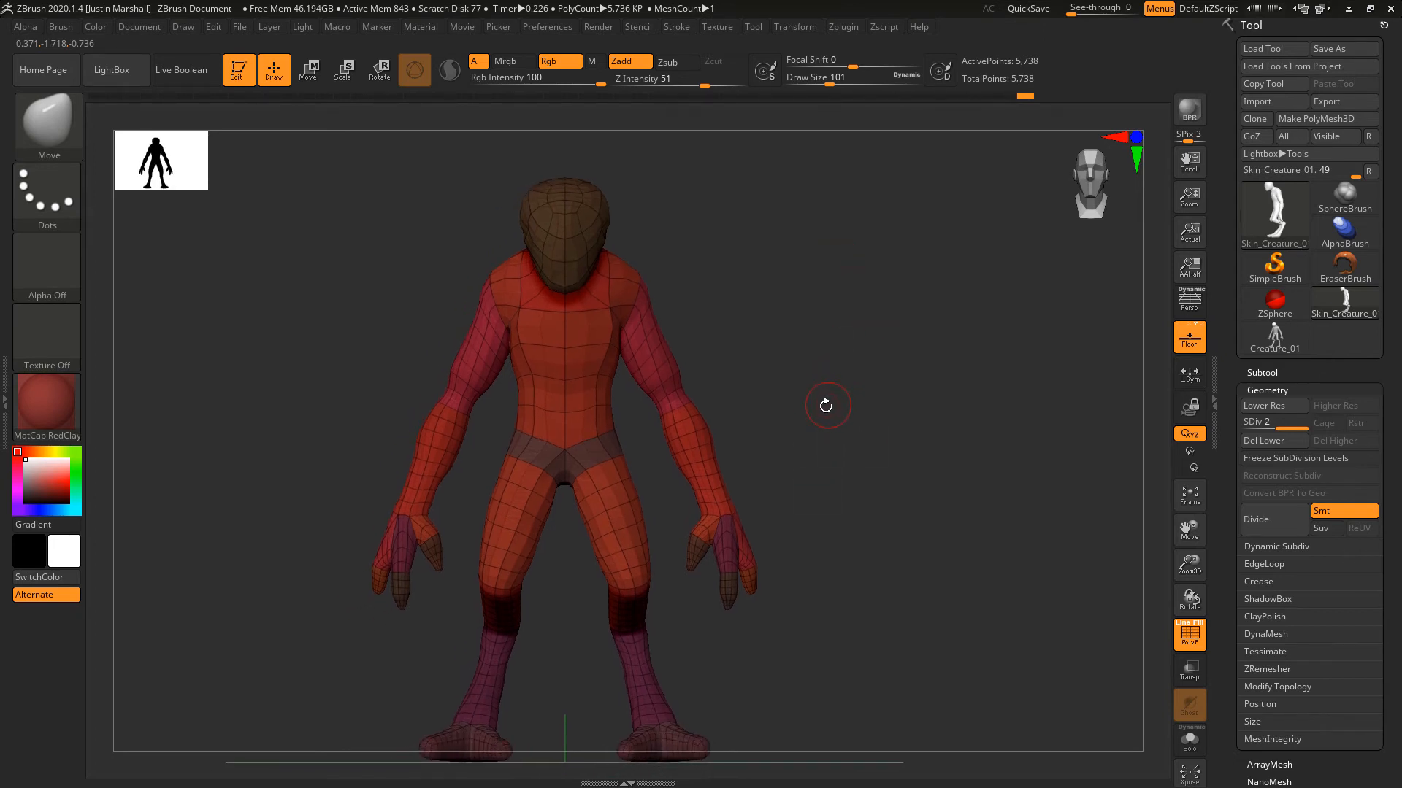
{"action": "left_click_drag", "start_coordinate": [826, 405], "coordinate": [787, 416]}
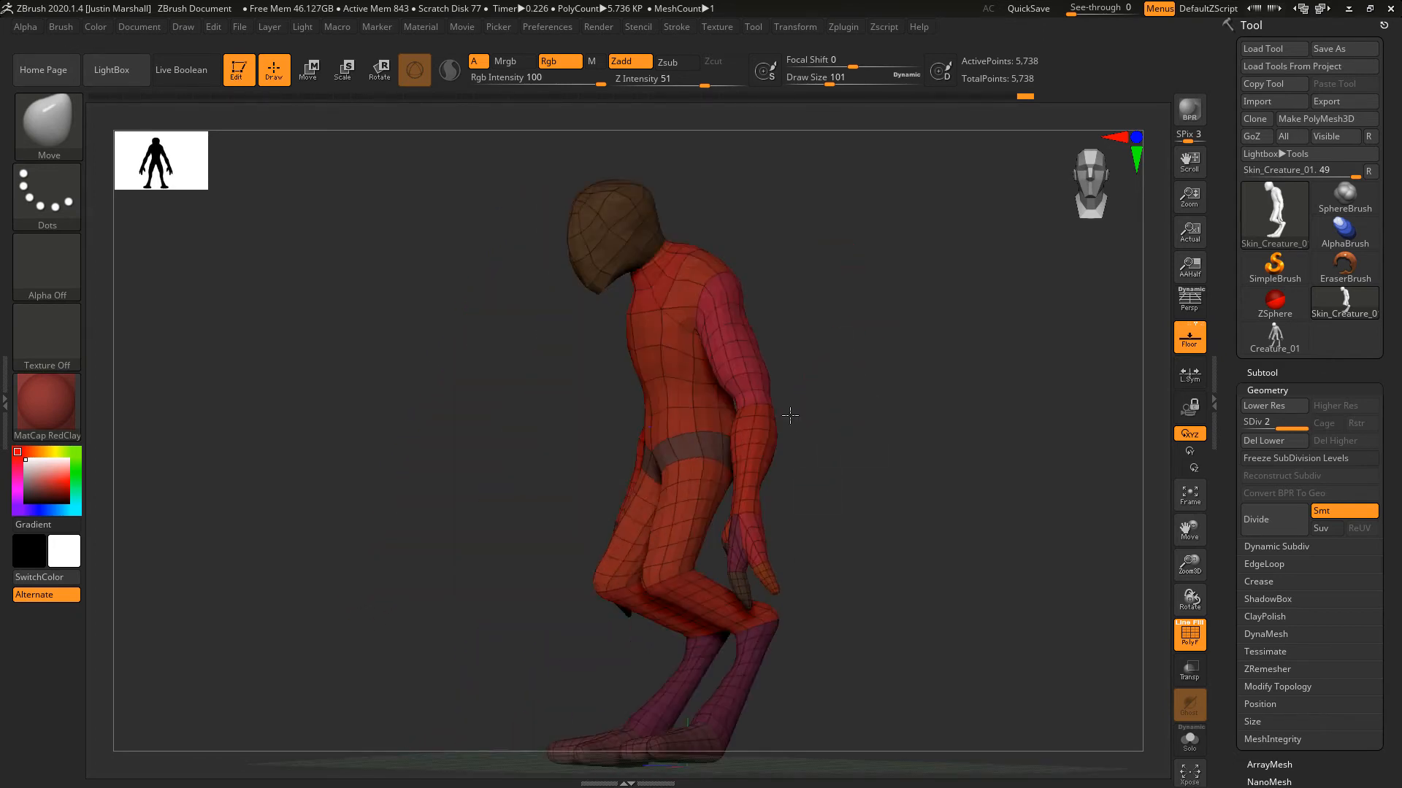
{"action": "left_click_drag", "start_coordinate": [789, 416], "coordinate": [871, 354]}
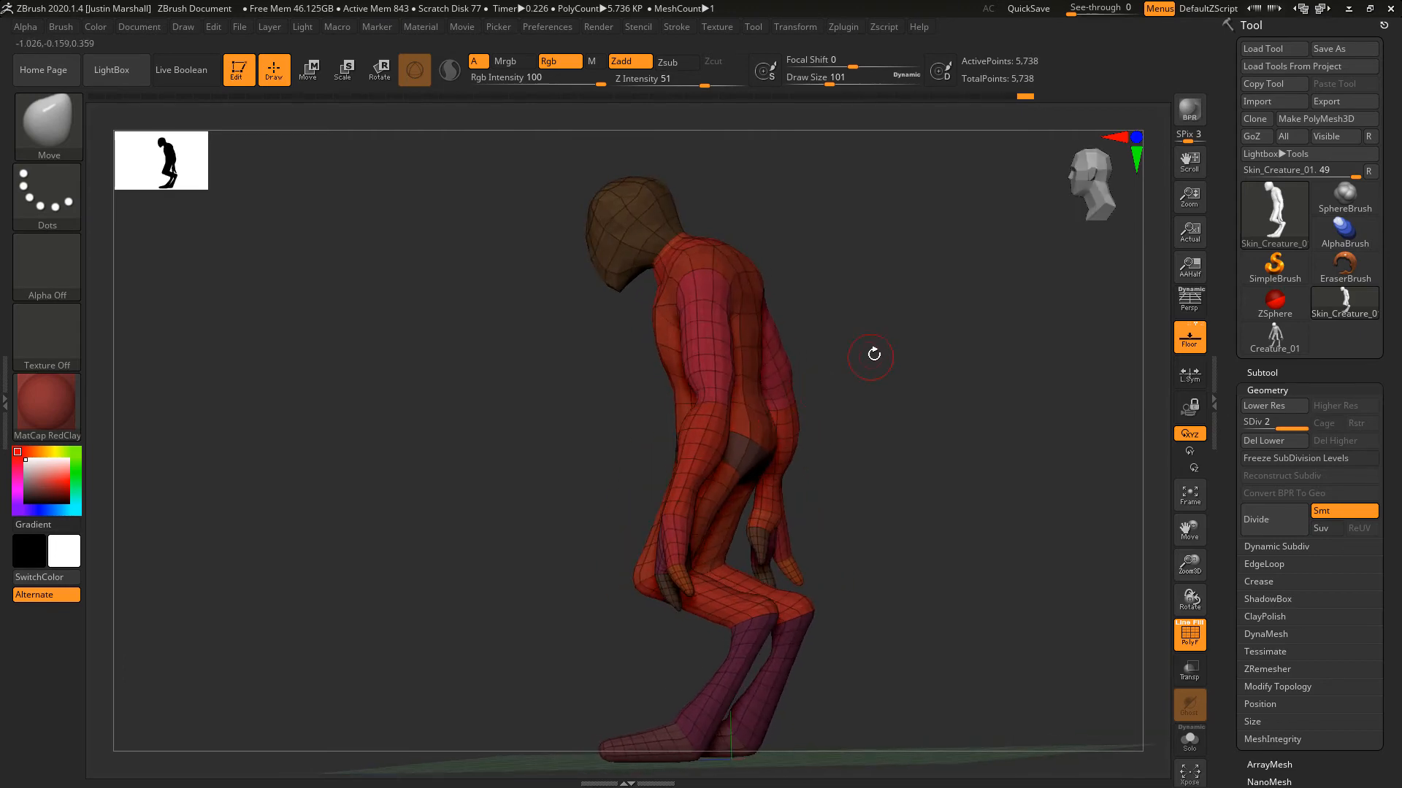
{"action": "left_click_drag", "start_coordinate": [872, 353], "coordinate": [872, 393]}
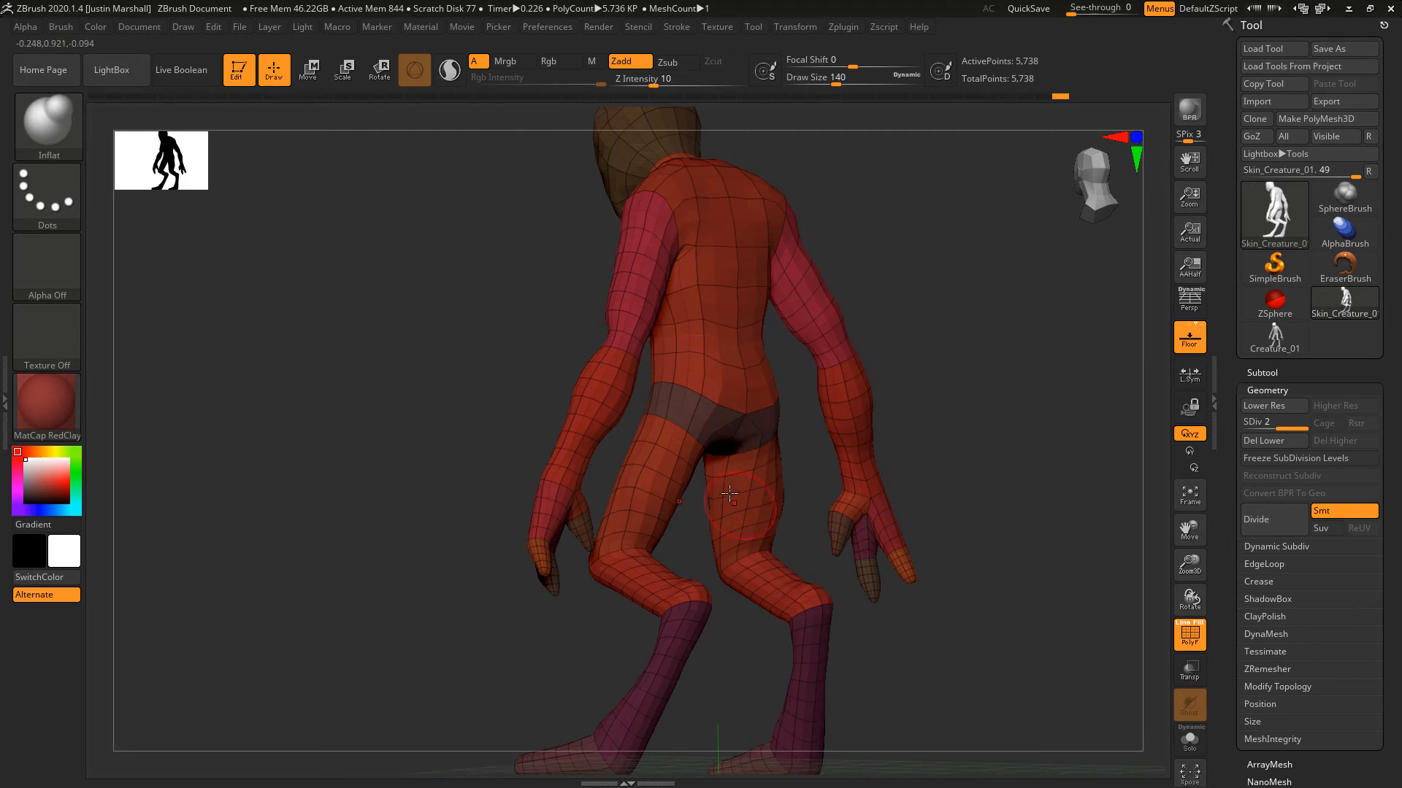
Orbit around the creature and turn off PolyFrame so it shows as a plain clay surface.
{"action": "left_click_drag", "start_coordinate": [729, 496], "coordinate": [787, 495]}
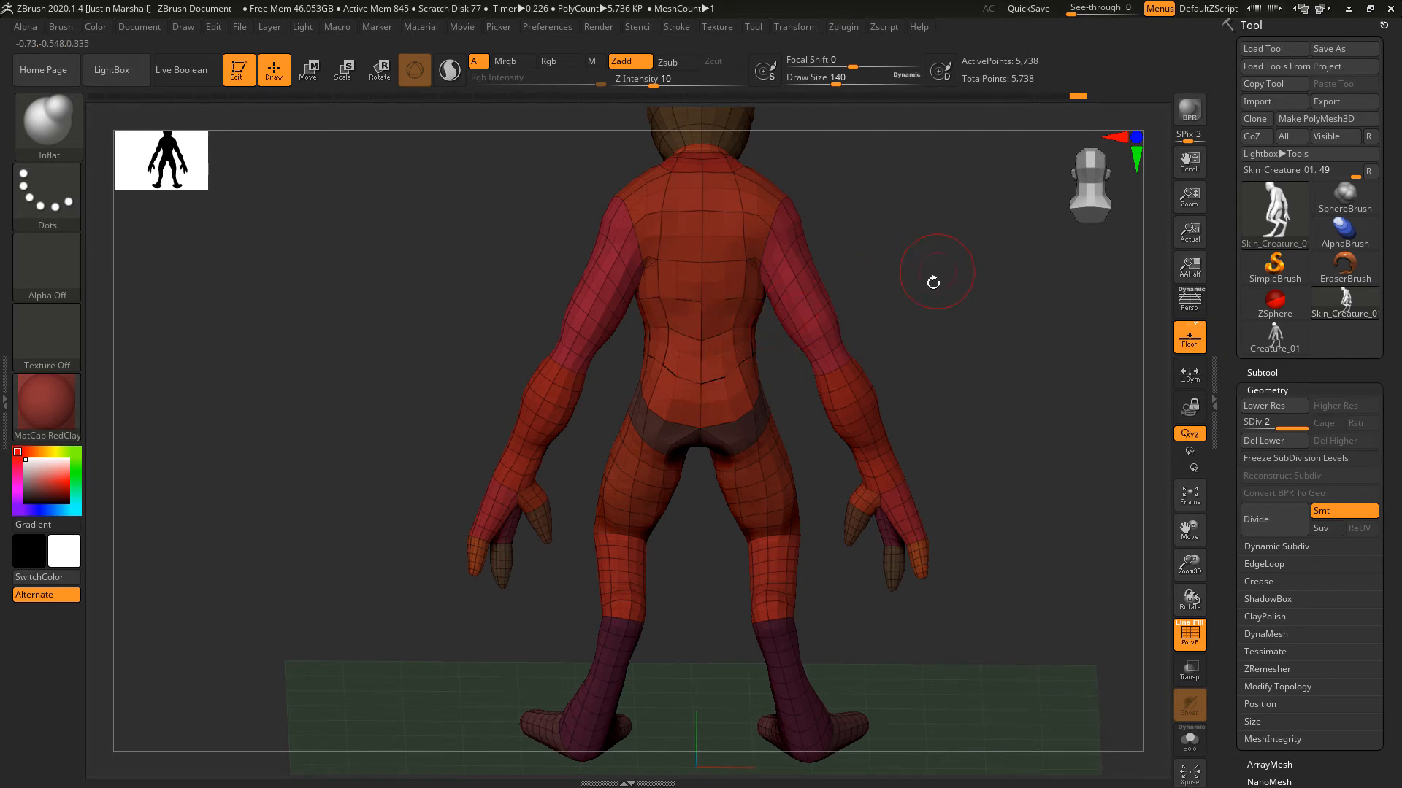
{"action": "left_click_drag", "start_coordinate": [934, 273], "coordinate": [943, 358]}
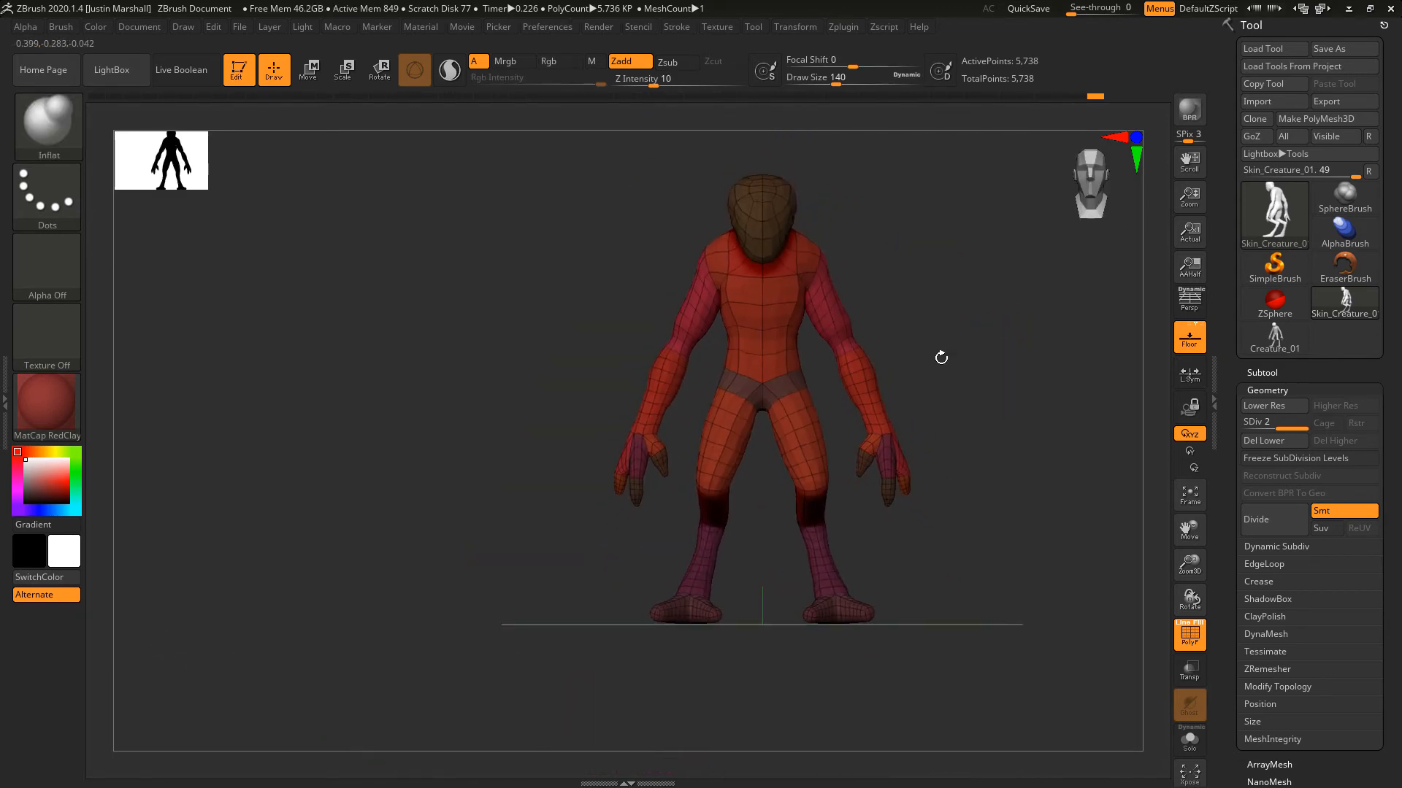
{"action": "left_click_drag", "start_coordinate": [942, 358], "coordinate": [878, 454]}
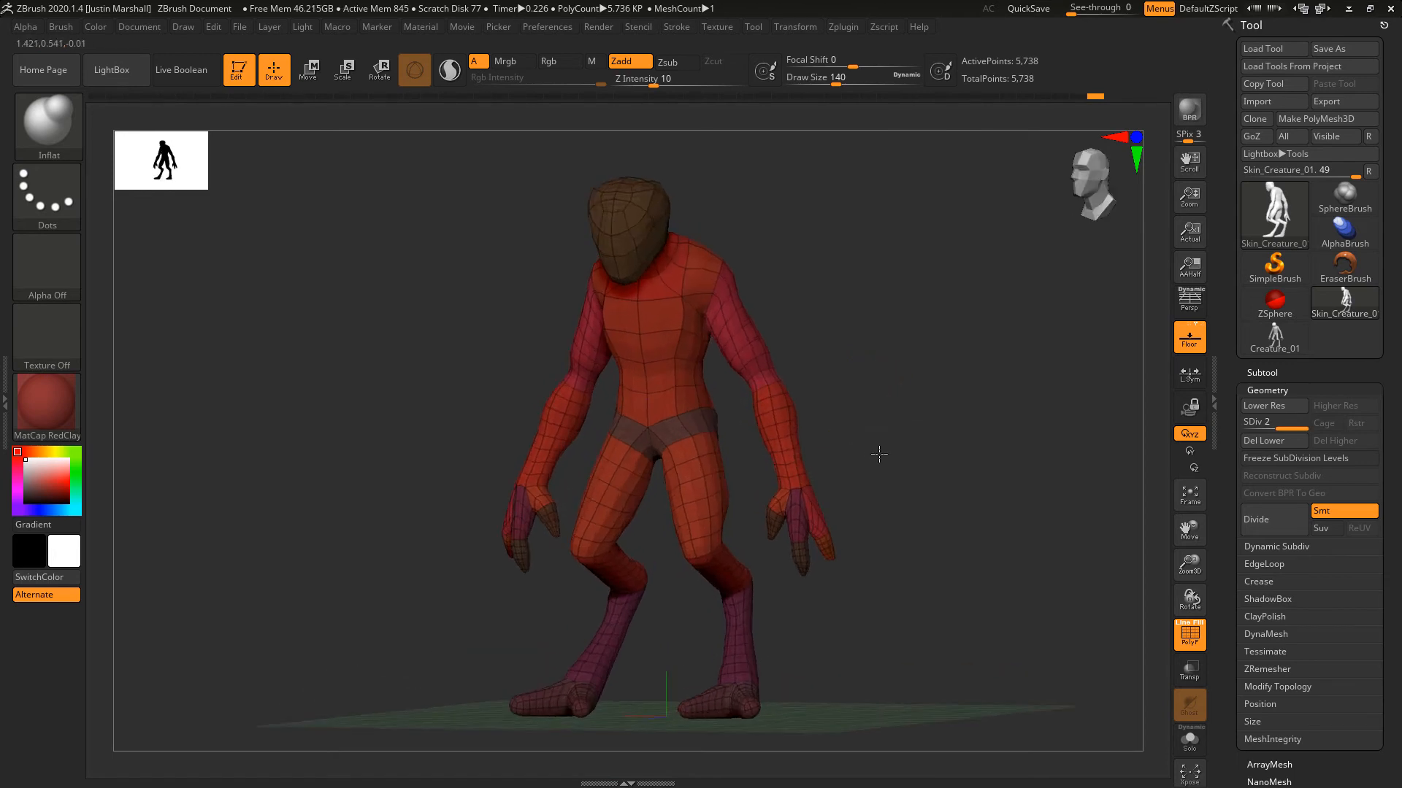
{"action": "left_click_drag", "start_coordinate": [879, 454], "coordinate": [737, 525]}
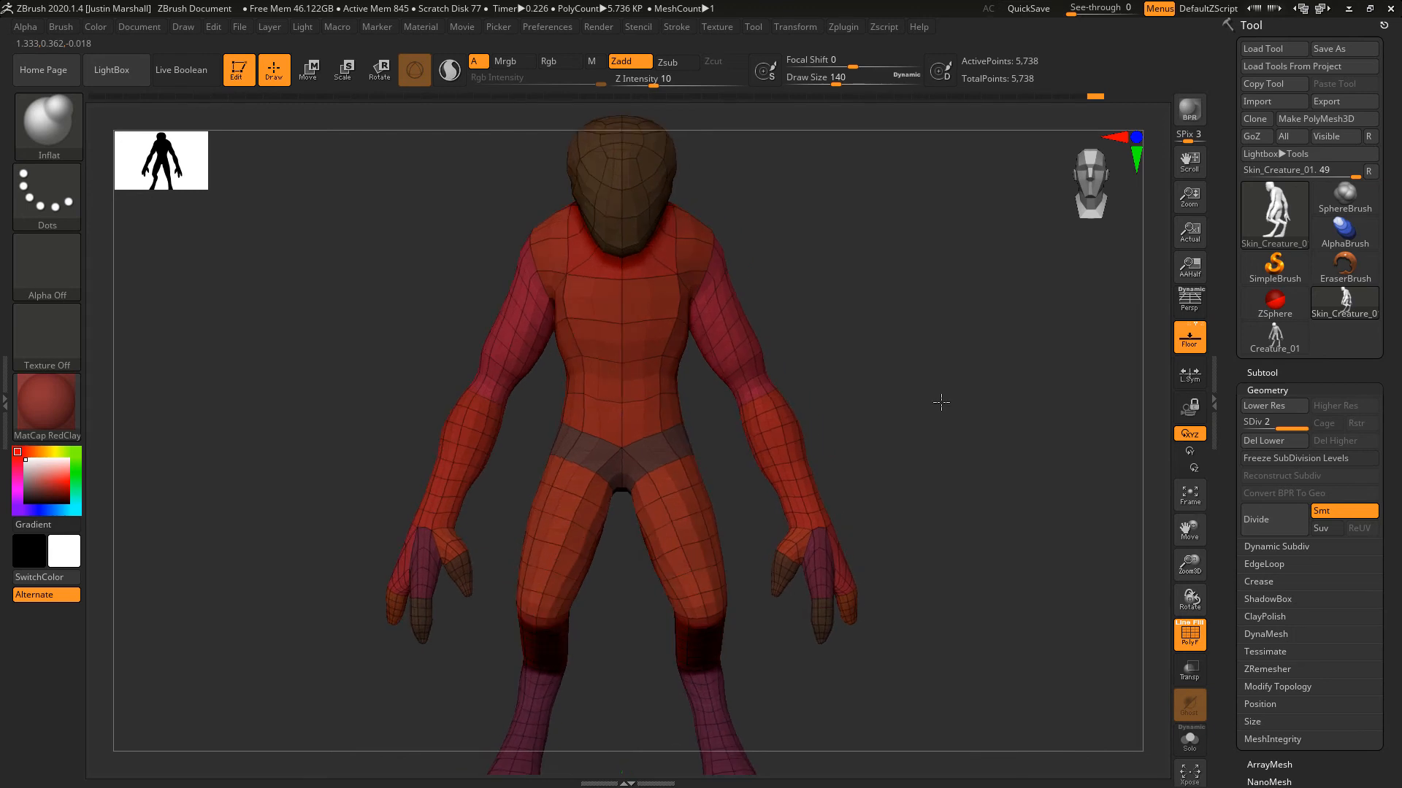
{"action": "left_click_drag", "start_coordinate": [942, 403], "coordinate": [1002, 554]}
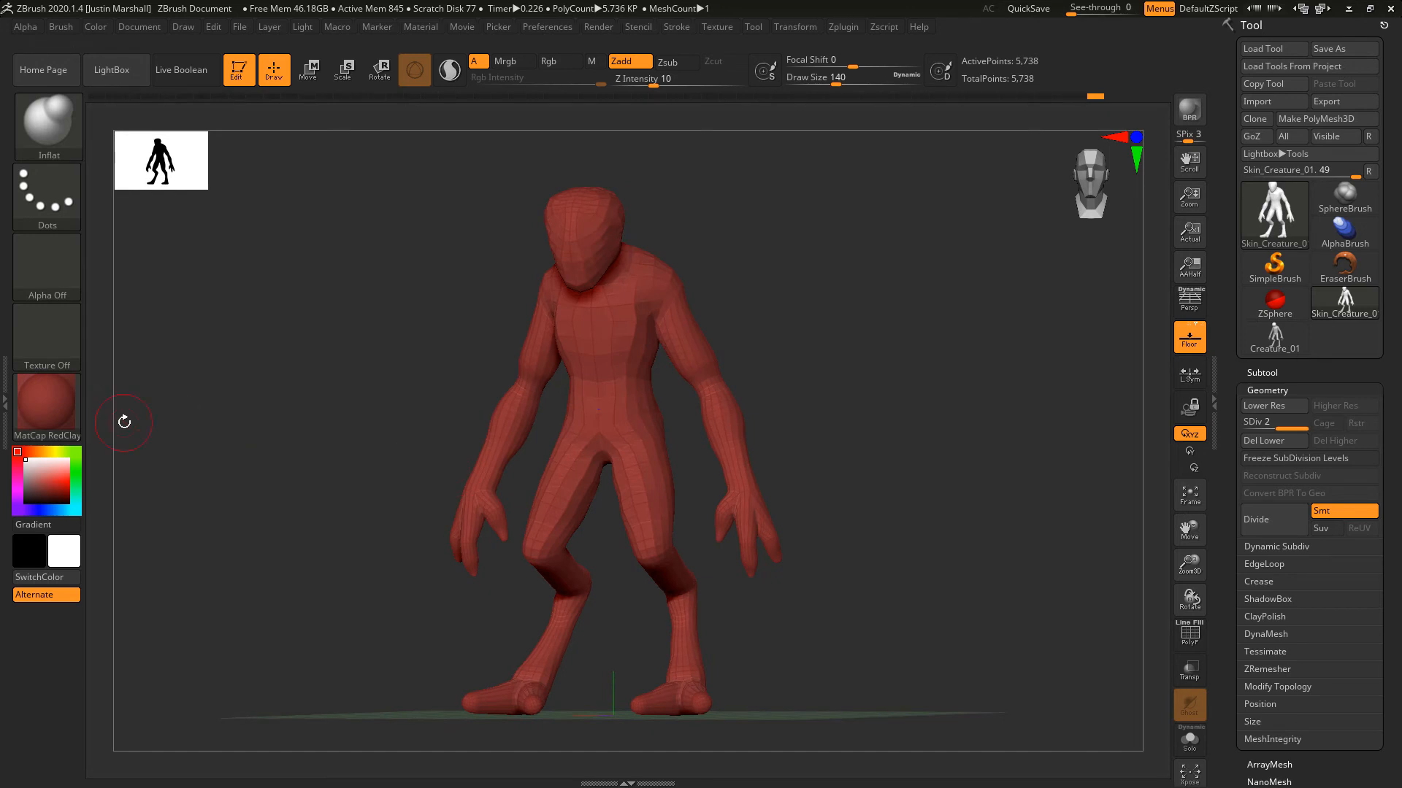
Apply the plain grey BasicMaterial2 to the creature and check its profile.
{"action": "left_click", "coordinate": [47, 407]}
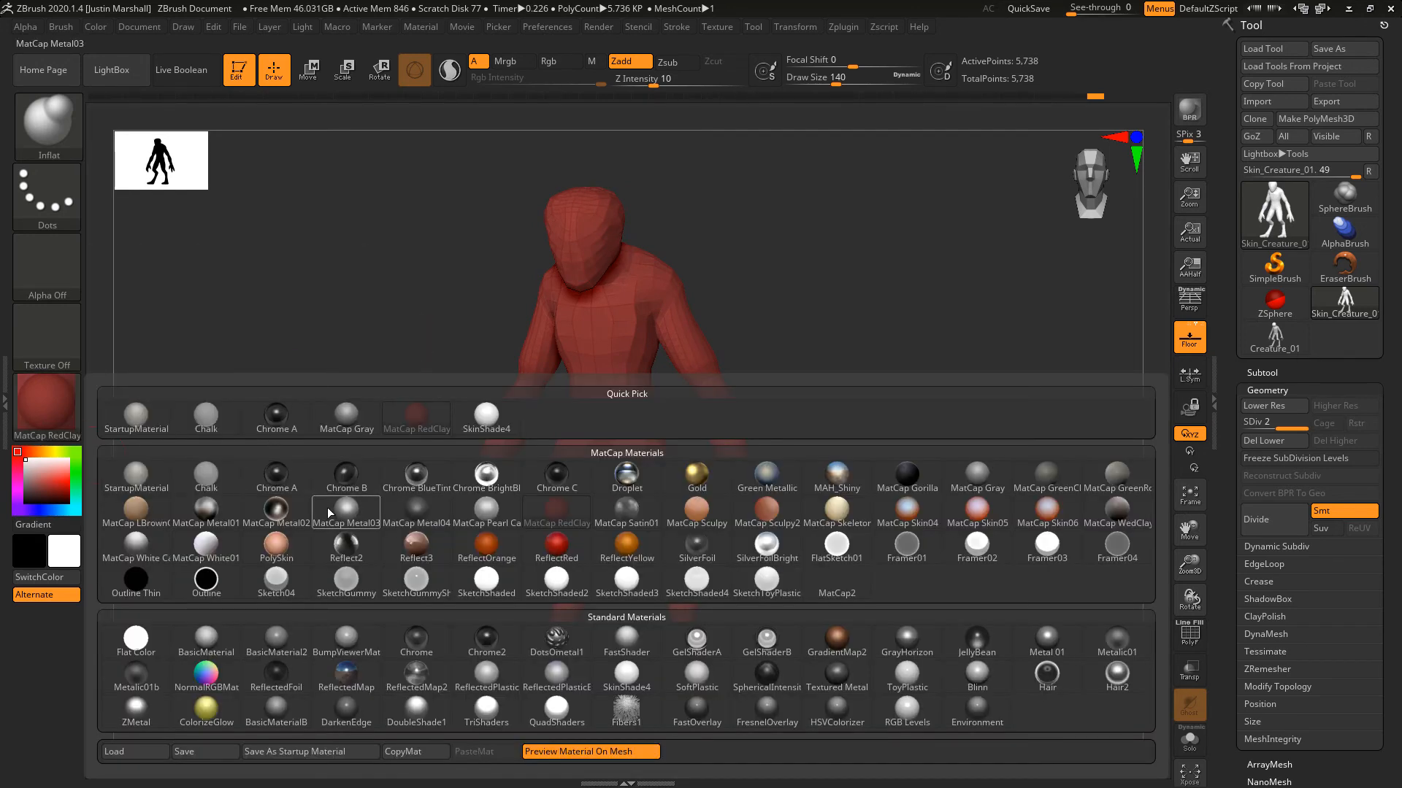
{"action": "left_click", "coordinate": [204, 639]}
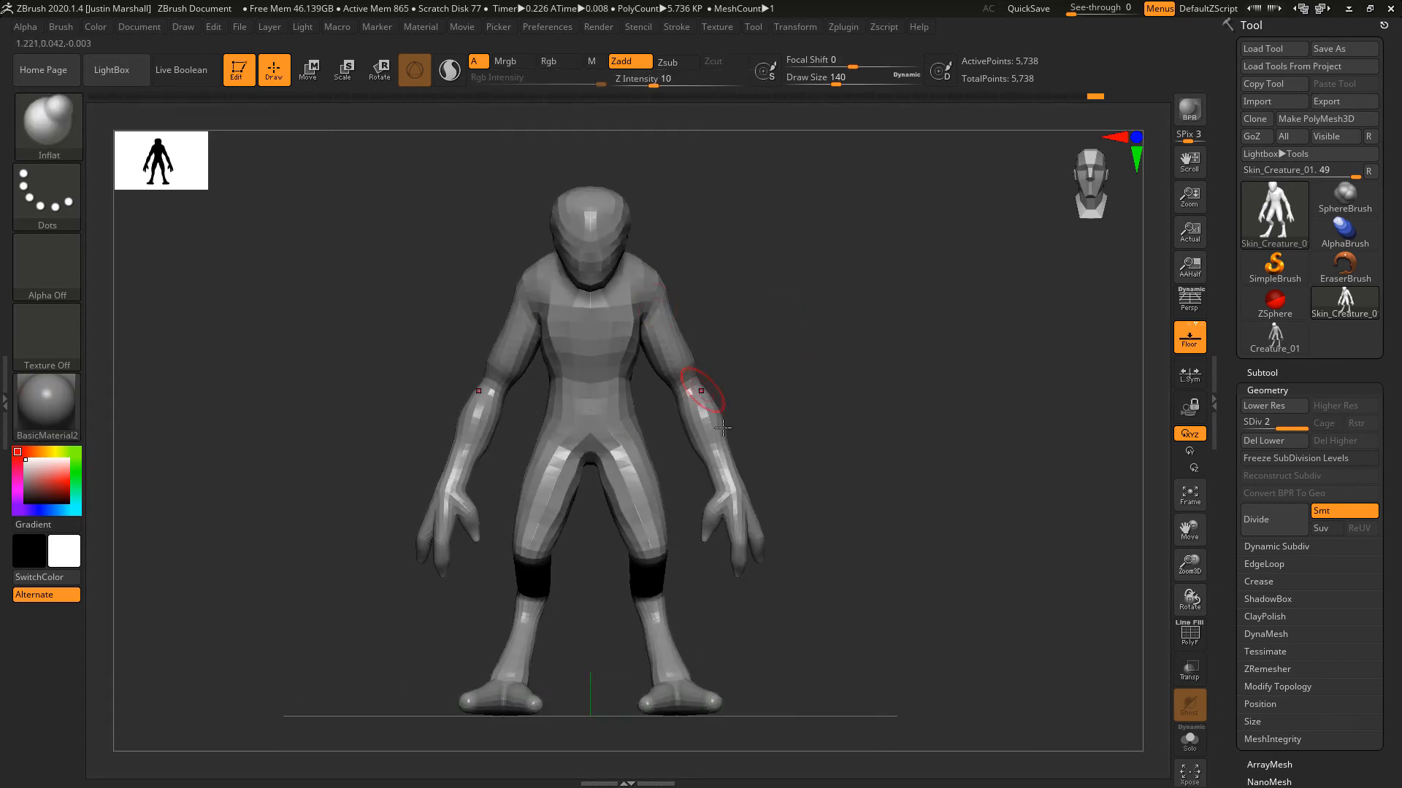
{"action": "left_click_drag", "start_coordinate": [707, 392], "coordinate": [766, 403]}
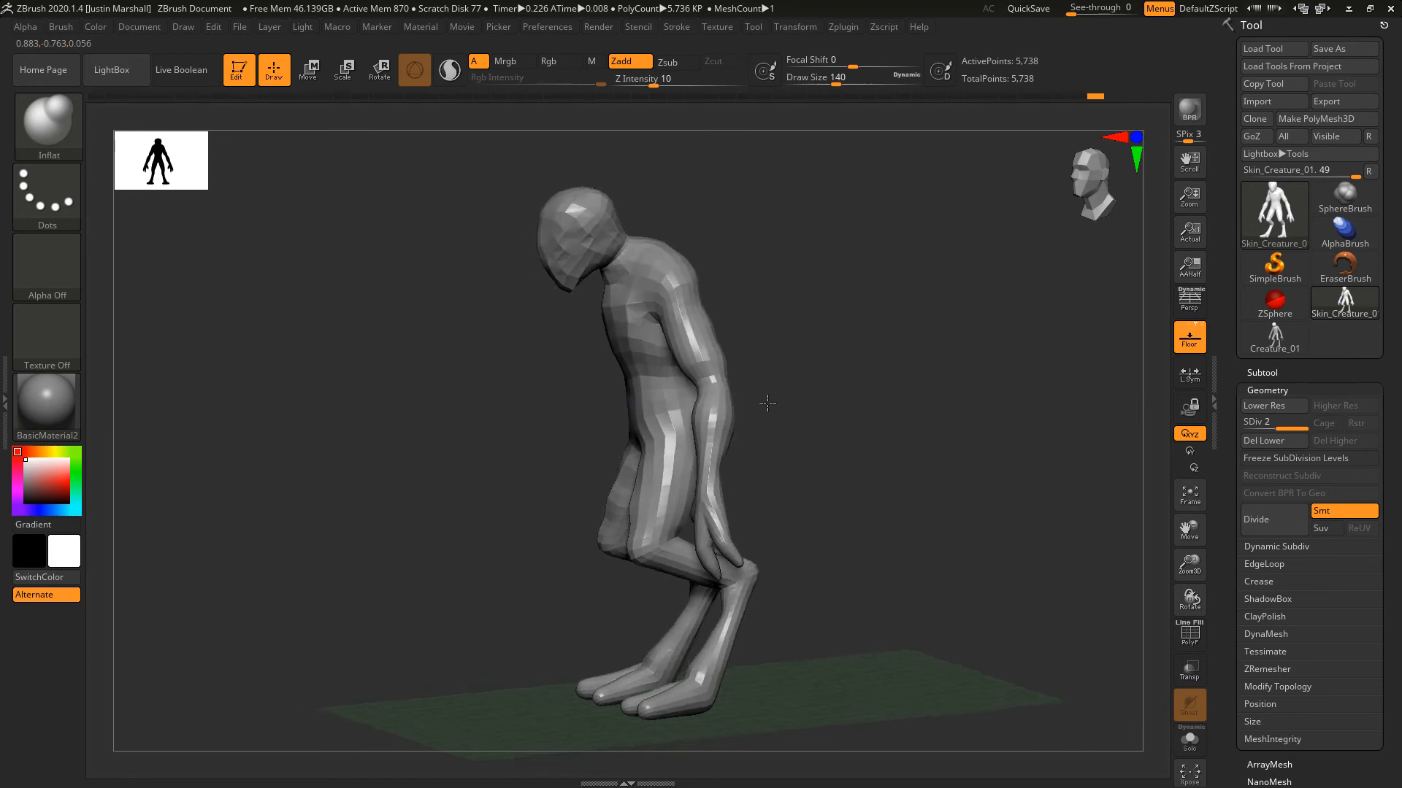
{"action": "left_click_drag", "start_coordinate": [766, 403], "coordinate": [883, 384]}
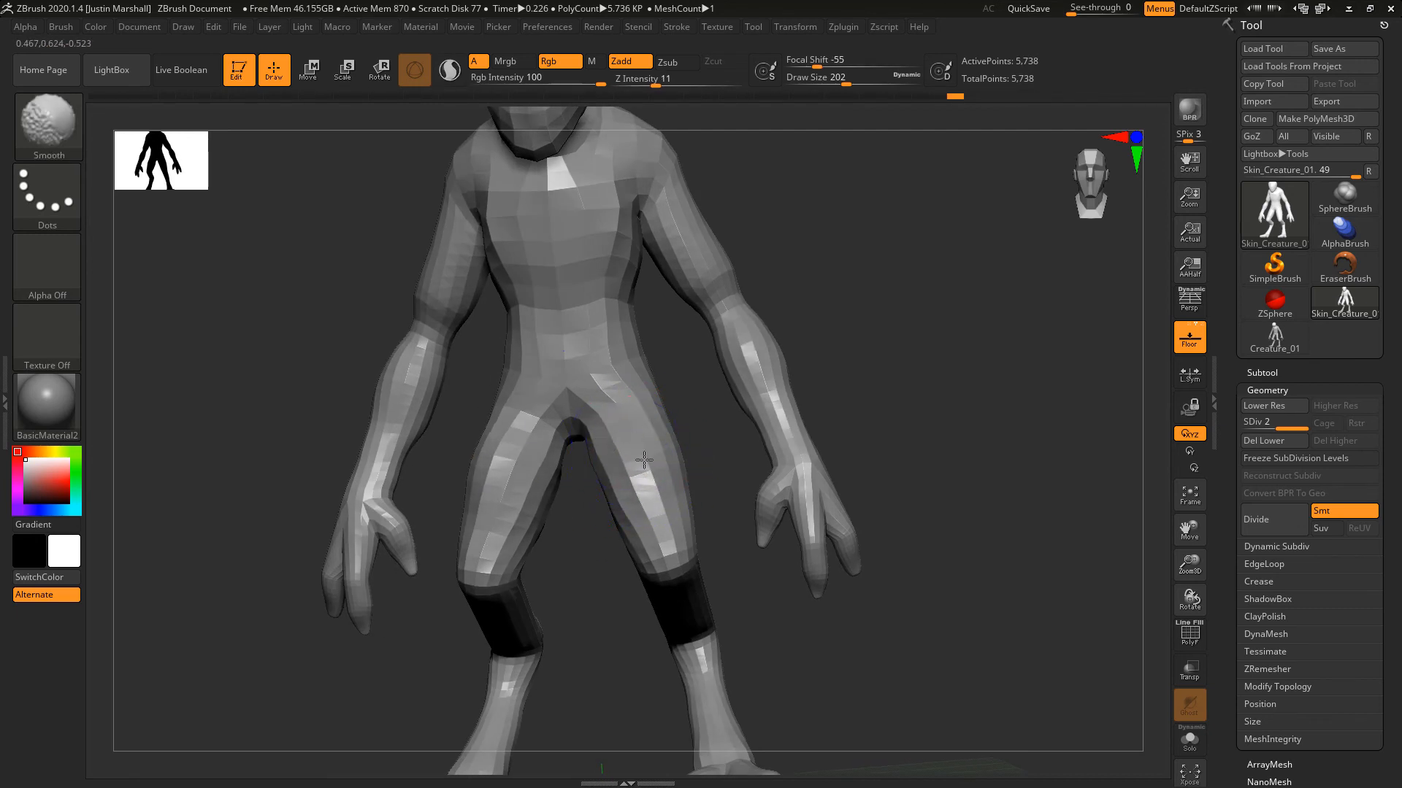
Smooth and Move the body to fill out the arms and deepen the crouched, hunched stance.
{"action": "left_click_drag", "start_coordinate": [644, 460], "coordinate": [487, 458]}
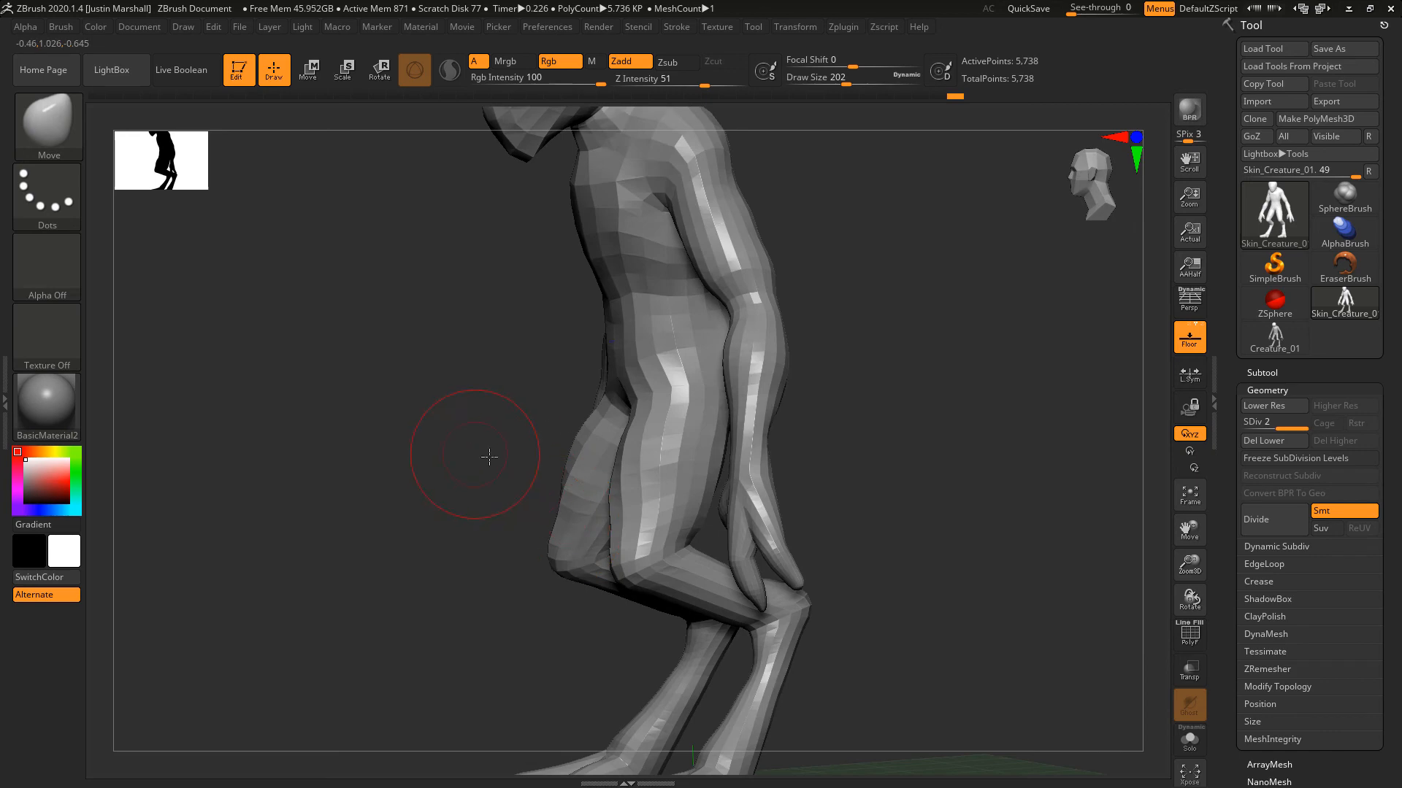
{"action": "left_click_drag", "start_coordinate": [489, 455], "coordinate": [841, 349]}
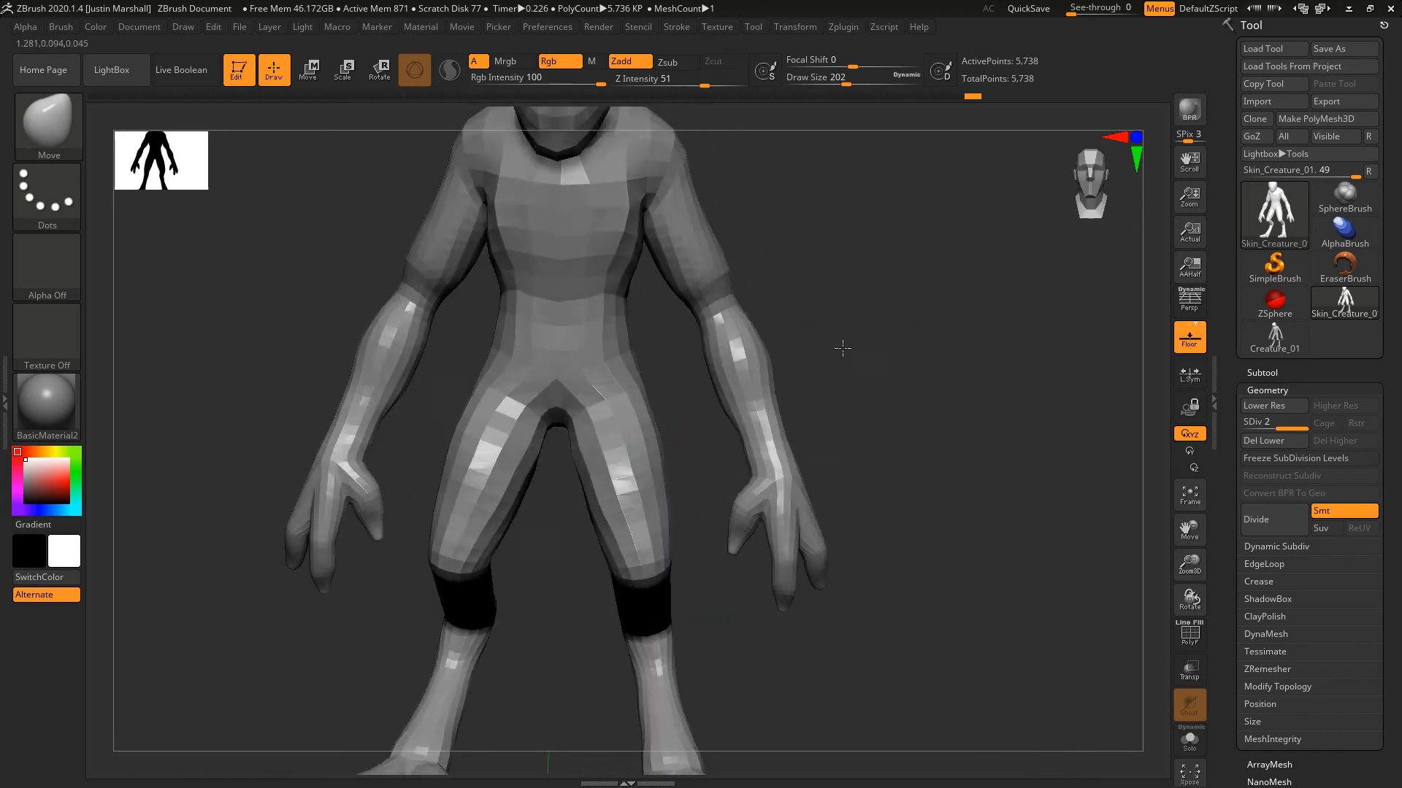
{"action": "left_click_drag", "start_coordinate": [841, 349], "coordinate": [854, 438]}
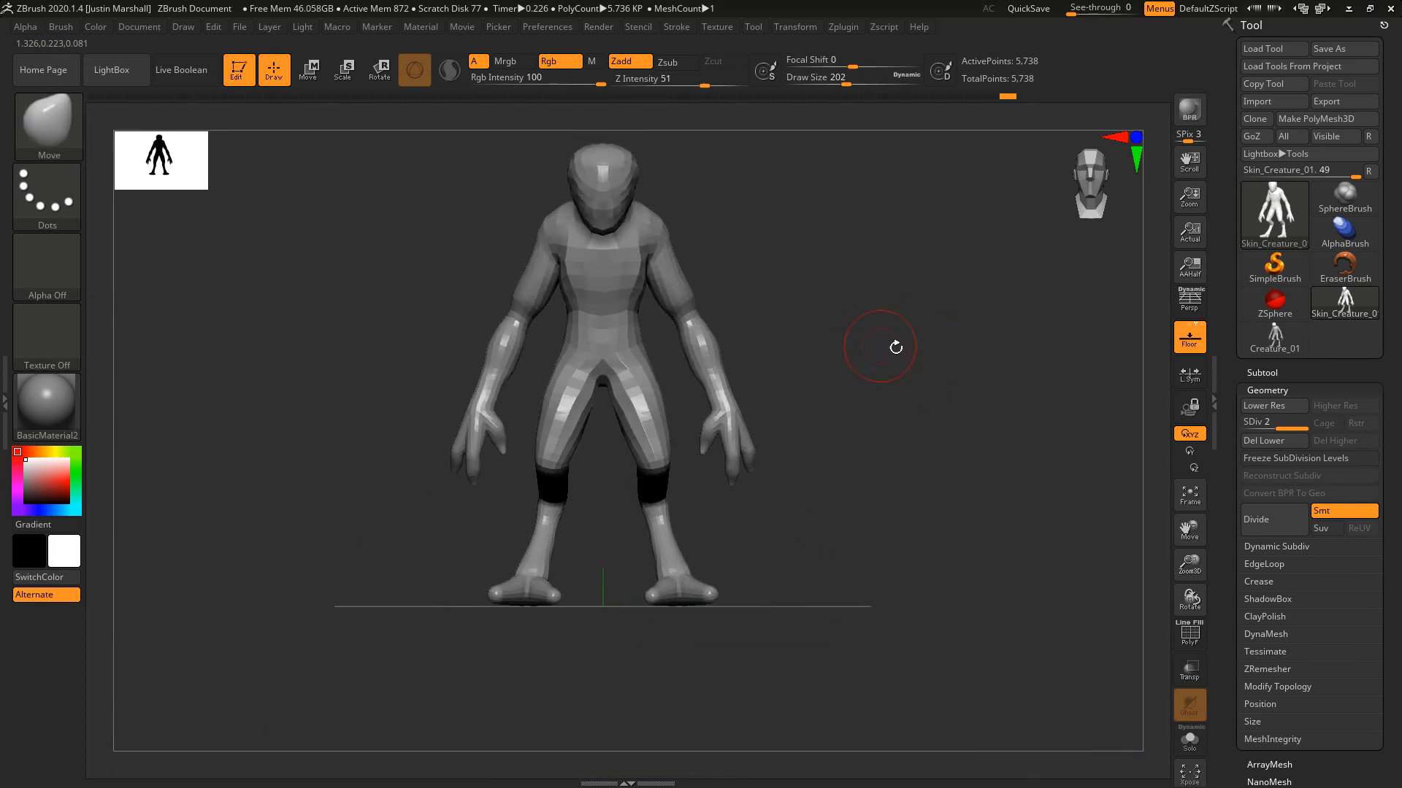
{"action": "left_click_drag", "start_coordinate": [880, 347], "coordinate": [889, 412]}
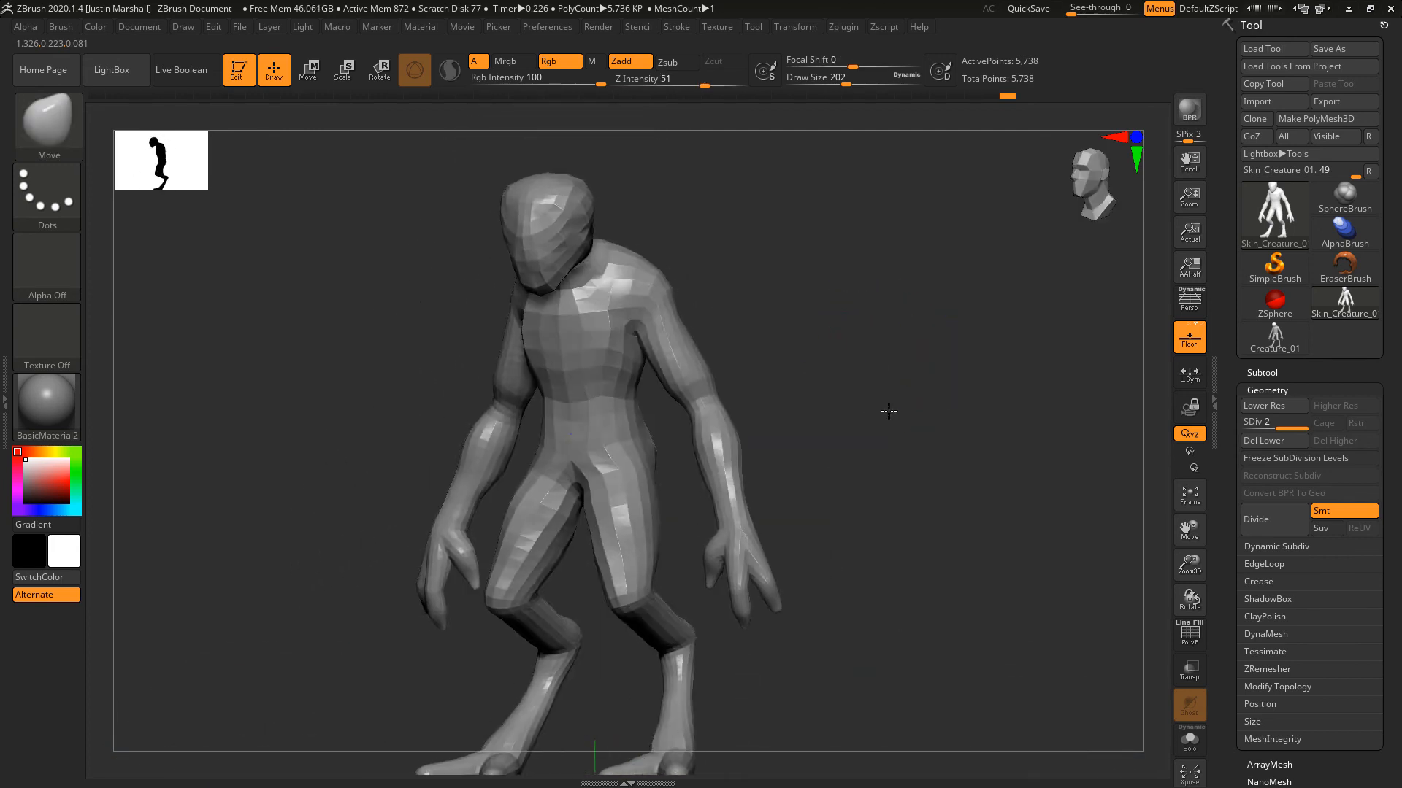
{"action": "left_click_drag", "start_coordinate": [889, 412], "coordinate": [833, 419]}
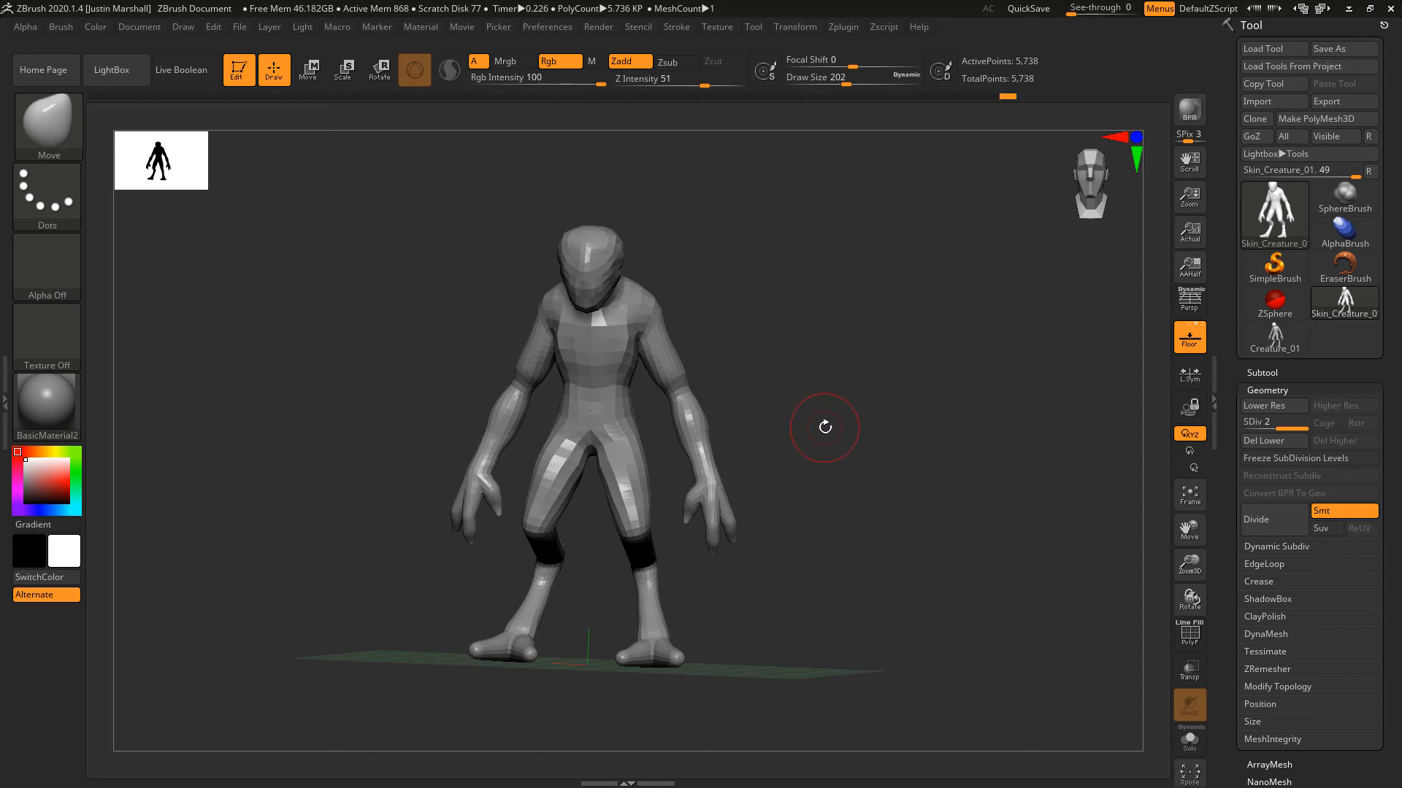
{"action": "mouse_move", "coordinate": [829, 425]}
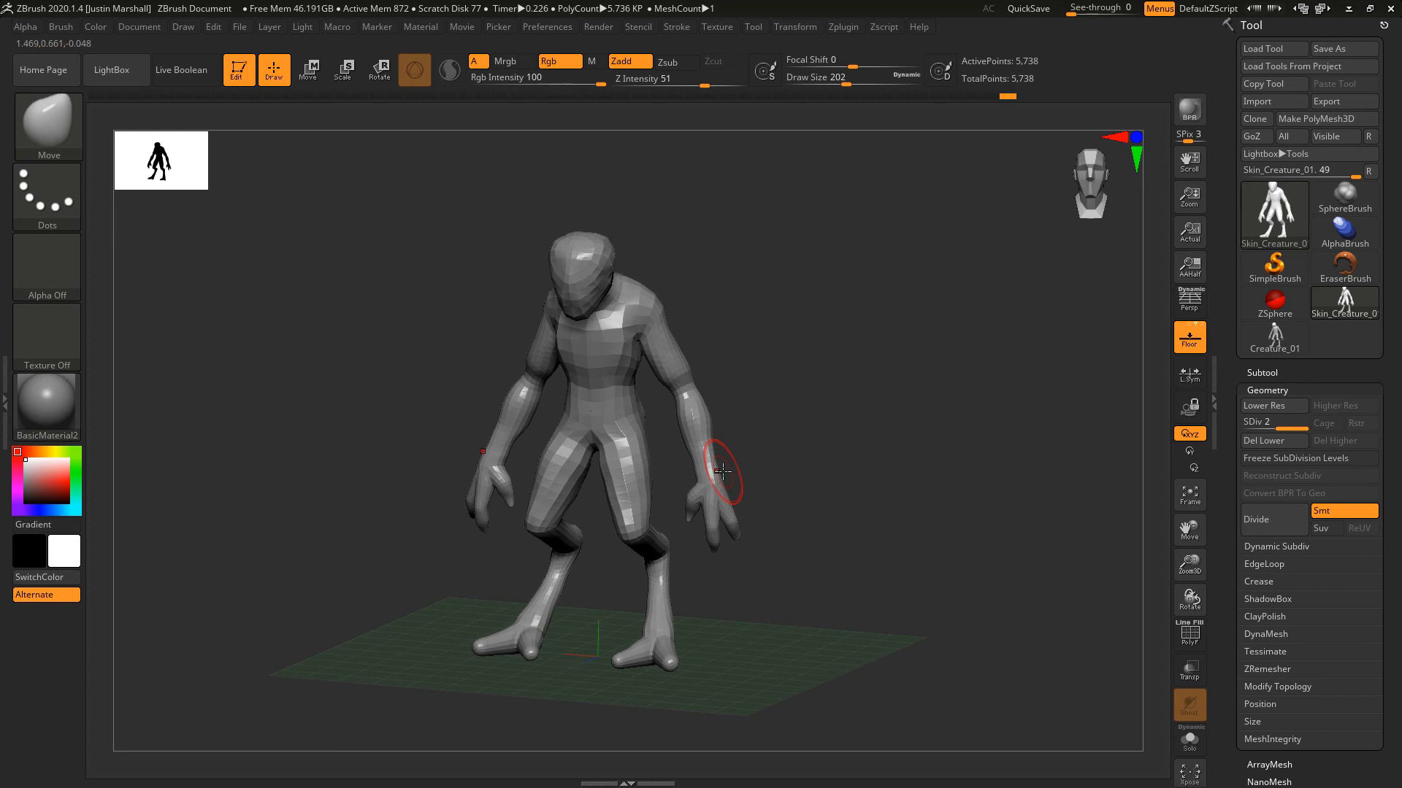
Pull the arms and hands into shape with the Move brush while orbiting the model.
{"action": "left_click_drag", "start_coordinate": [721, 471], "coordinate": [805, 426]}
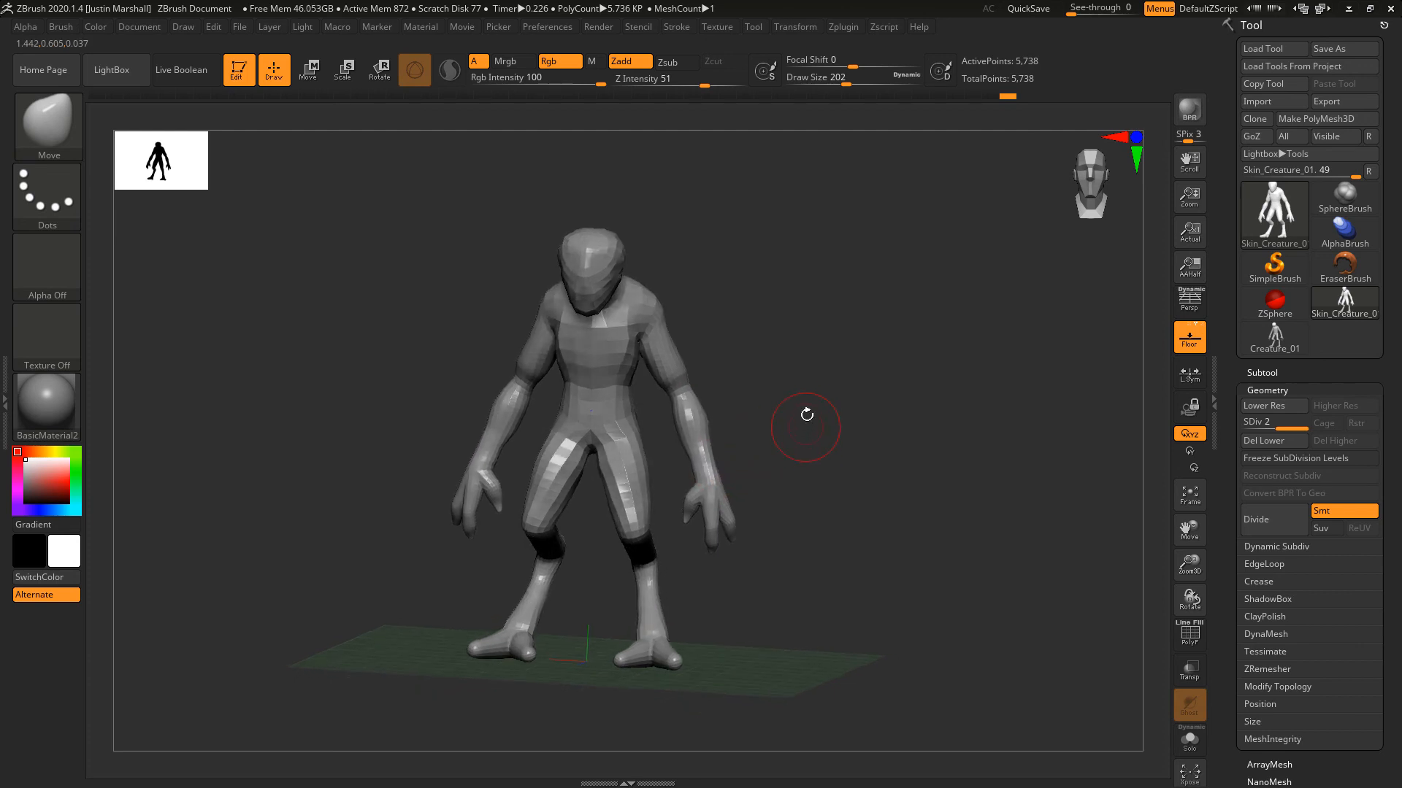
{"action": "mouse_move", "coordinate": [785, 353]}
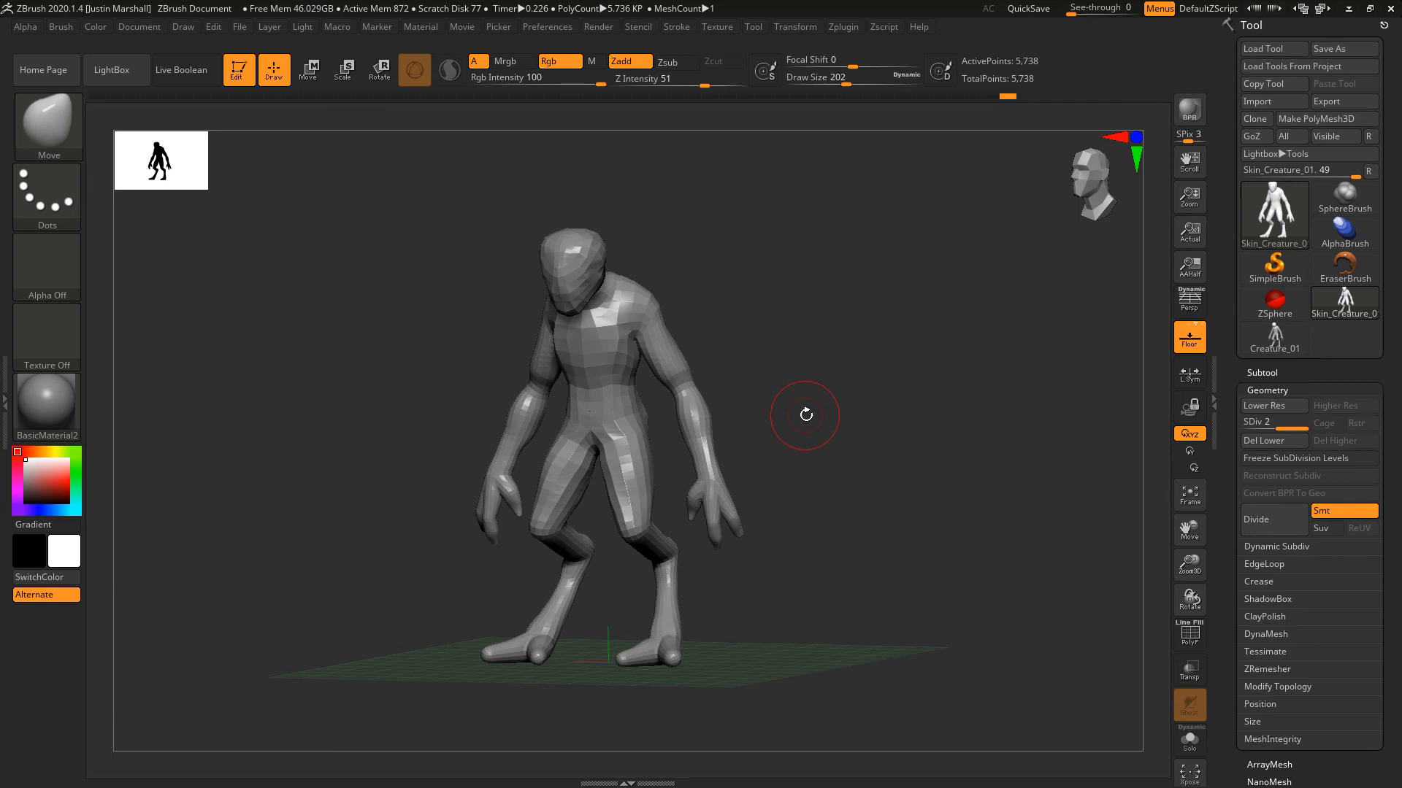
{"action": "mouse_move", "coordinate": [815, 420]}
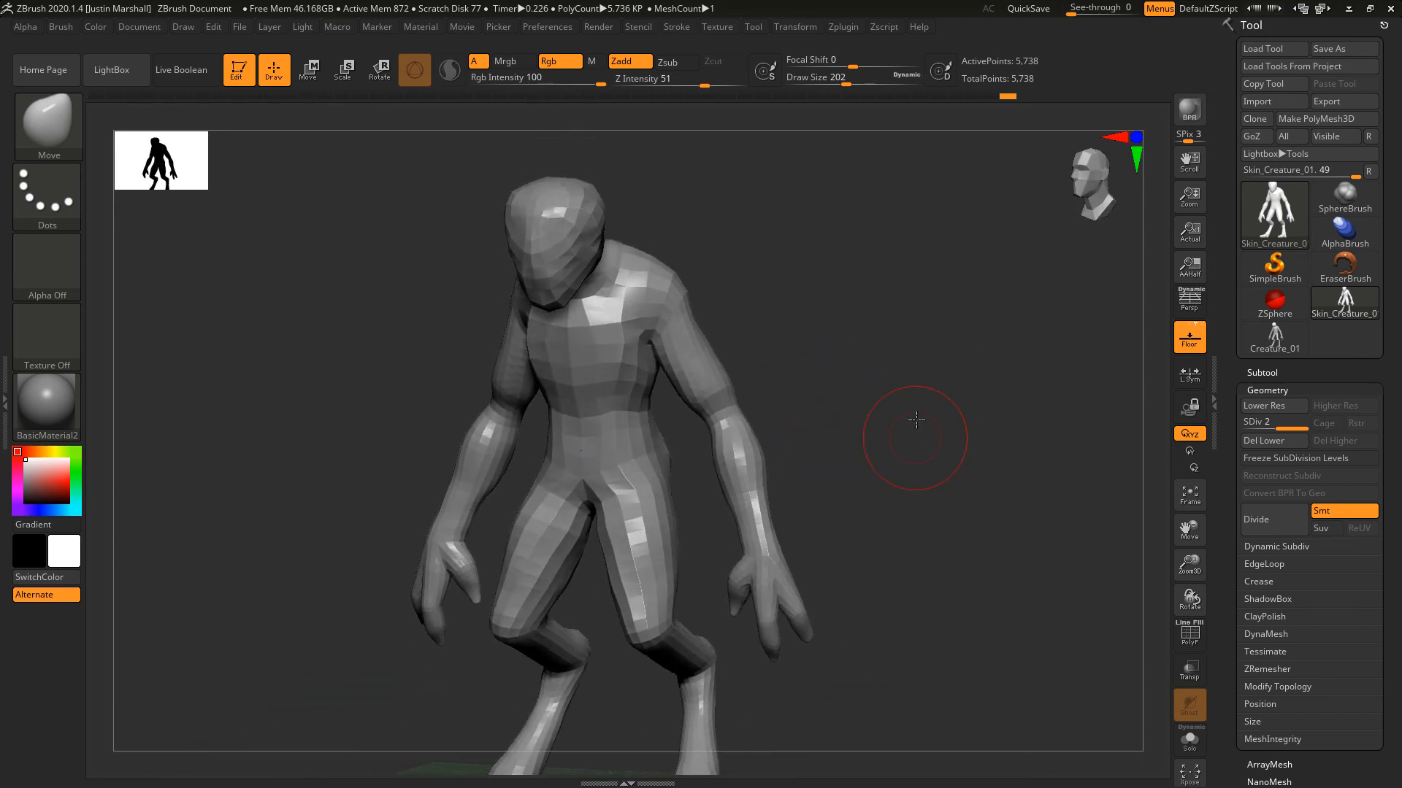
{"action": "left_click_drag", "start_coordinate": [916, 421], "coordinate": [1004, 403]}
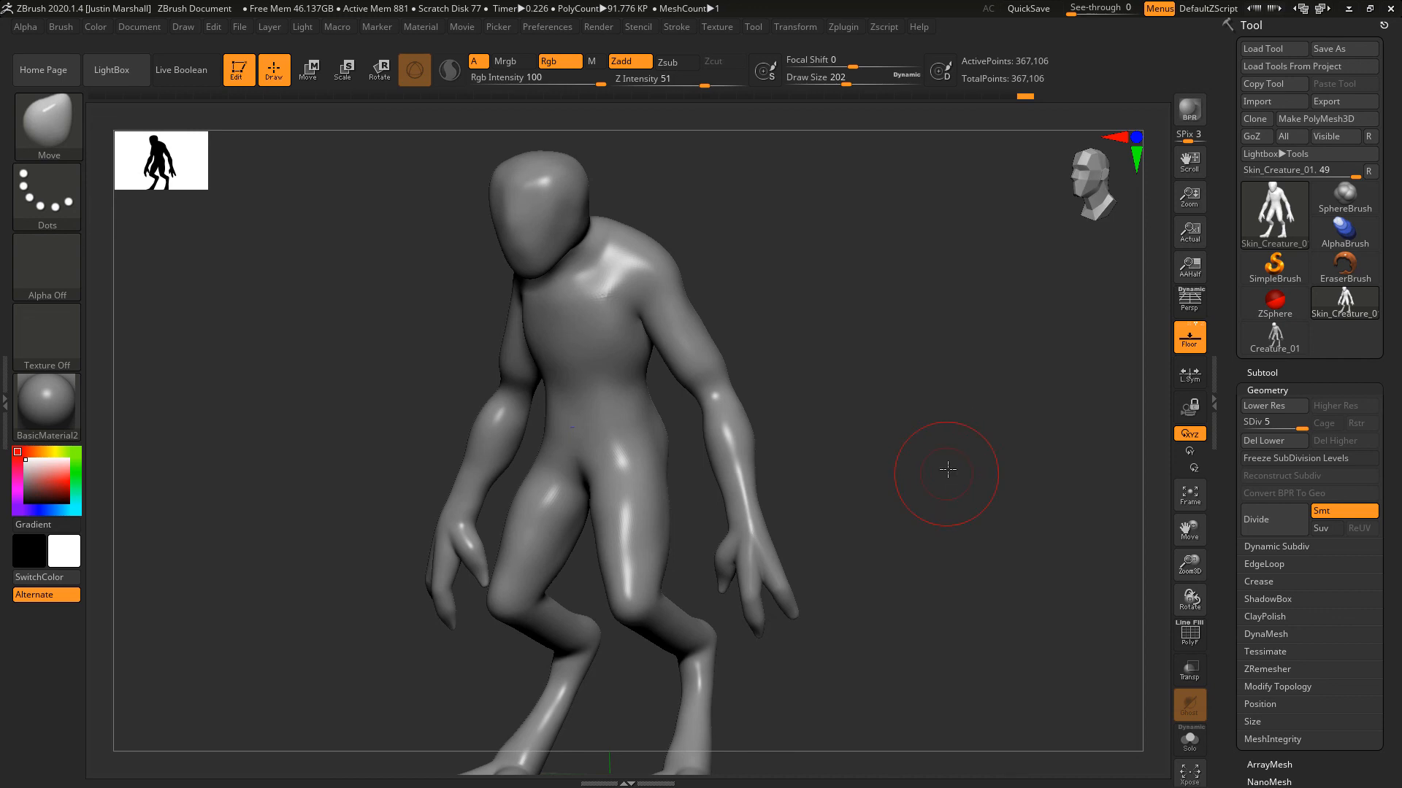
Delete the lower subdivision levels and convert the creature to a DynaMesh at 512 resolution.
{"action": "left_click", "coordinate": [1261, 441]}
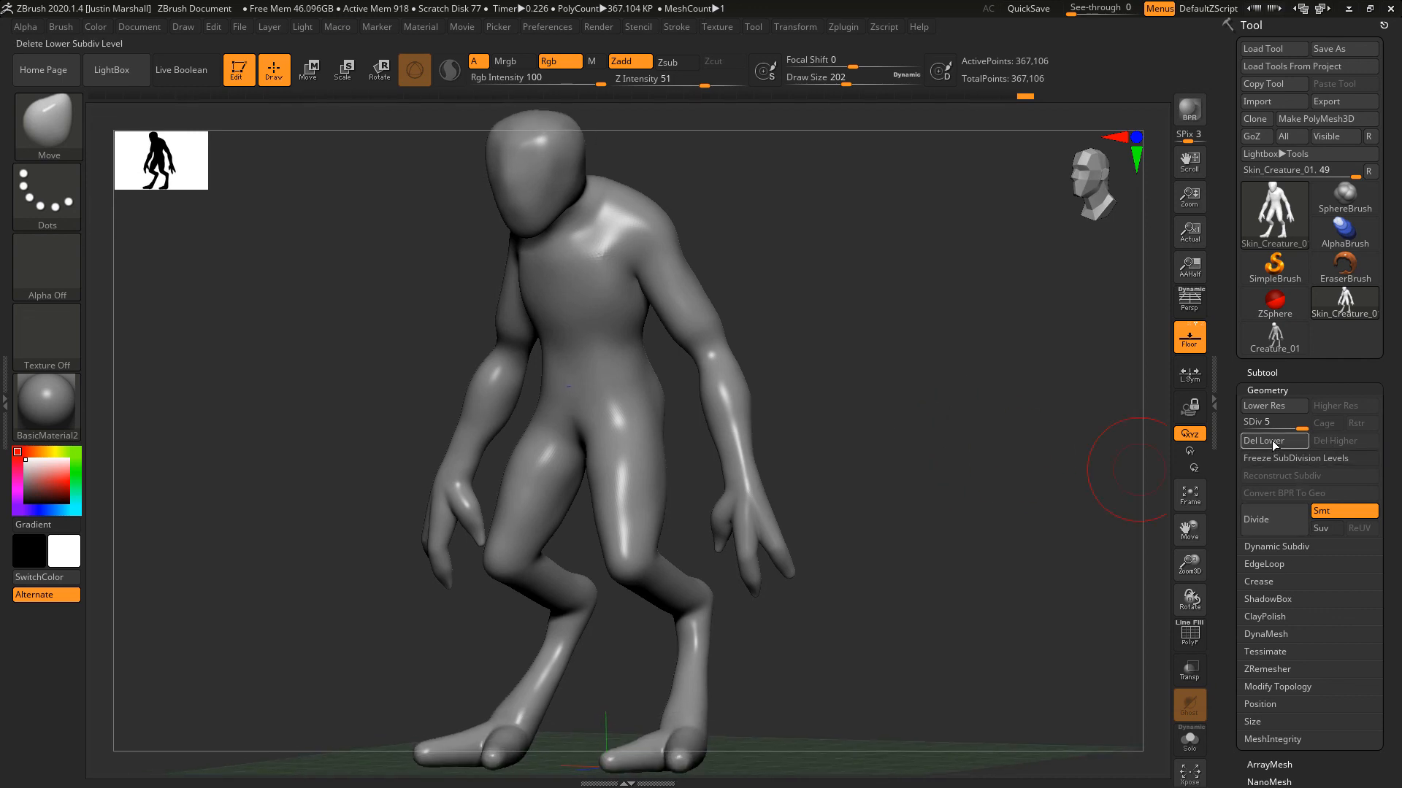
{"action": "mouse_move", "coordinate": [1268, 441]}
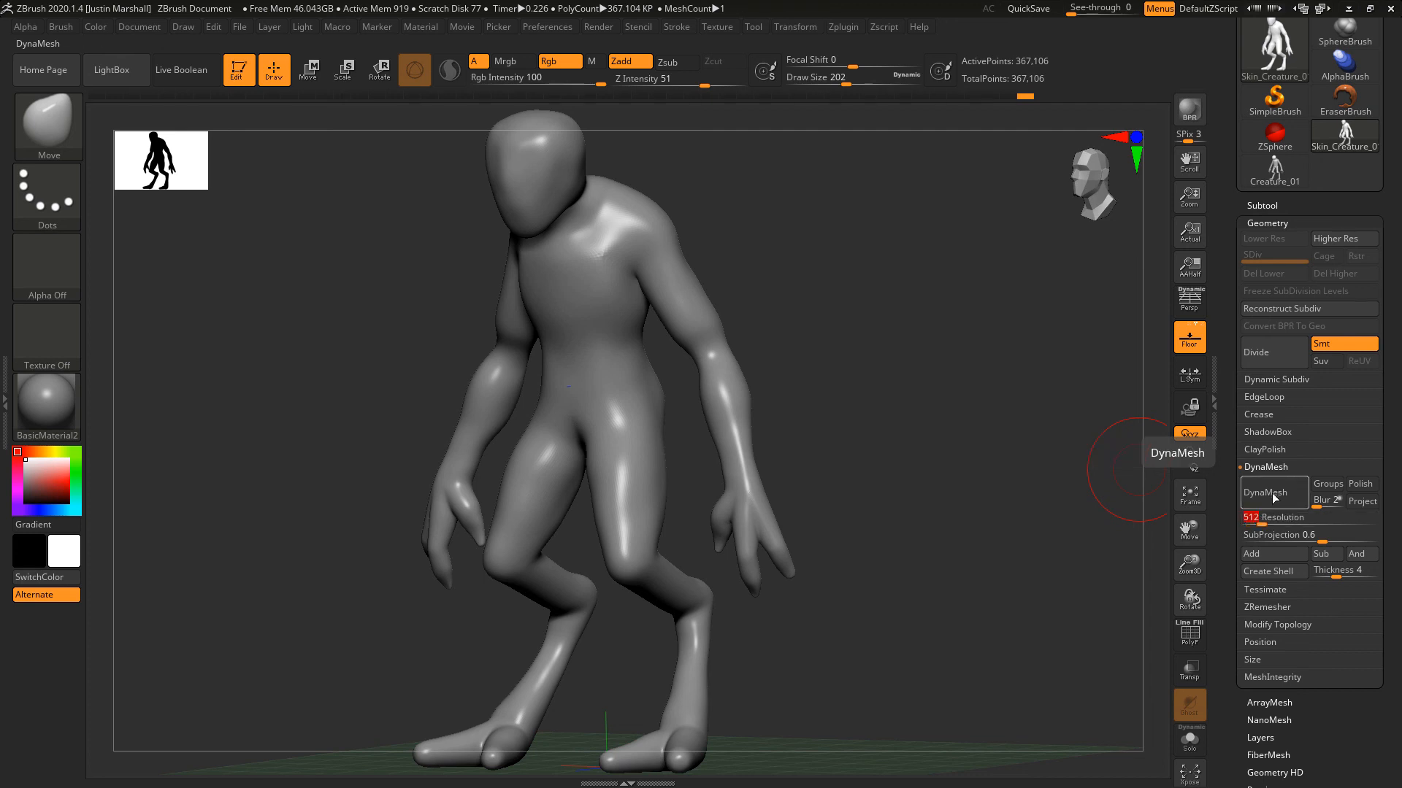
{"action": "left_click", "coordinate": [1265, 492]}
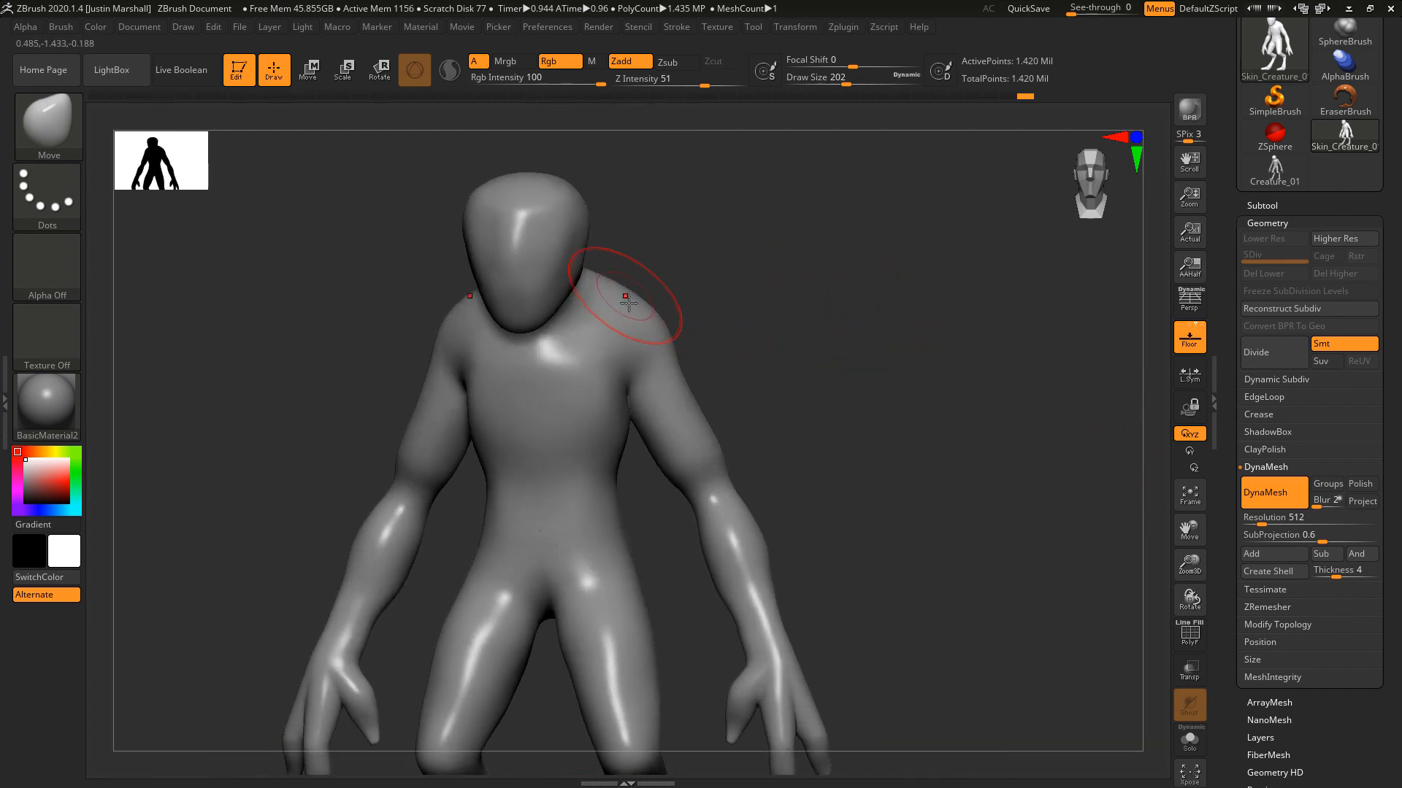
{"action": "mouse_move", "coordinate": [638, 333]}
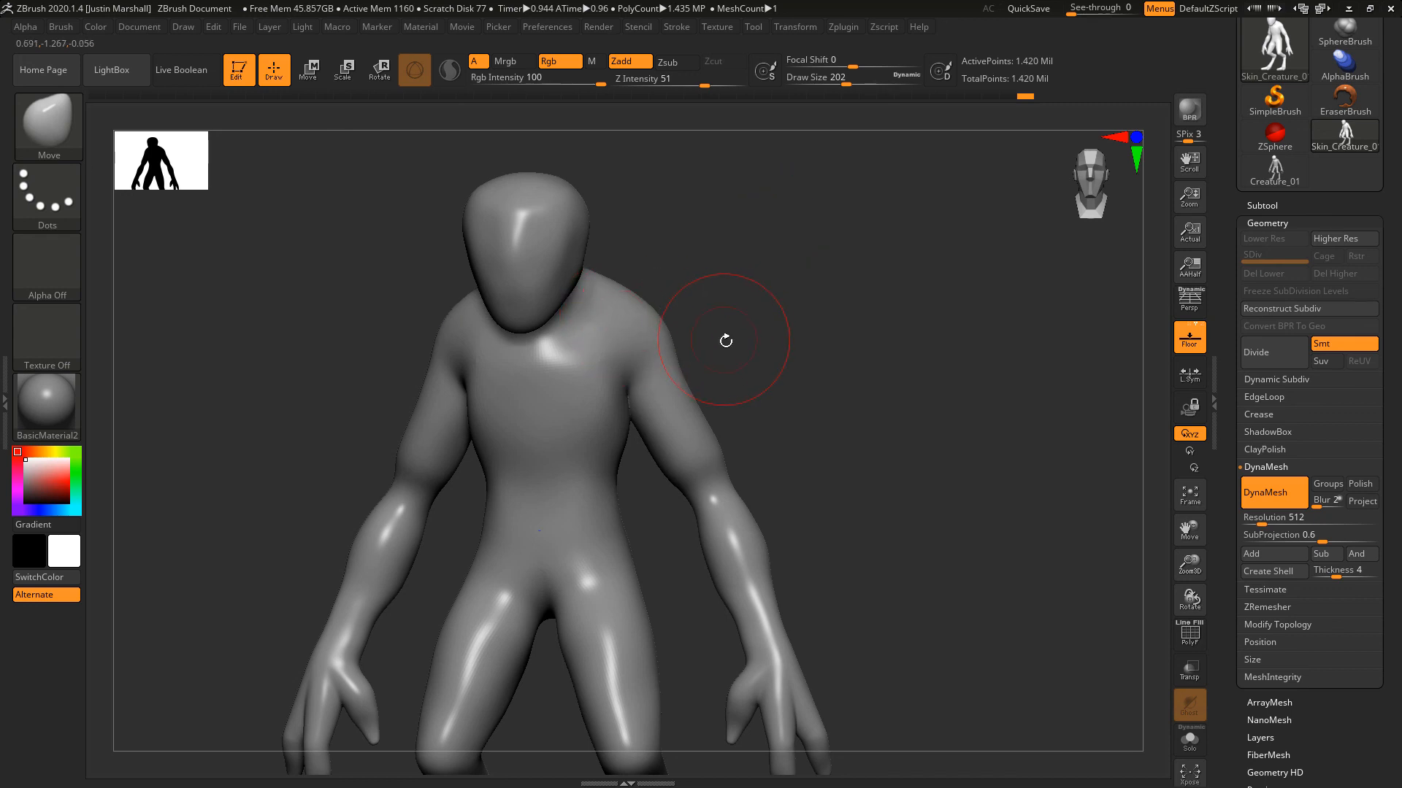
{"action": "mouse_move", "coordinate": [644, 307]}
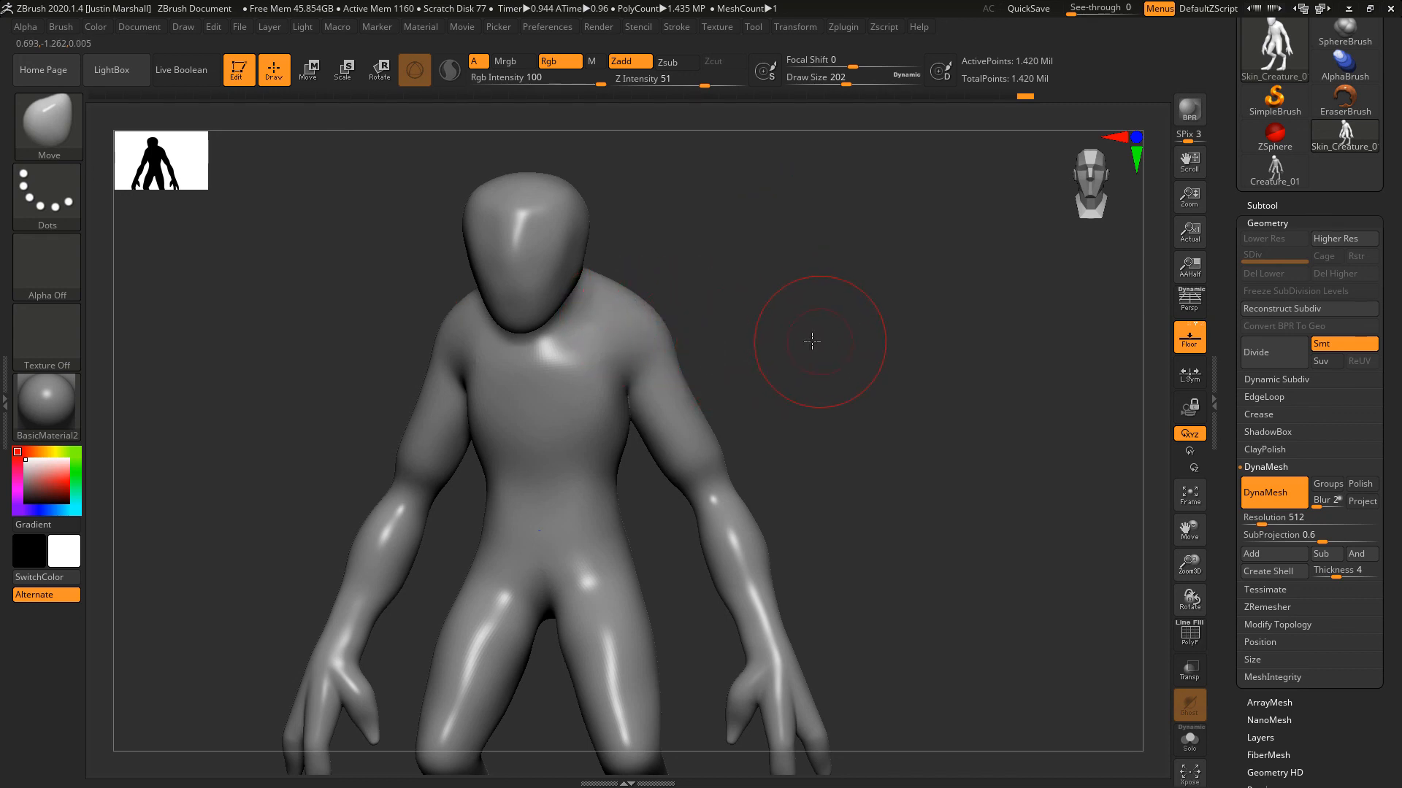
{"action": "left_click_drag", "start_coordinate": [813, 340], "coordinate": [800, 348]}
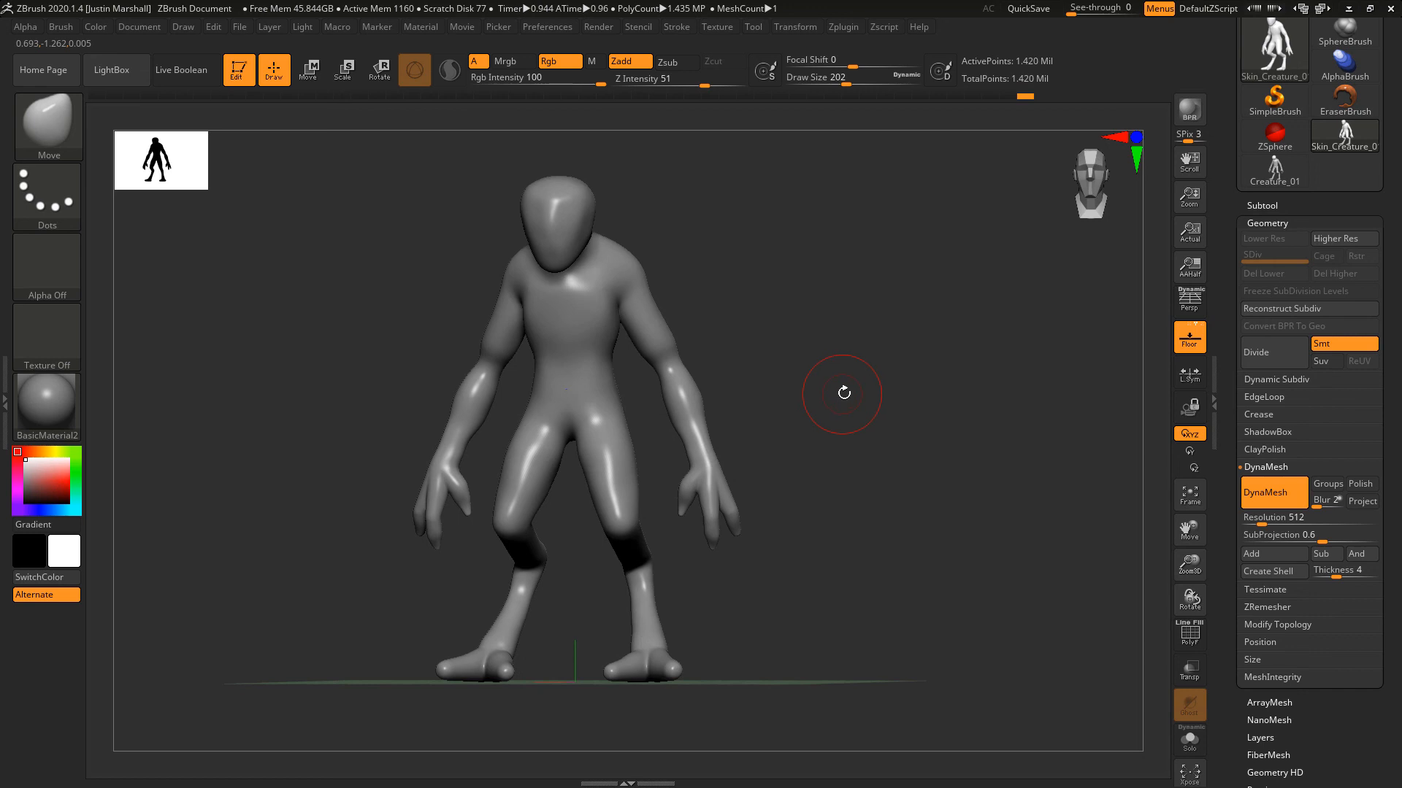
{"action": "mouse_move", "coordinate": [857, 393]}
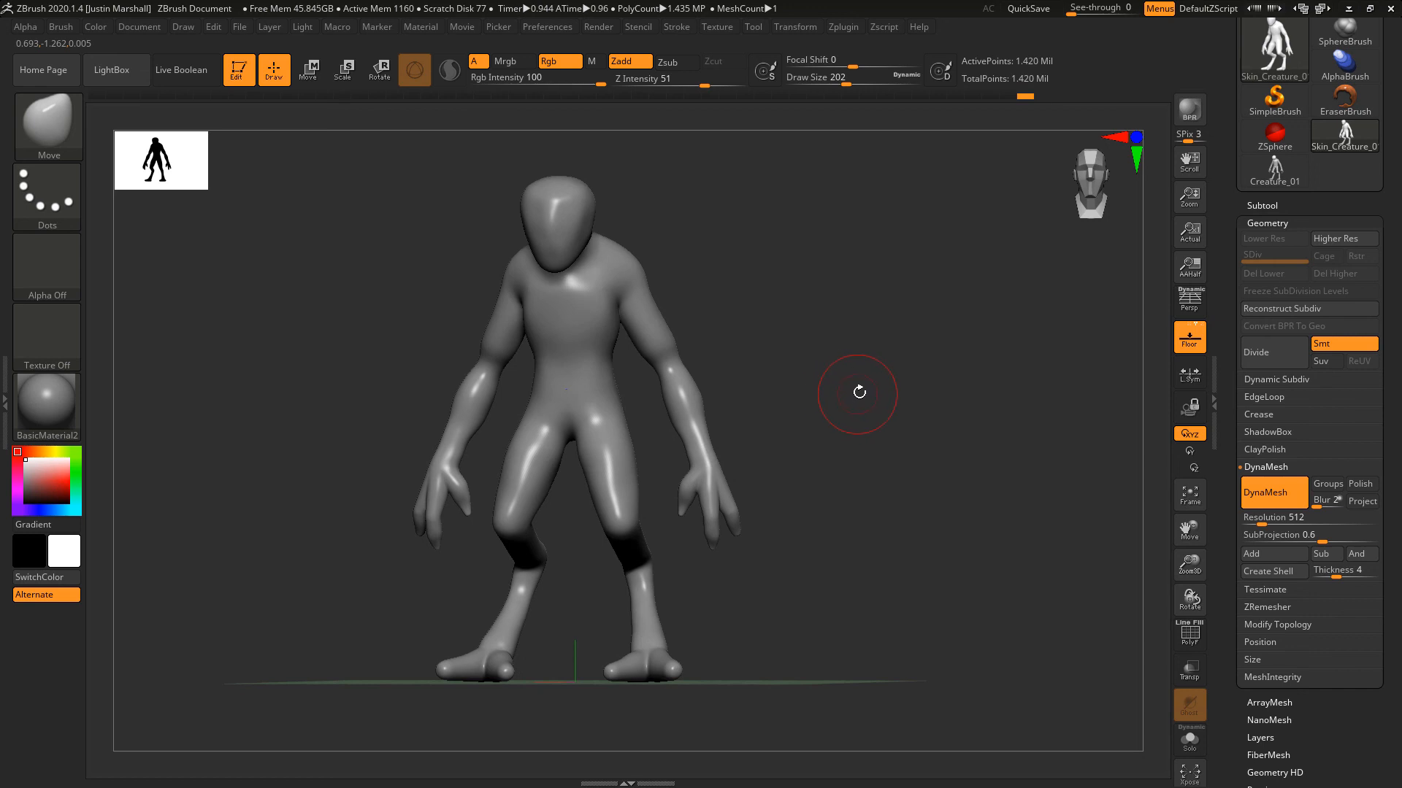